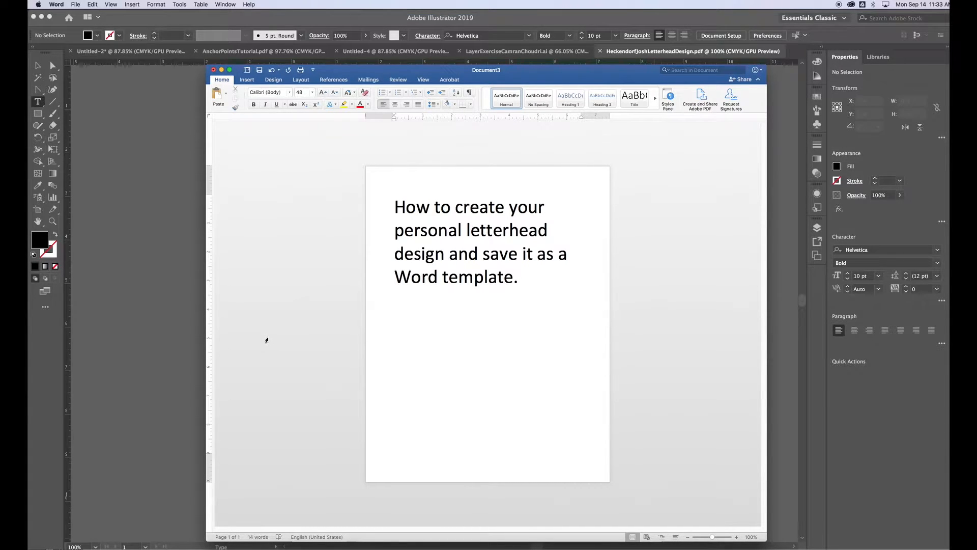
# Switch to Illustrator to view the letterhead with initial logo, orange stripe and contact block.
pyautogui.click(518, 277)
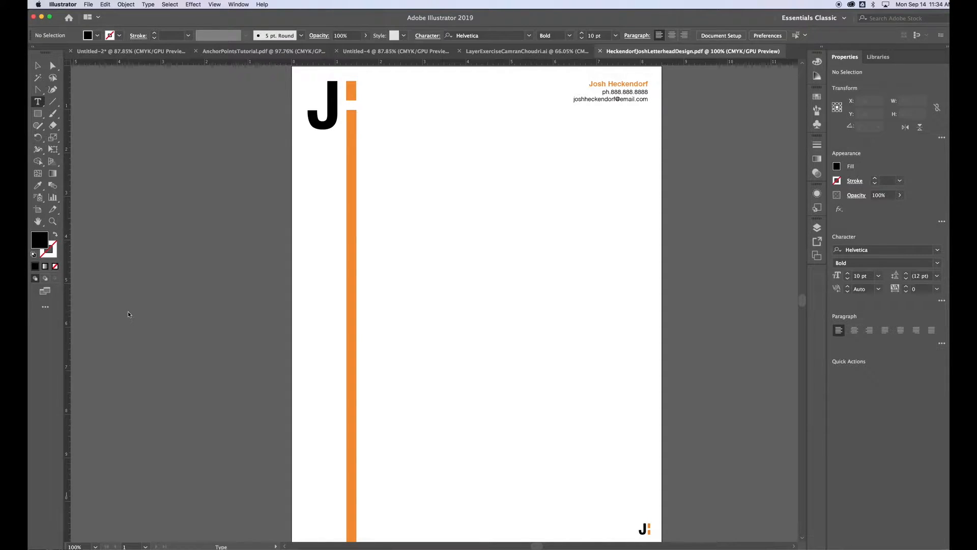
pyautogui.moveTo(221, 291)
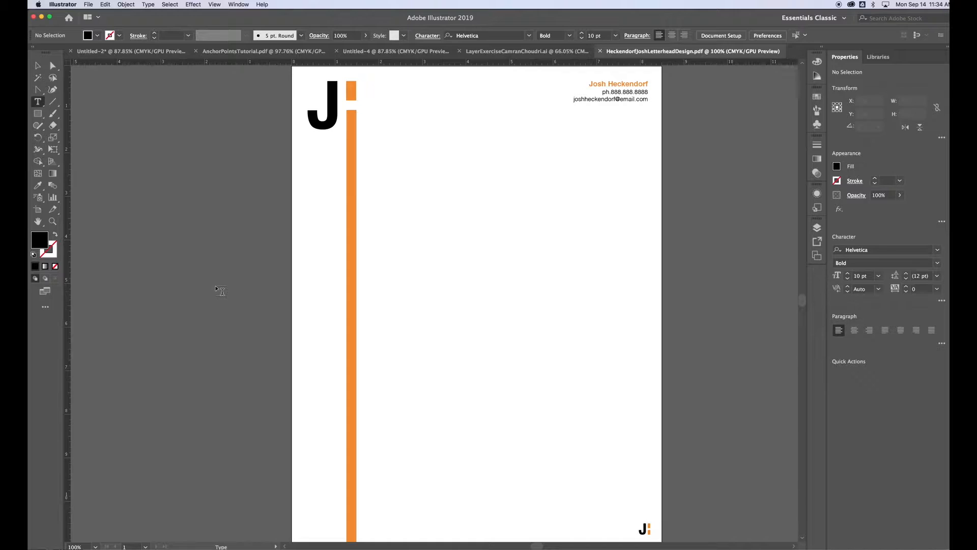
pyautogui.moveTo(311, 204)
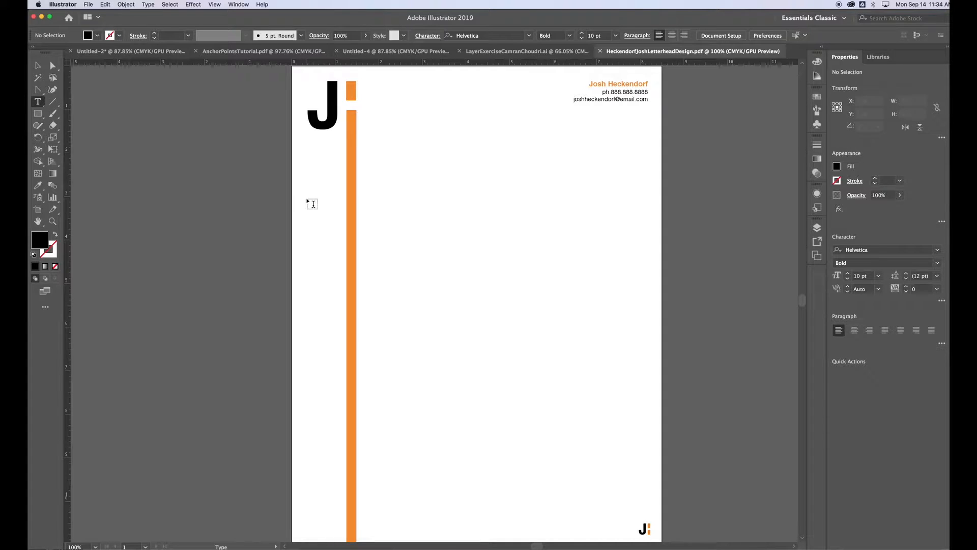
pyautogui.moveTo(319, 203)
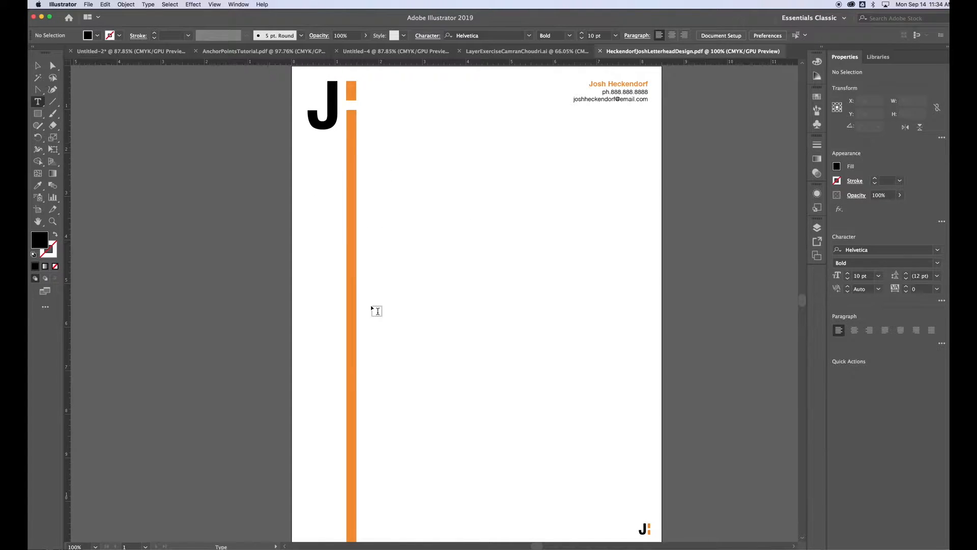
pyautogui.moveTo(462, 191)
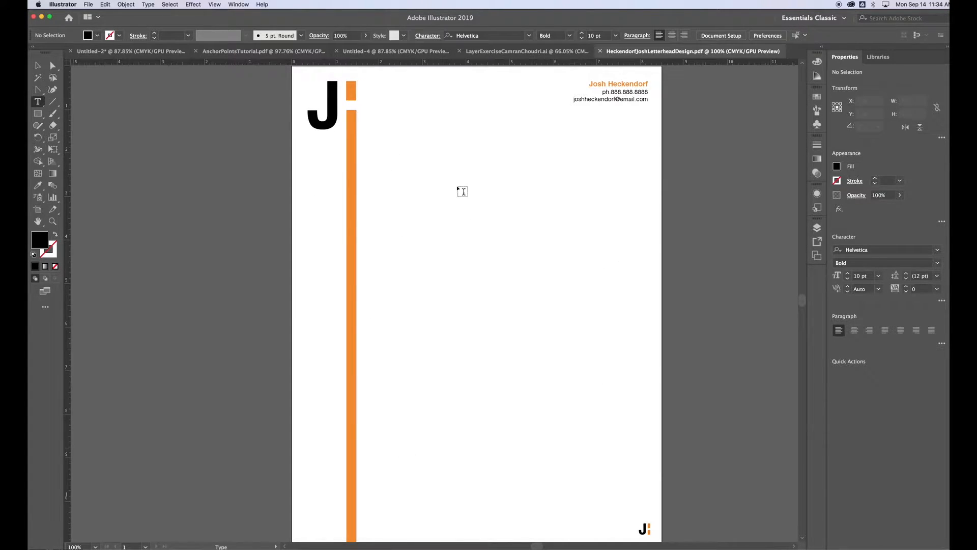
pyautogui.moveTo(448, 259)
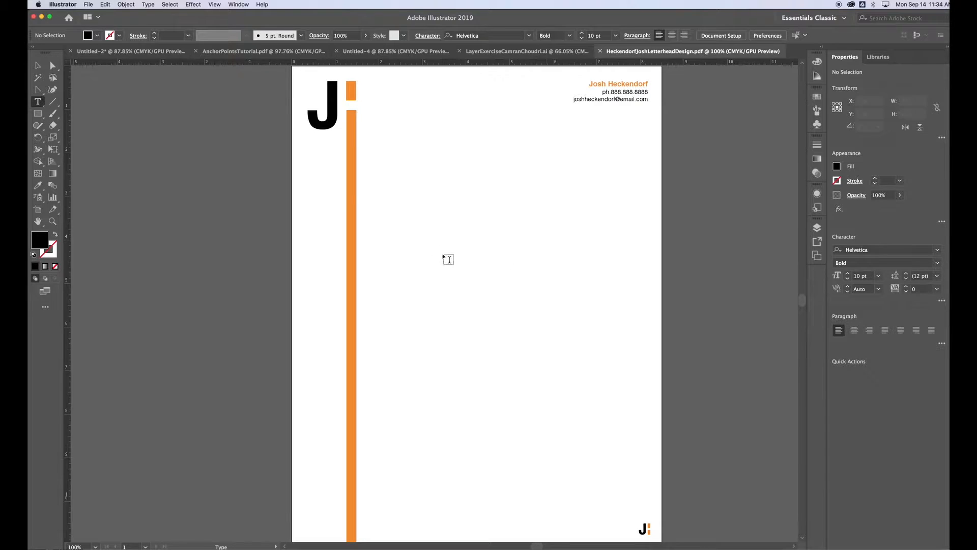
pyautogui.moveTo(556, 269)
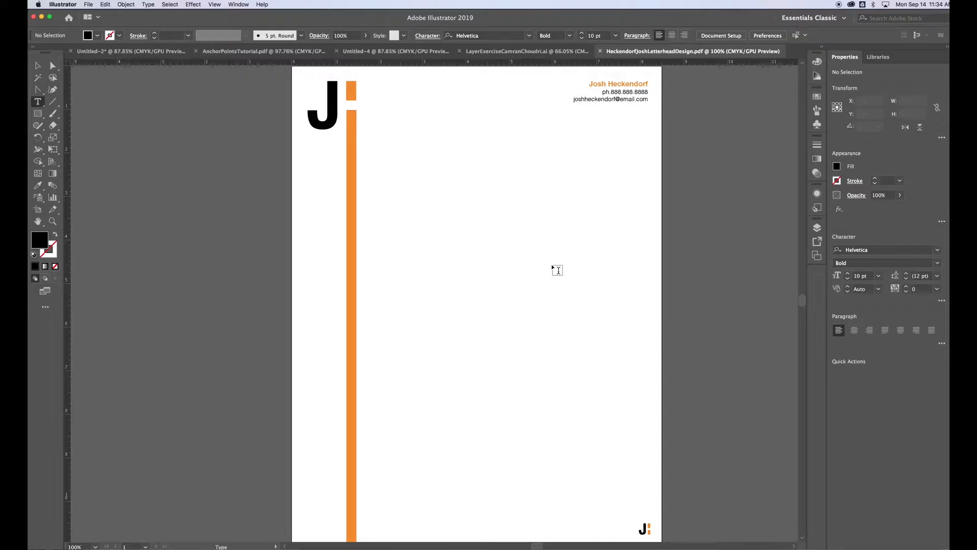
pyautogui.moveTo(569, 256)
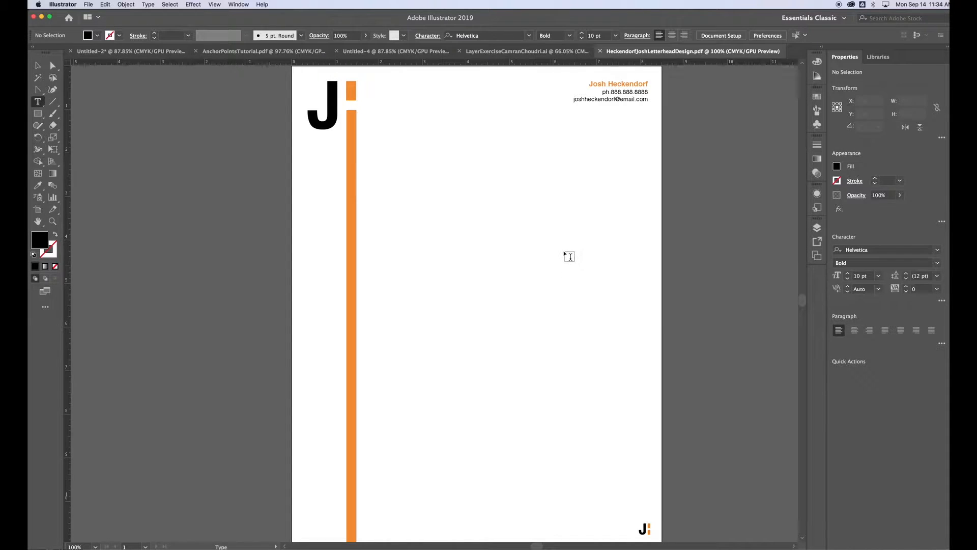
pyautogui.moveTo(330, 133)
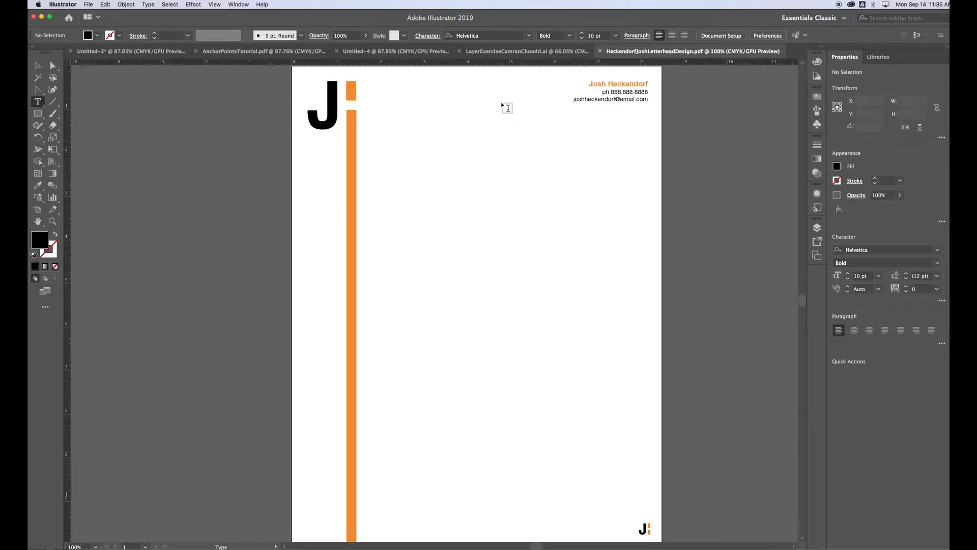
pyautogui.moveTo(497, 111)
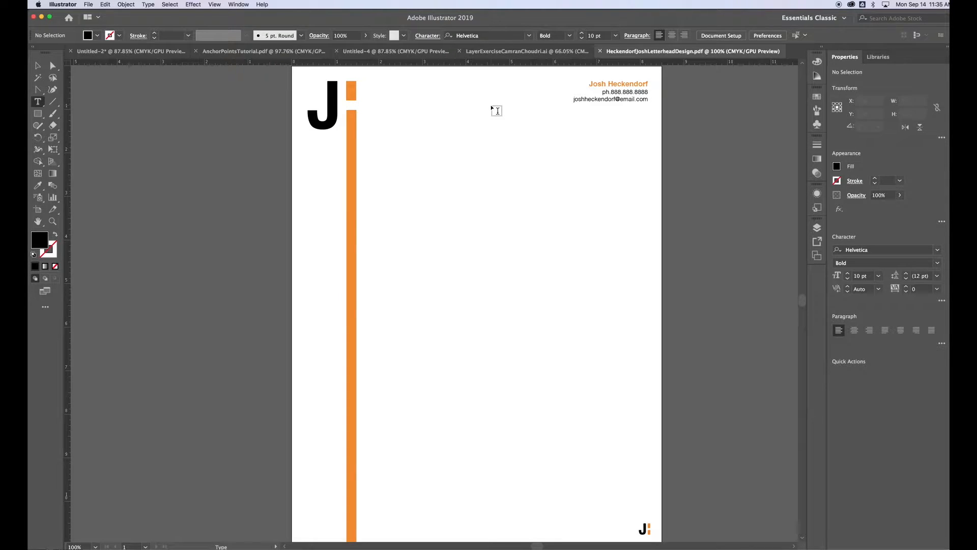
pyautogui.moveTo(572, 120)
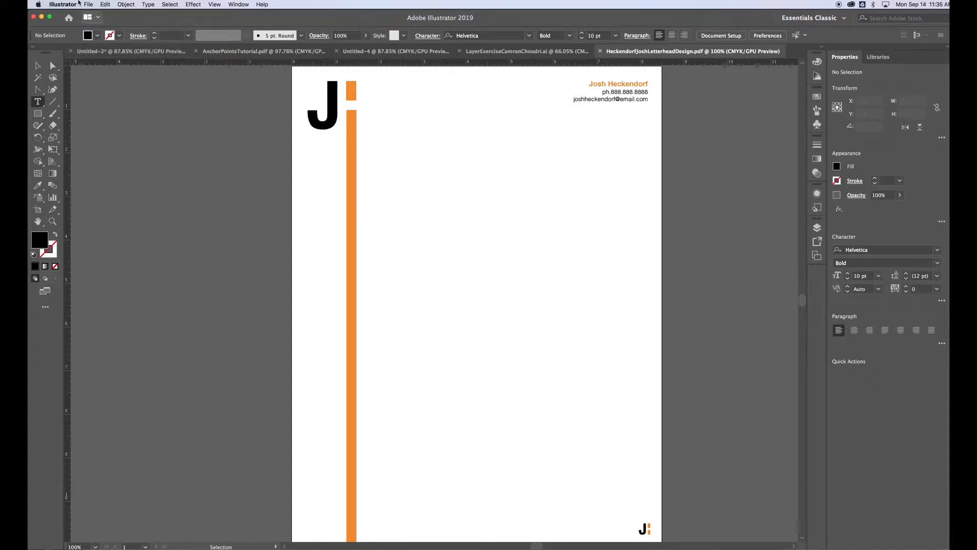
pyautogui.click(88, 4)
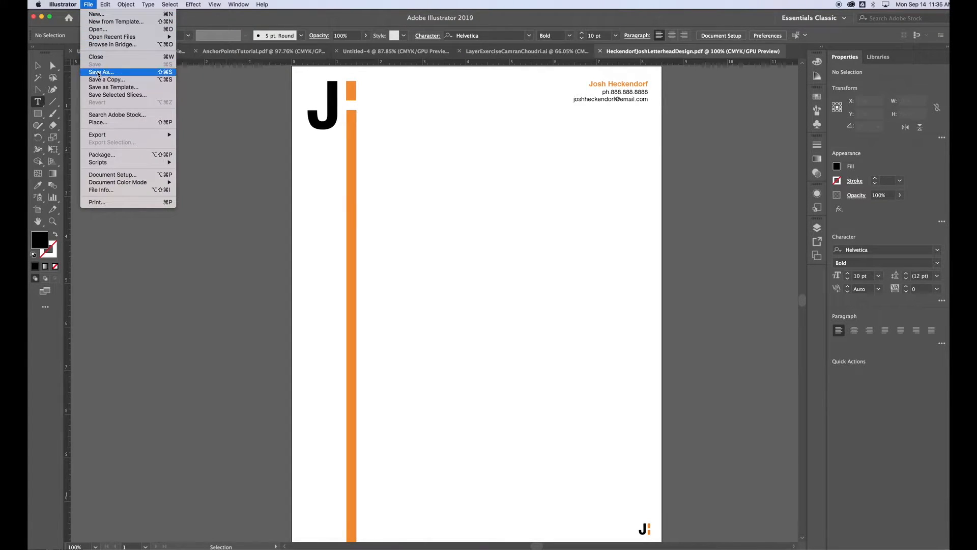
pyautogui.click(101, 72)
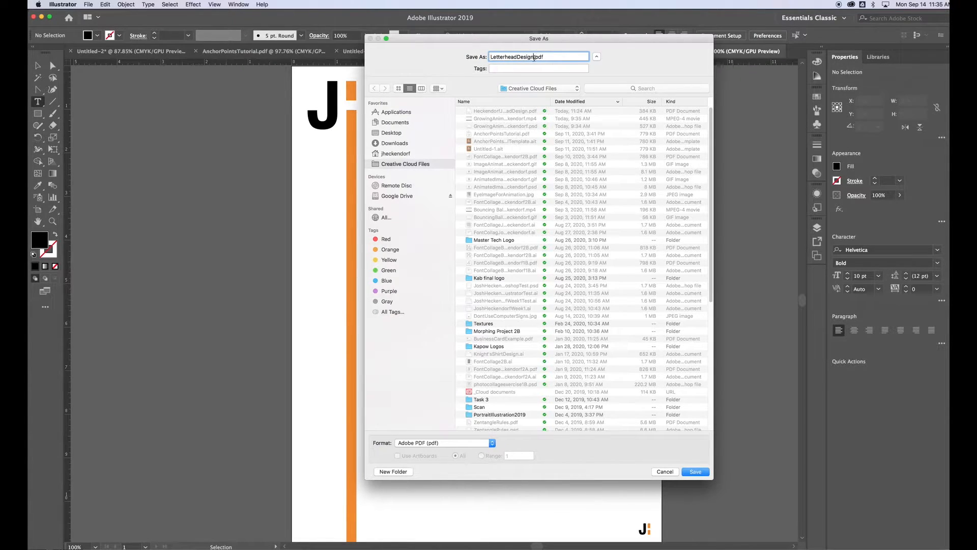
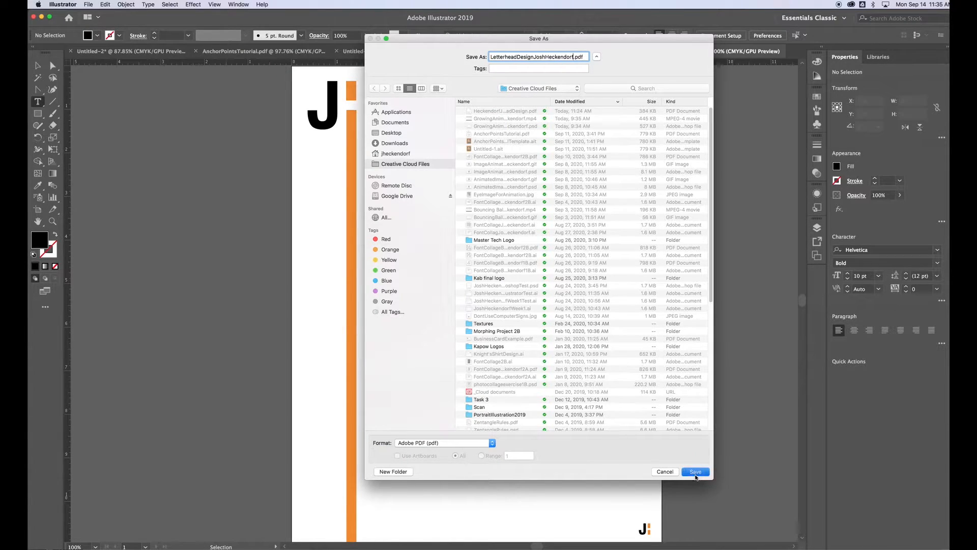
pyautogui.click(694, 472)
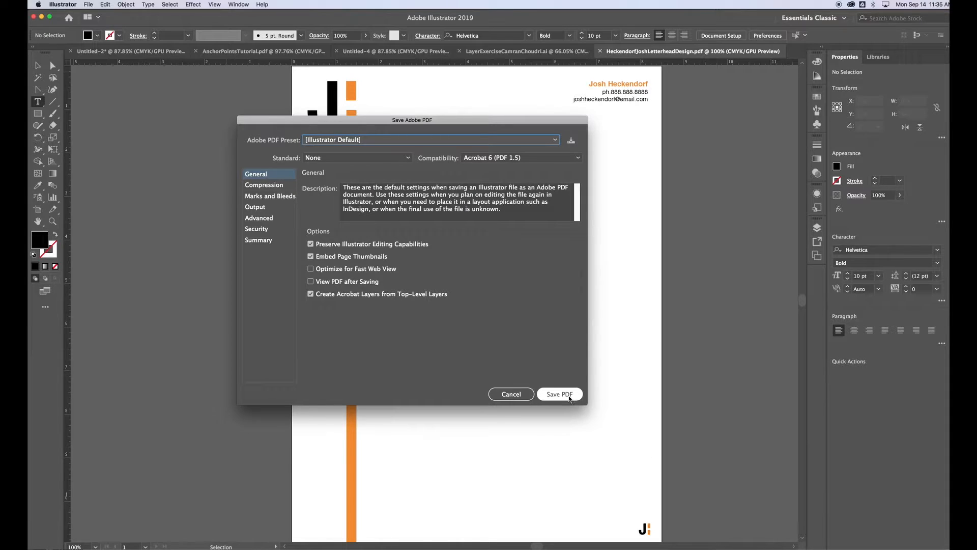
pyautogui.click(558, 394)
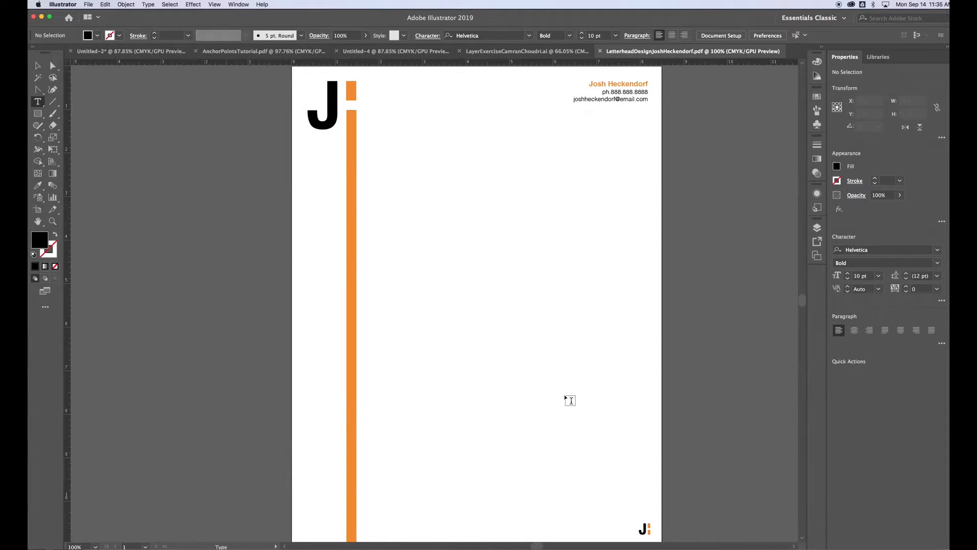
pyautogui.moveTo(569, 381)
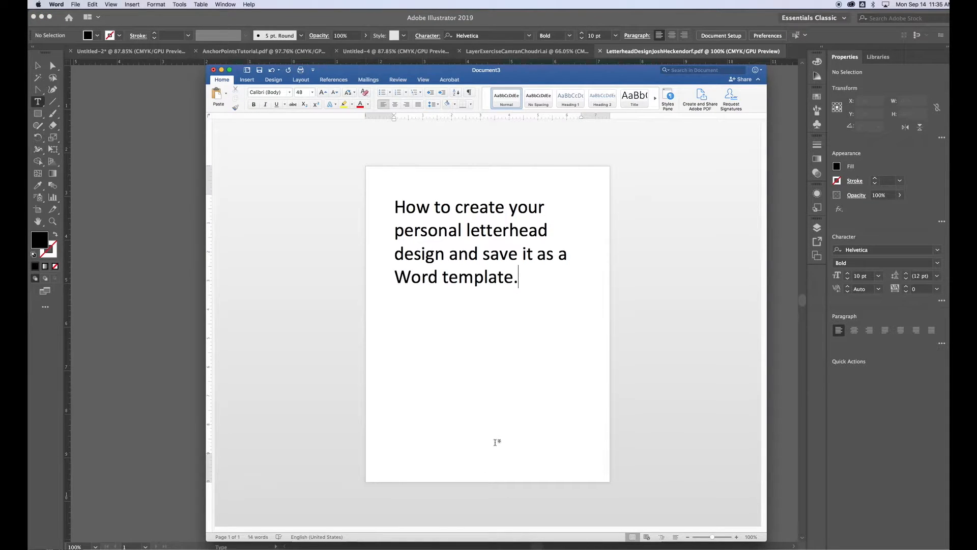
pyautogui.moveTo(139, 19)
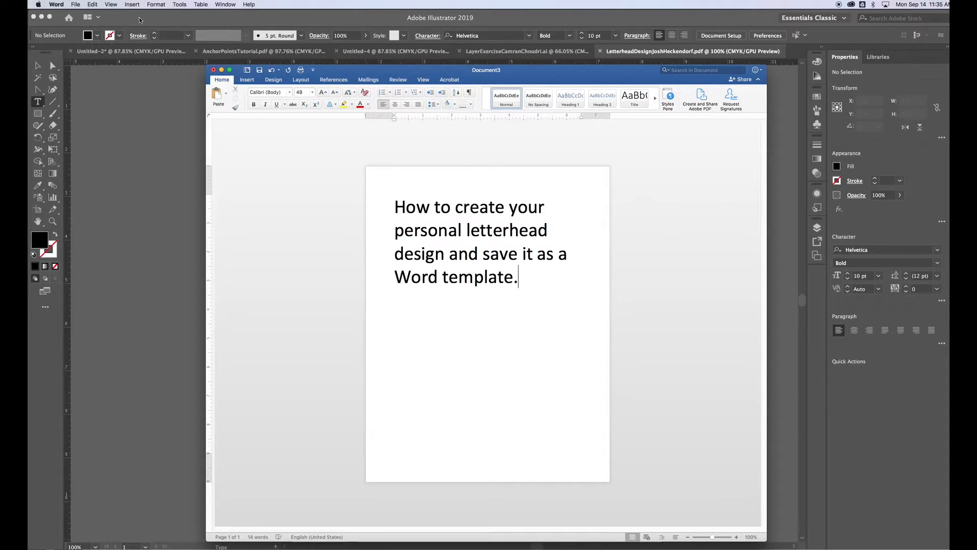
# Create a new blank Word document.
pyautogui.click(75, 5)
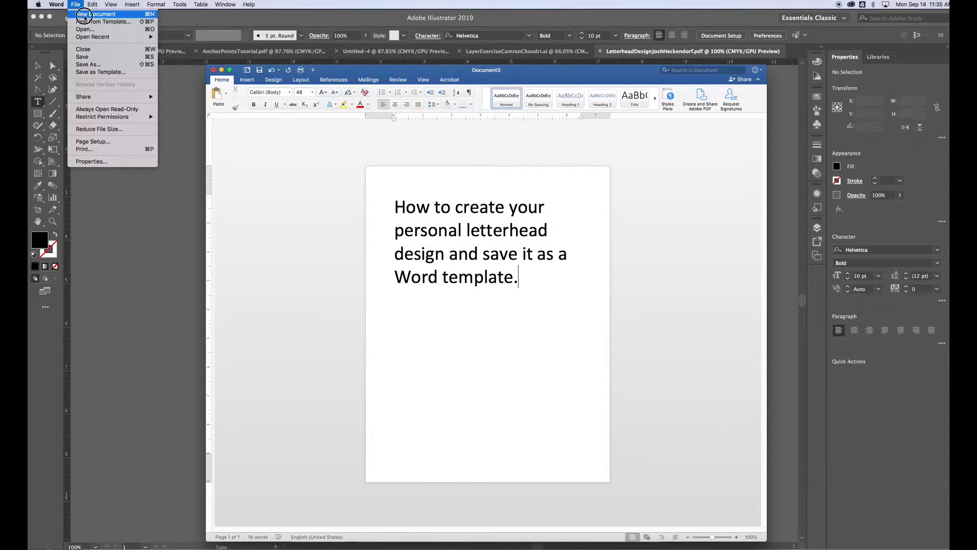
pyautogui.click(100, 14)
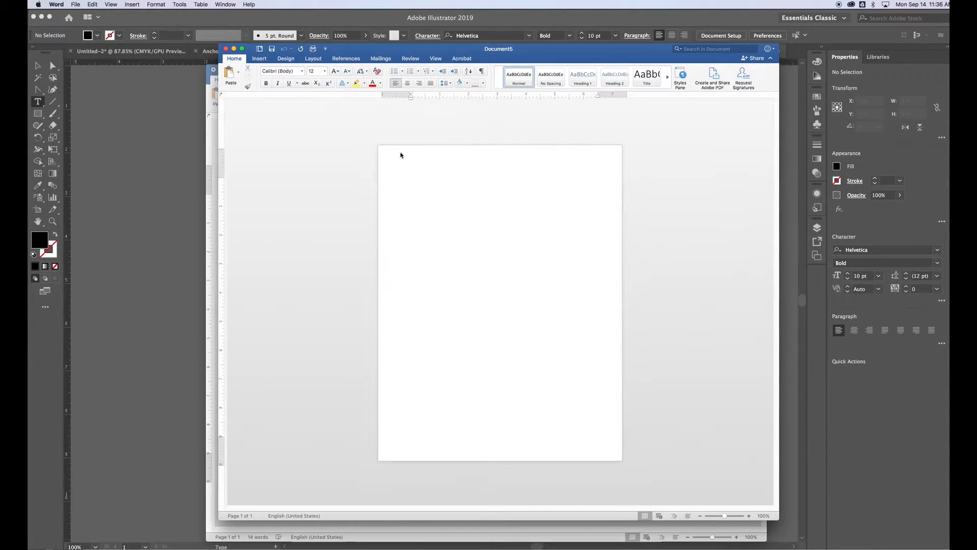
pyautogui.click(406, 177)
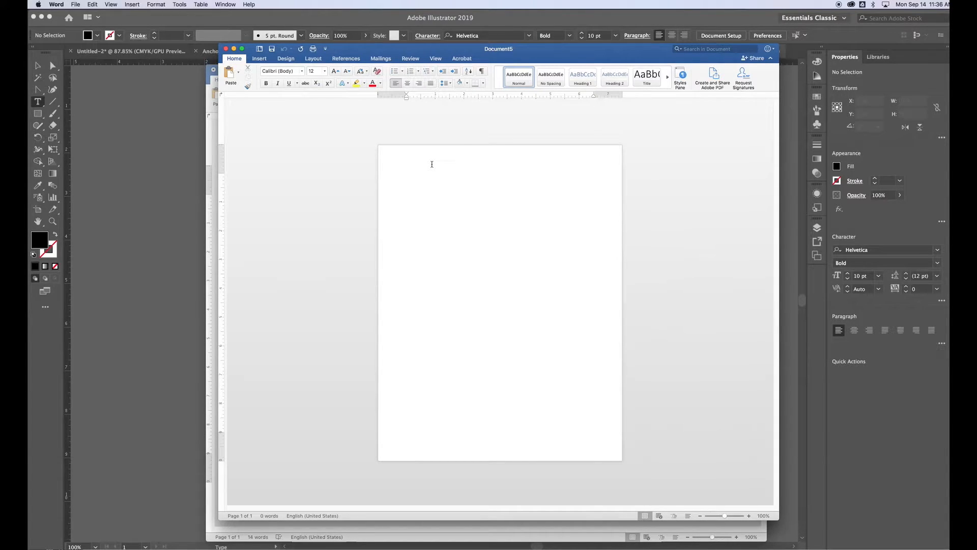
pyautogui.click(406, 176)
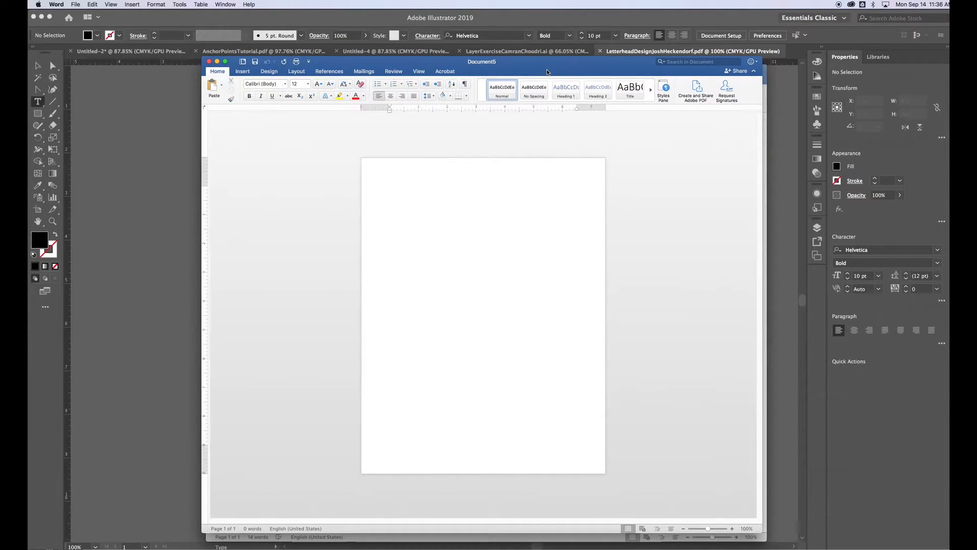
pyautogui.click(390, 189)
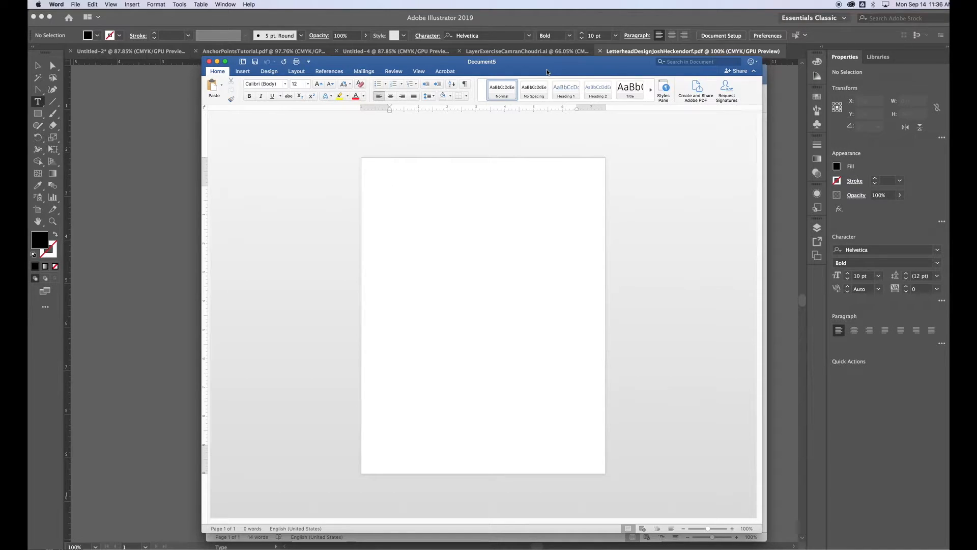
pyautogui.click(390, 188)
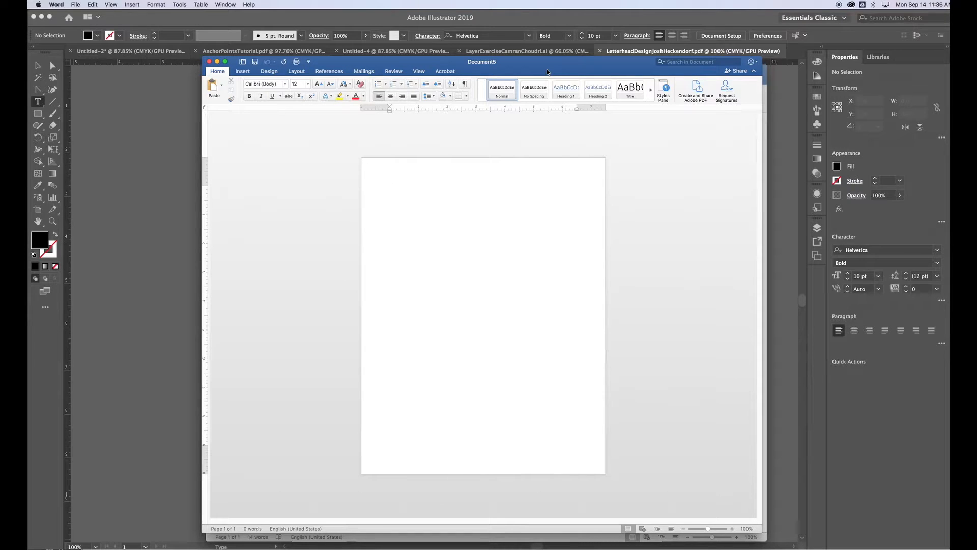
pyautogui.click(391, 188)
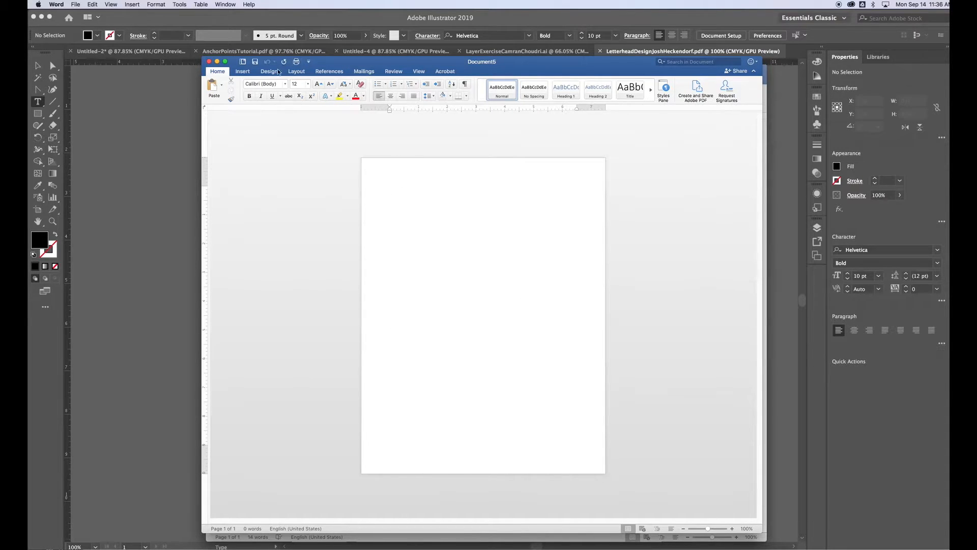
# Show the built-in Header designs from the Insert tab.
pyautogui.click(269, 71)
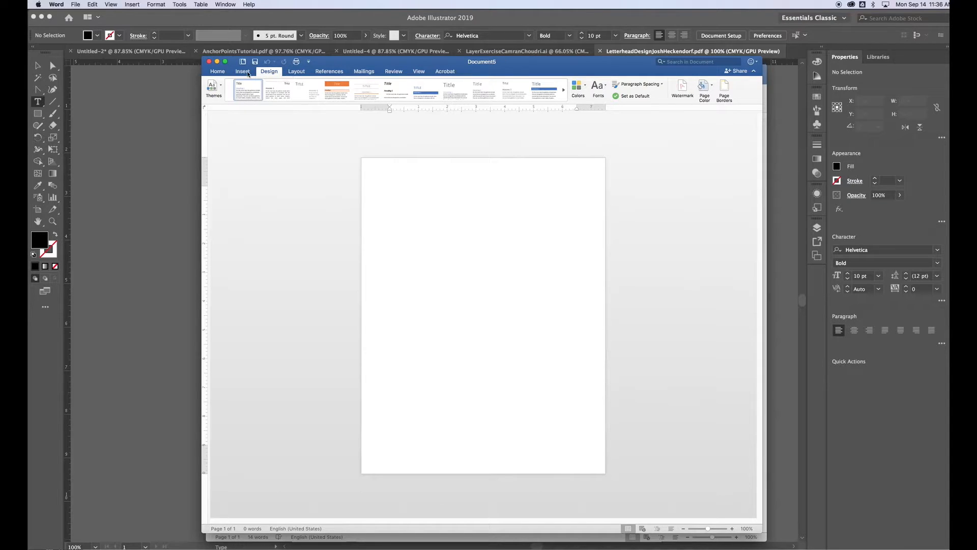
pyautogui.click(242, 71)
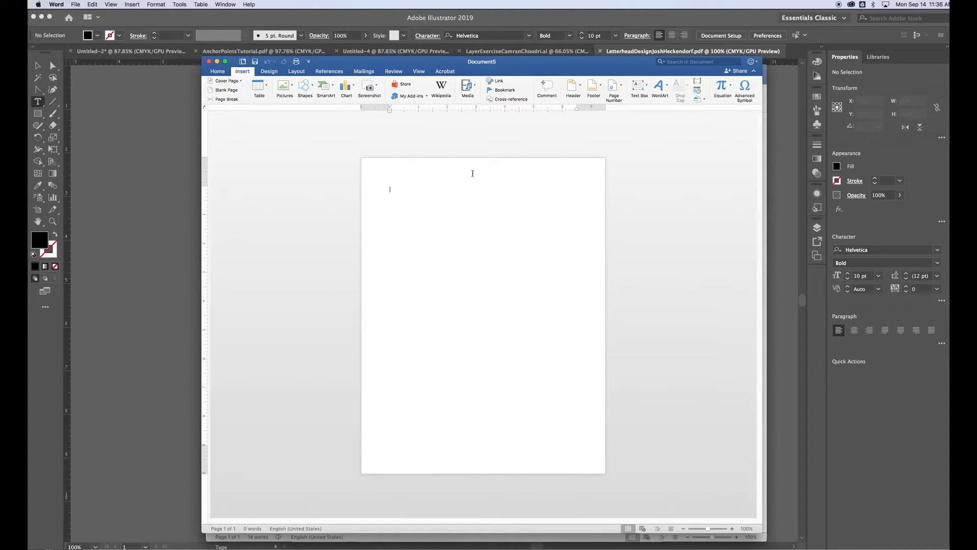
pyautogui.moveTo(572, 87)
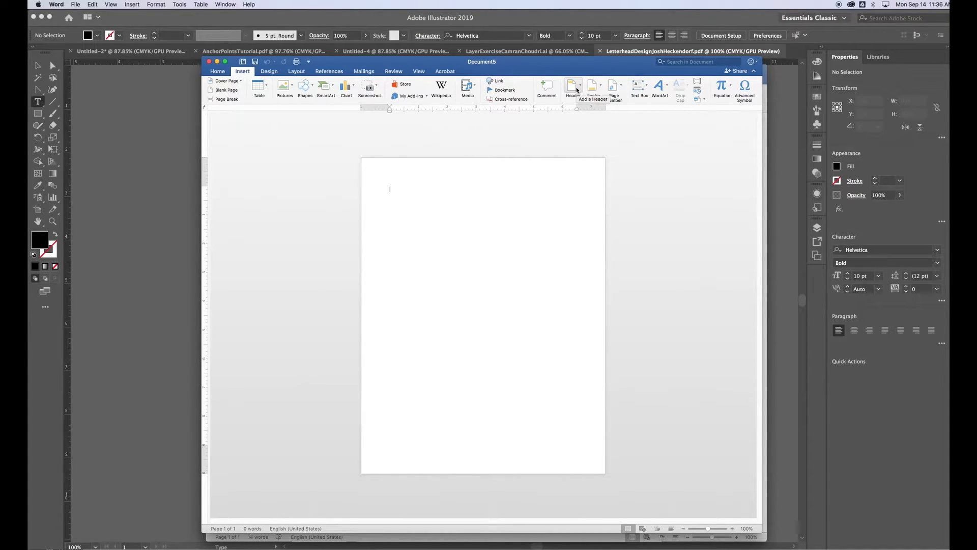
pyautogui.click(571, 87)
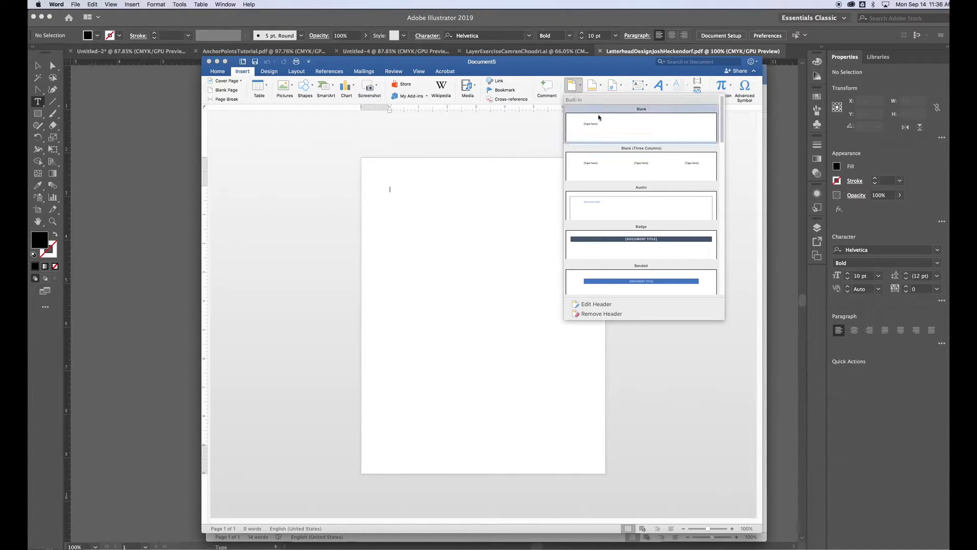
pyautogui.moveTo(603, 280)
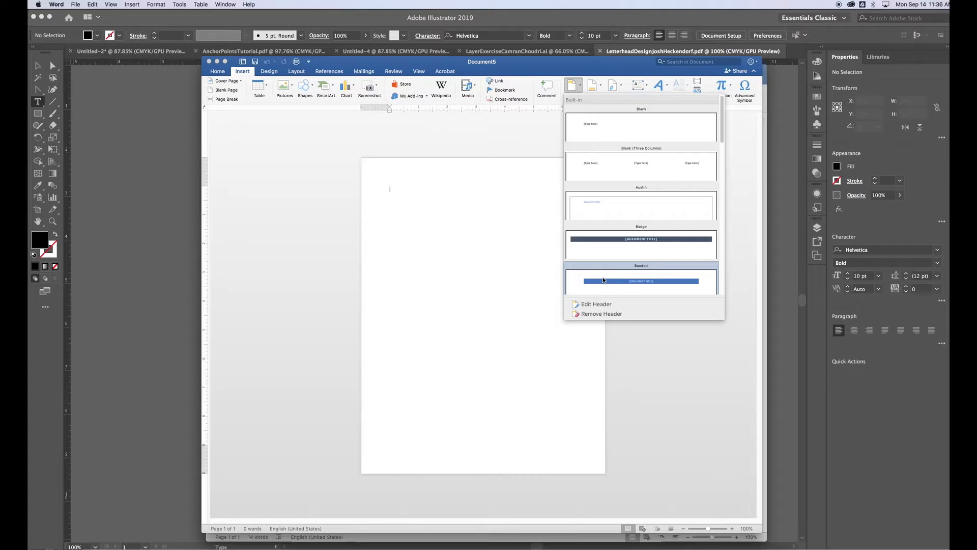
pyautogui.moveTo(595, 304)
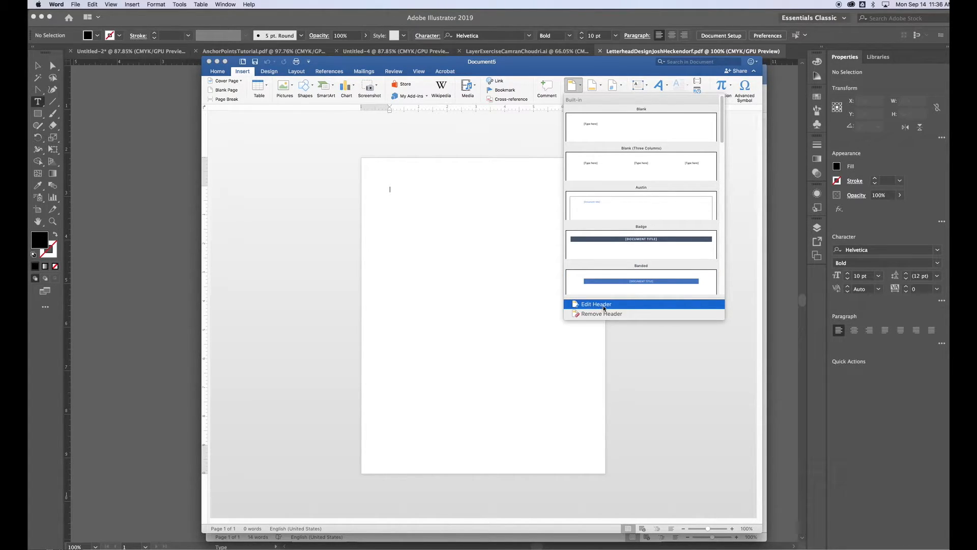
# Edit the header and insert the letterhead PDF as a picture from file.
pyautogui.click(596, 304)
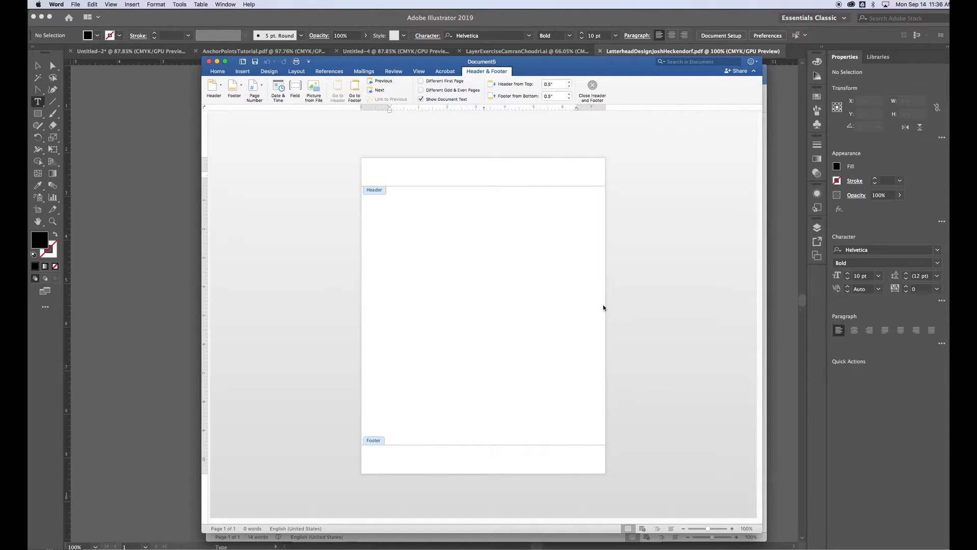
pyautogui.click(389, 175)
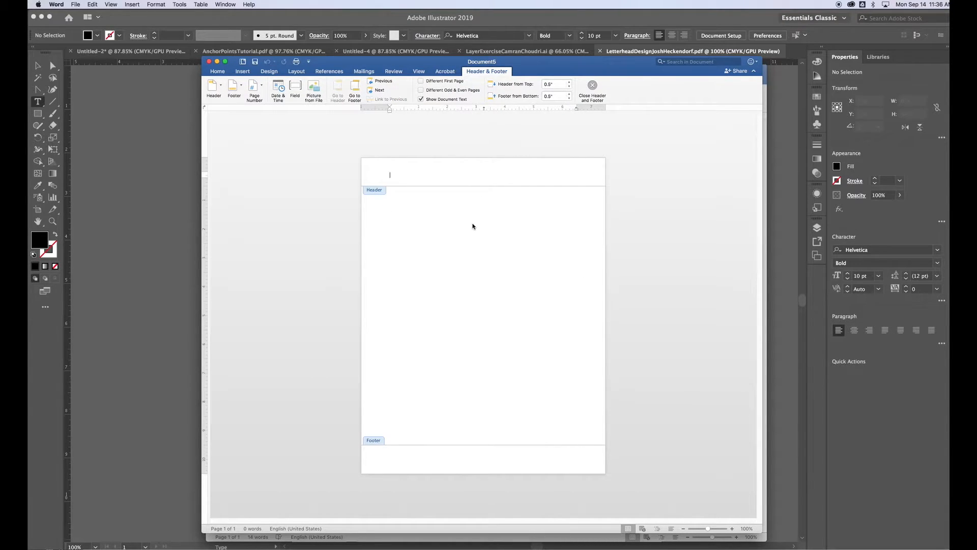
pyautogui.moveTo(404, 498)
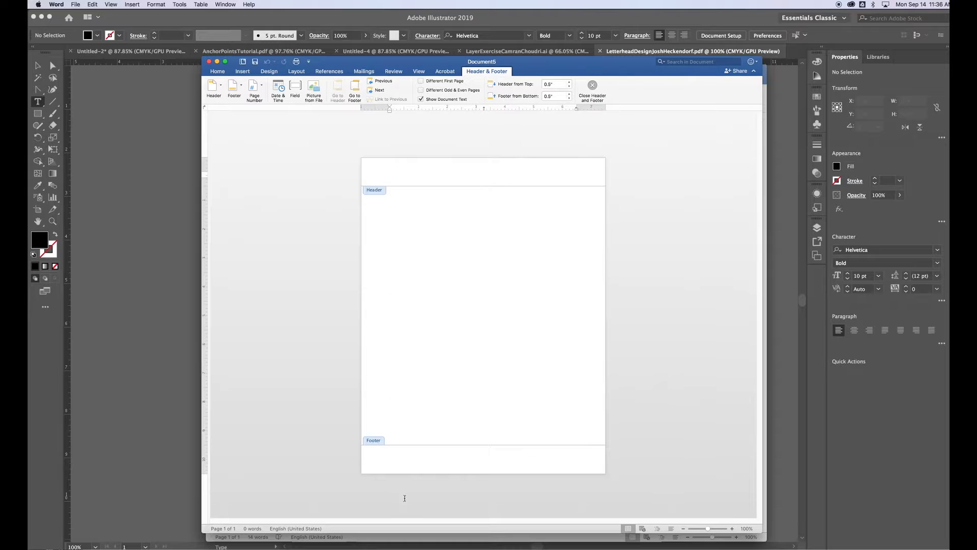
pyautogui.moveTo(410, 448)
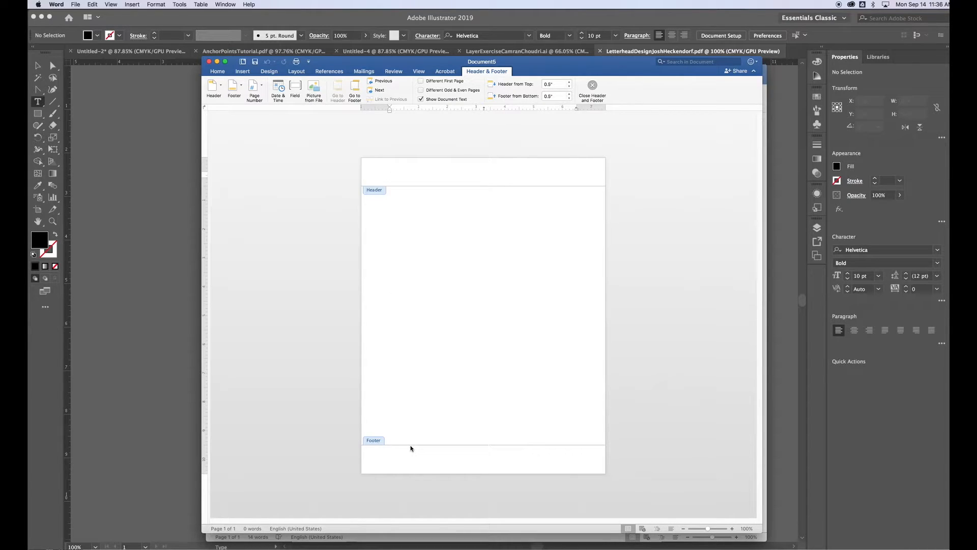
pyautogui.click(389, 174)
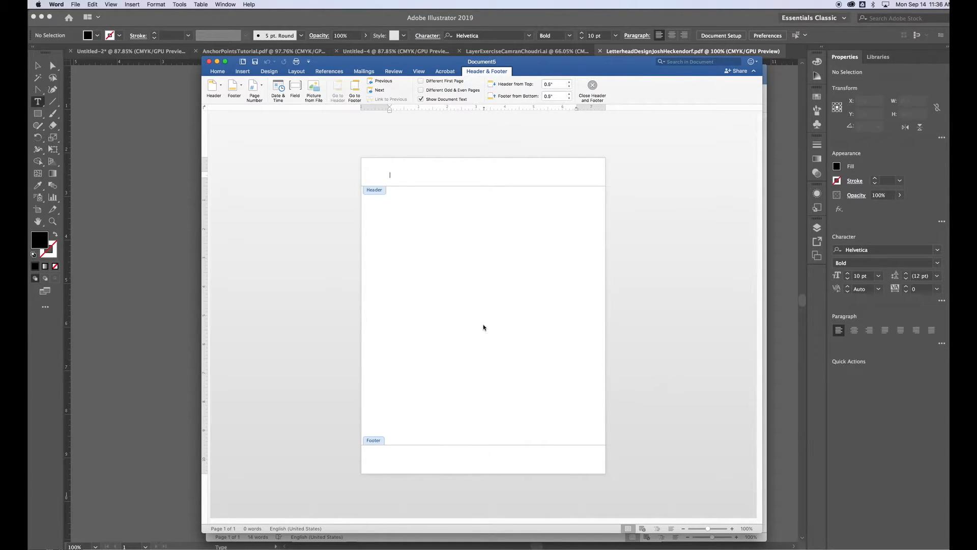
pyautogui.moveTo(430, 171)
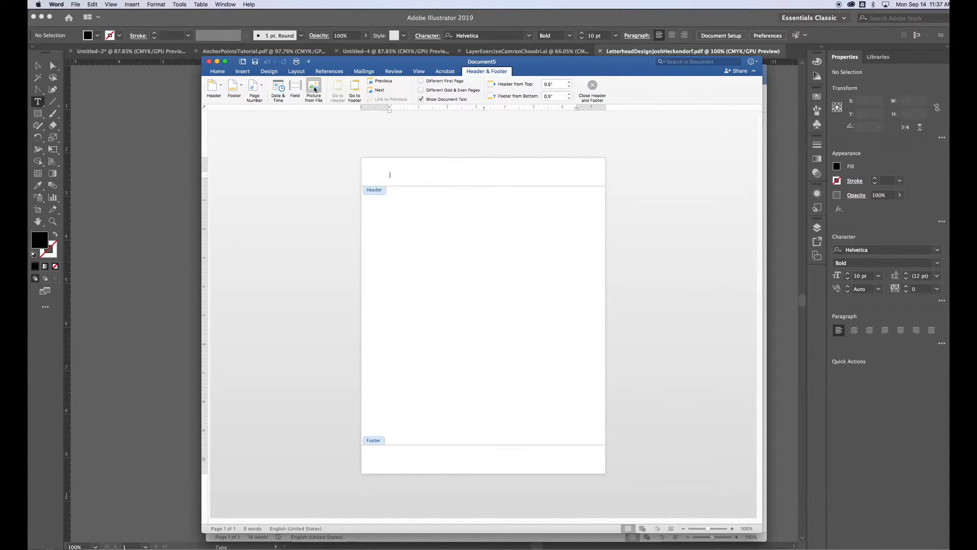
pyautogui.click(314, 89)
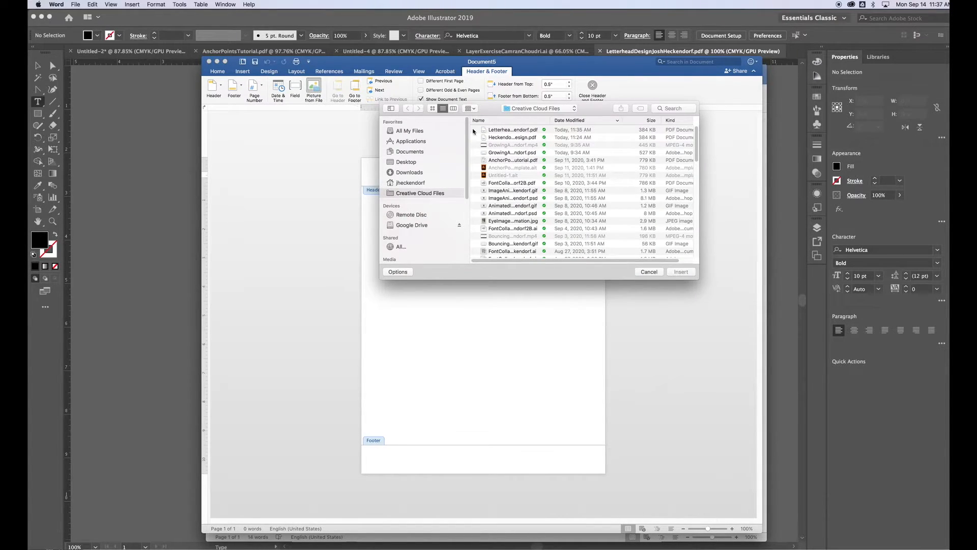
pyautogui.click(513, 130)
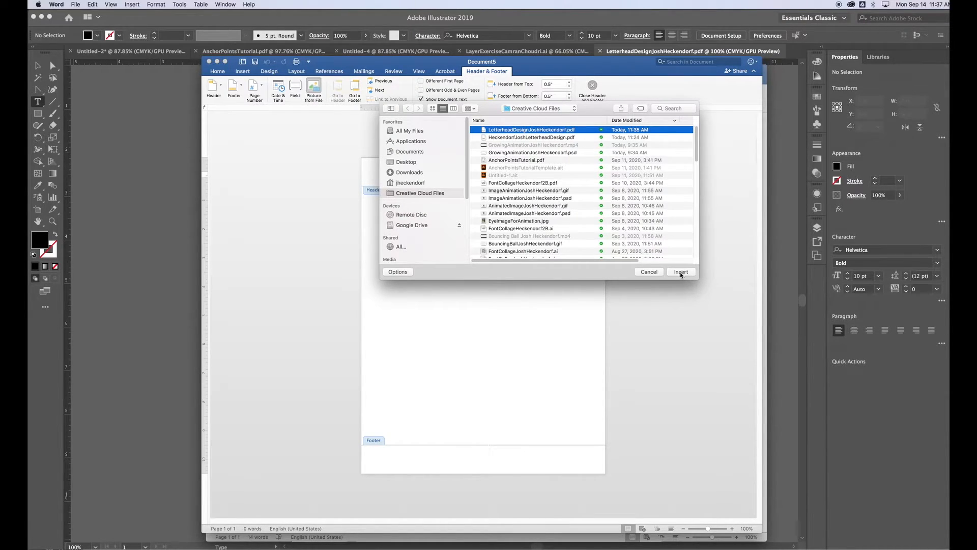
pyautogui.click(679, 272)
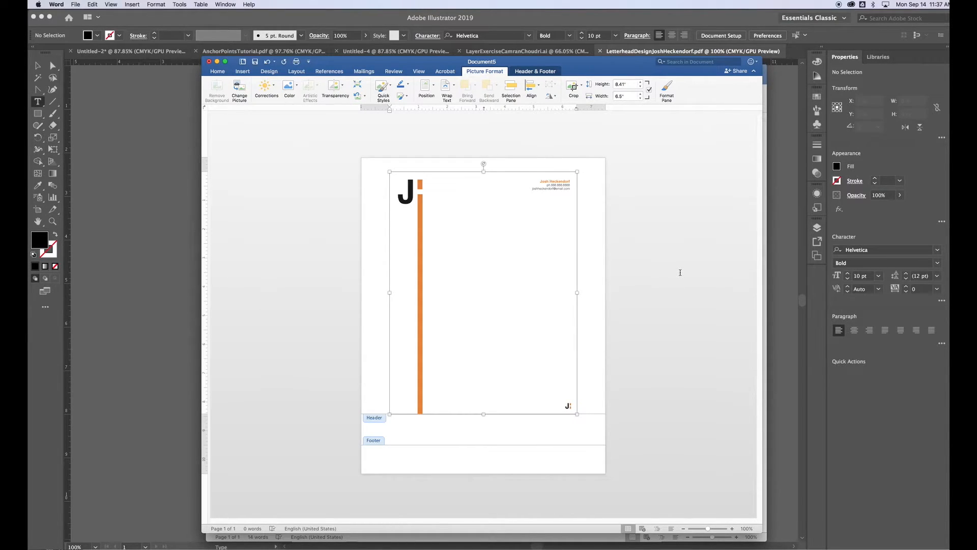
pyautogui.moveTo(668, 255)
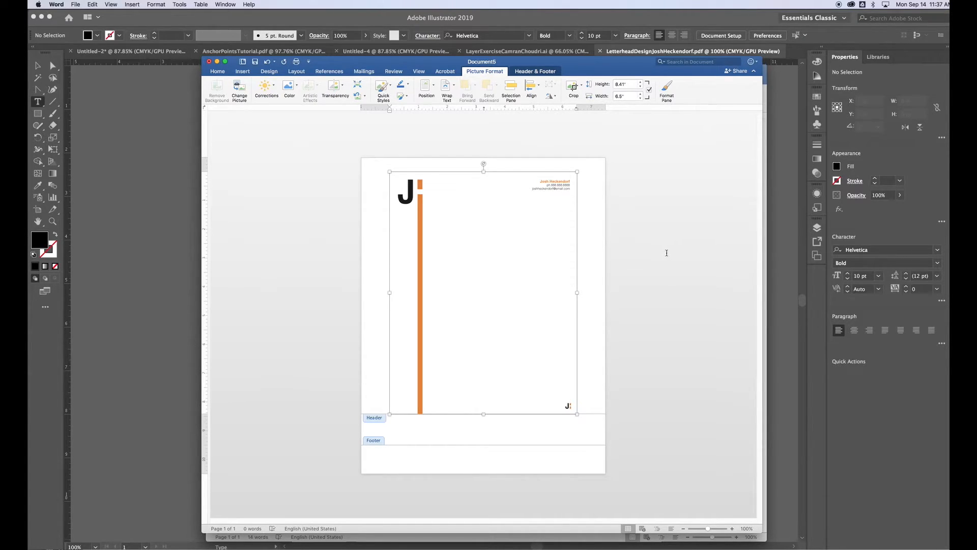
pyautogui.moveTo(662, 251)
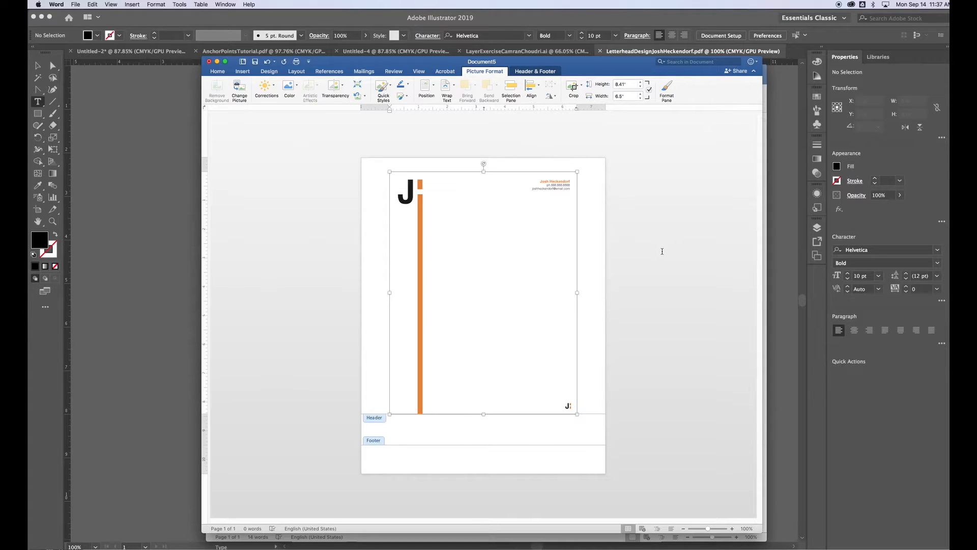
pyautogui.moveTo(480, 191)
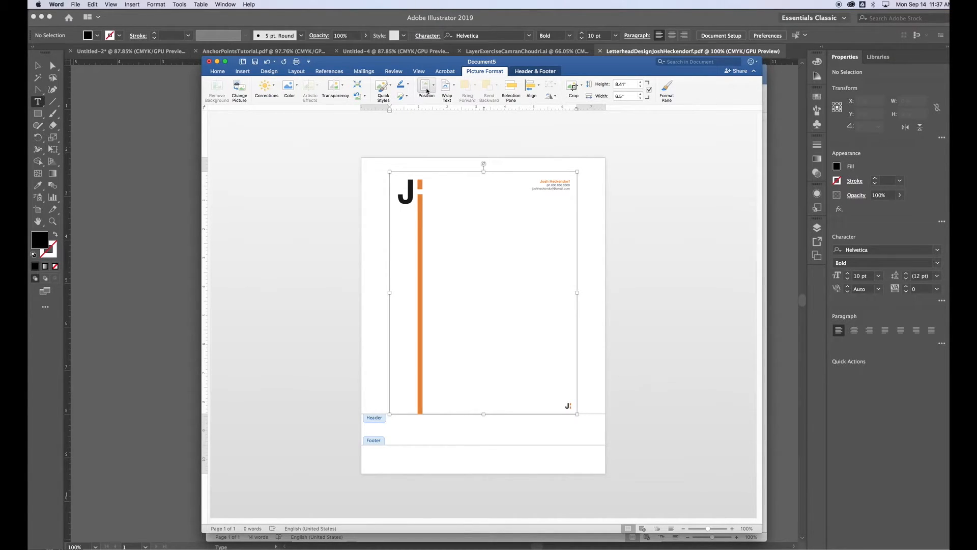
# Open the Position dropdown for the header letterhead picture.
pyautogui.click(426, 87)
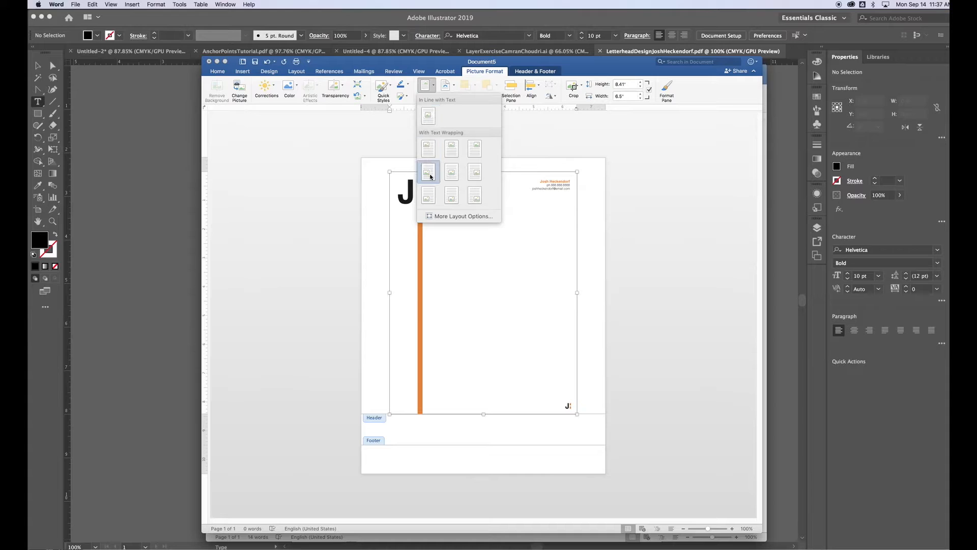
pyautogui.moveTo(461, 216)
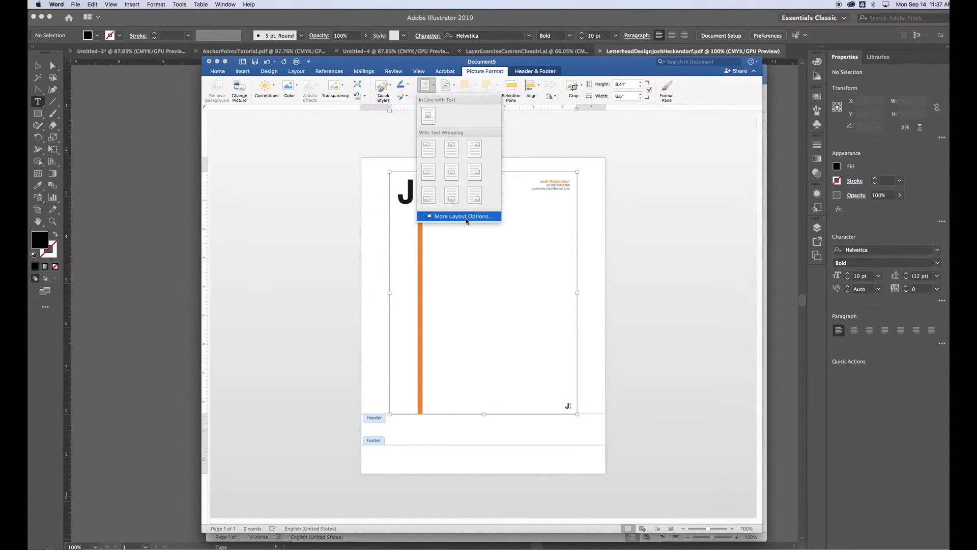
# In Advanced Layout, set the letterhead picture's text wrapping to Behind Text.
pyautogui.click(463, 216)
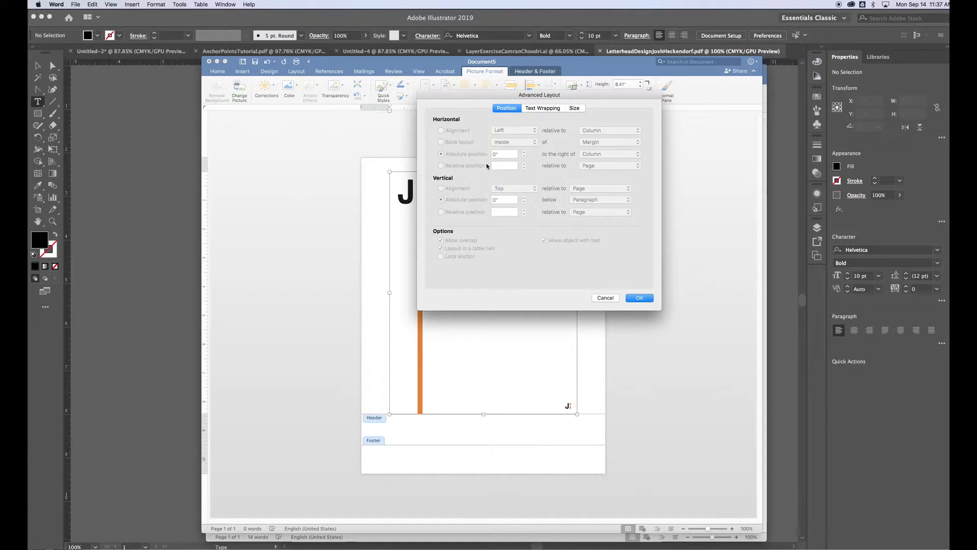
pyautogui.click(574, 108)
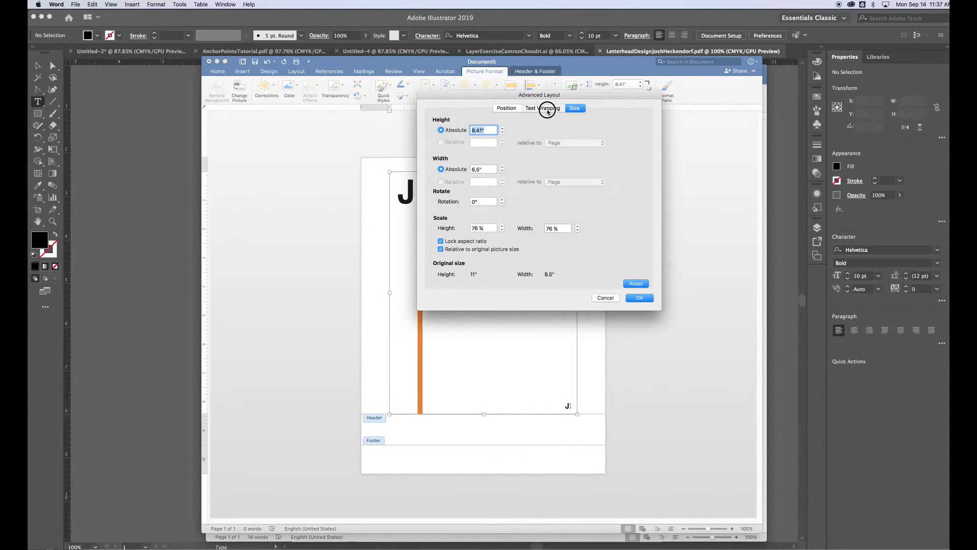
pyautogui.click(542, 108)
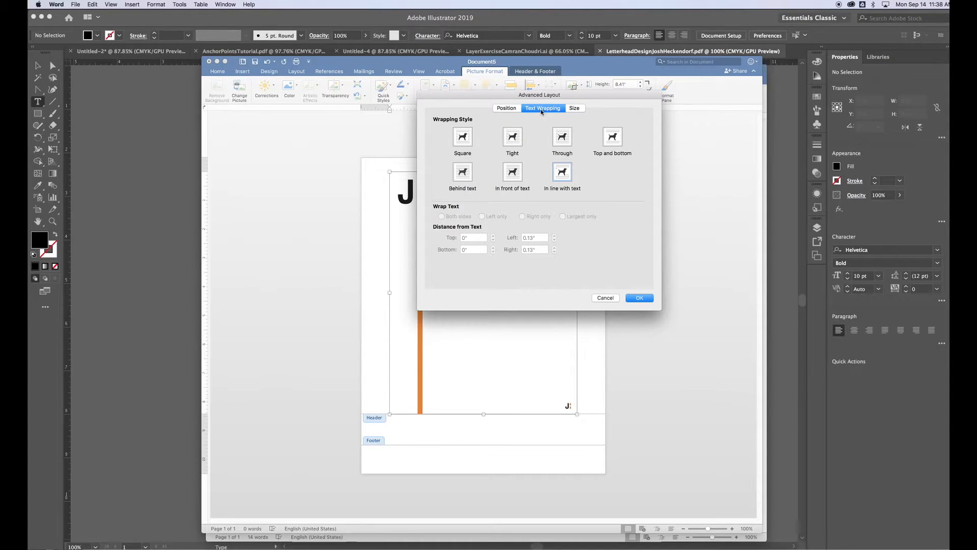
pyautogui.moveTo(479, 173)
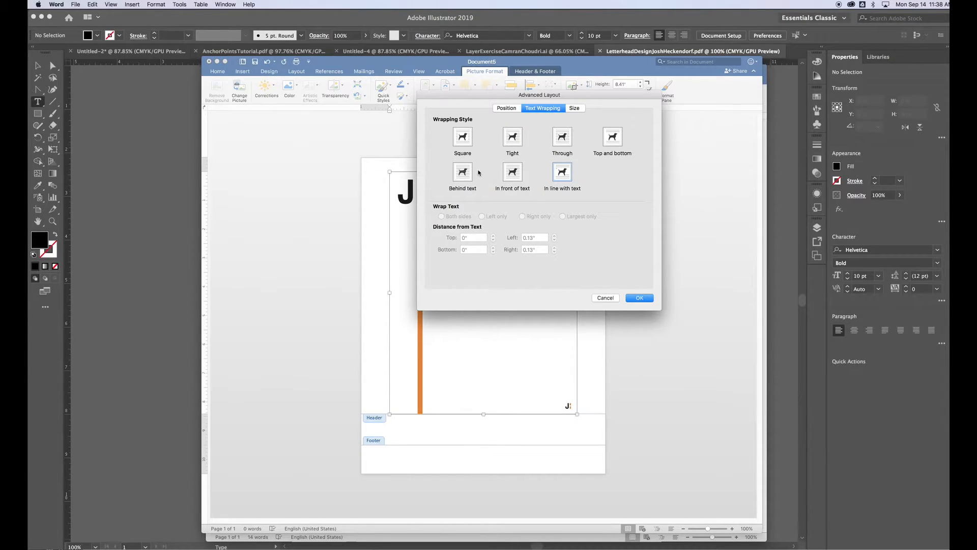
pyautogui.click(462, 172)
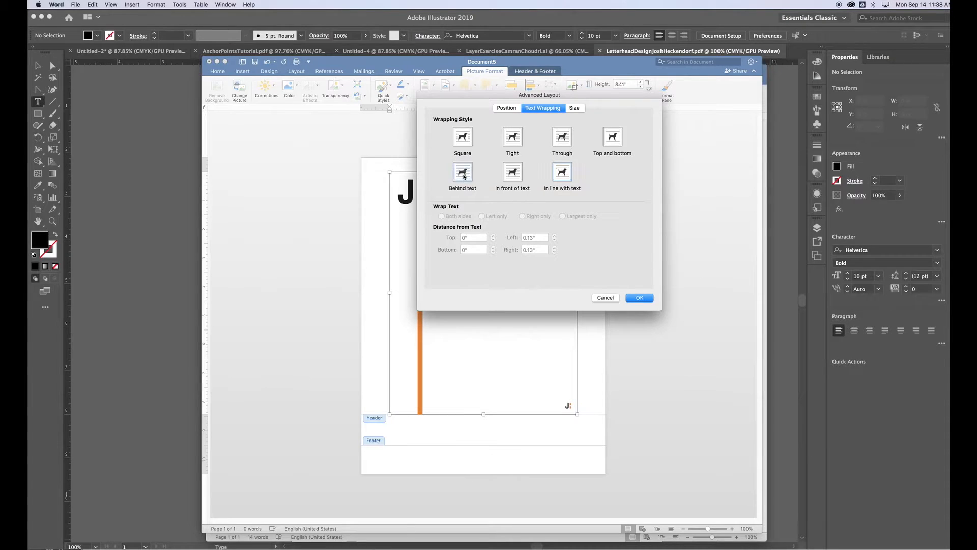
pyautogui.click(463, 171)
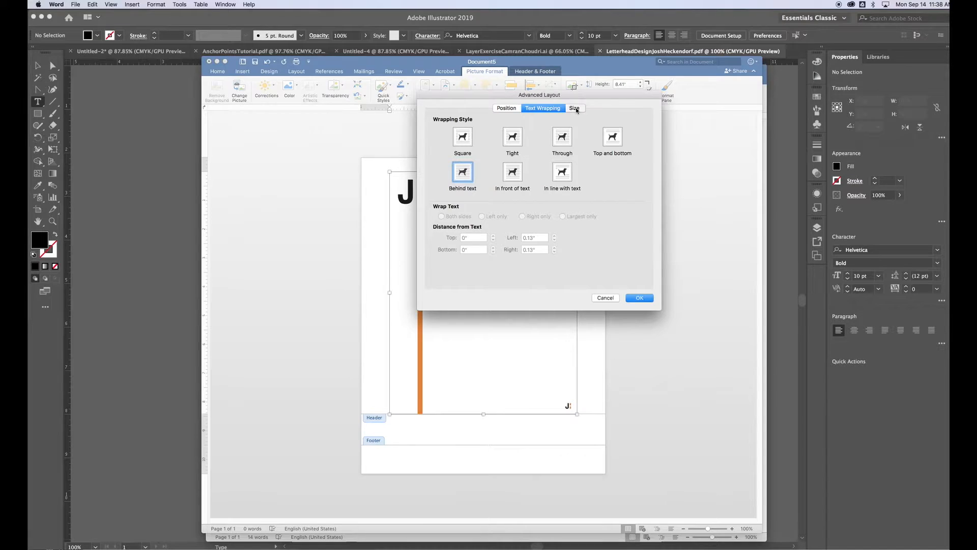
# Raise the picture's scale to 100% (11.07 by 8.55 inches).
pyautogui.click(574, 108)
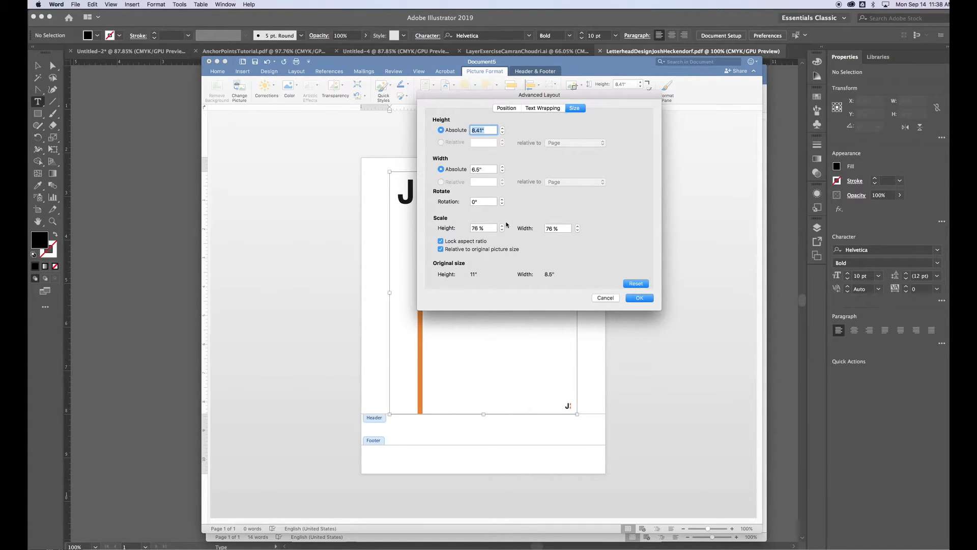
pyautogui.click(502, 226)
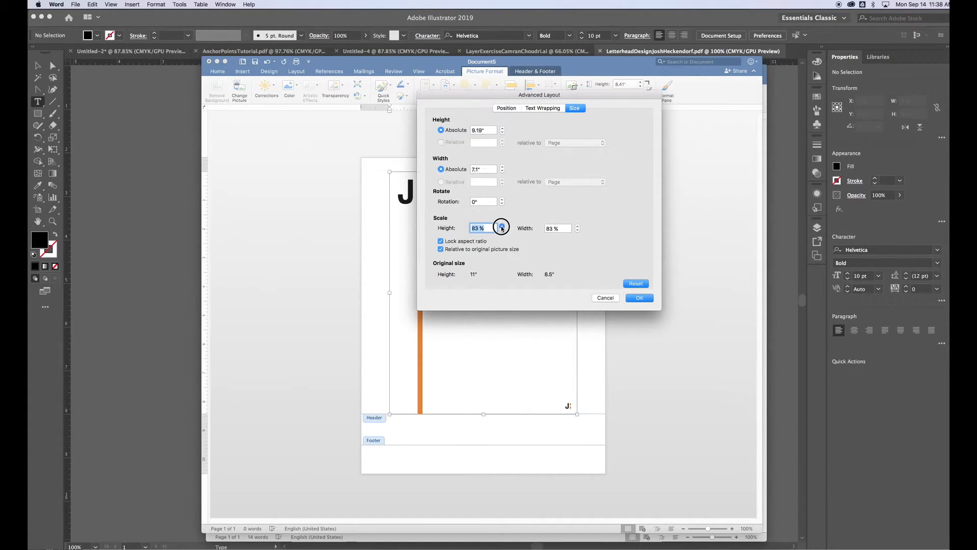
pyautogui.click(502, 225)
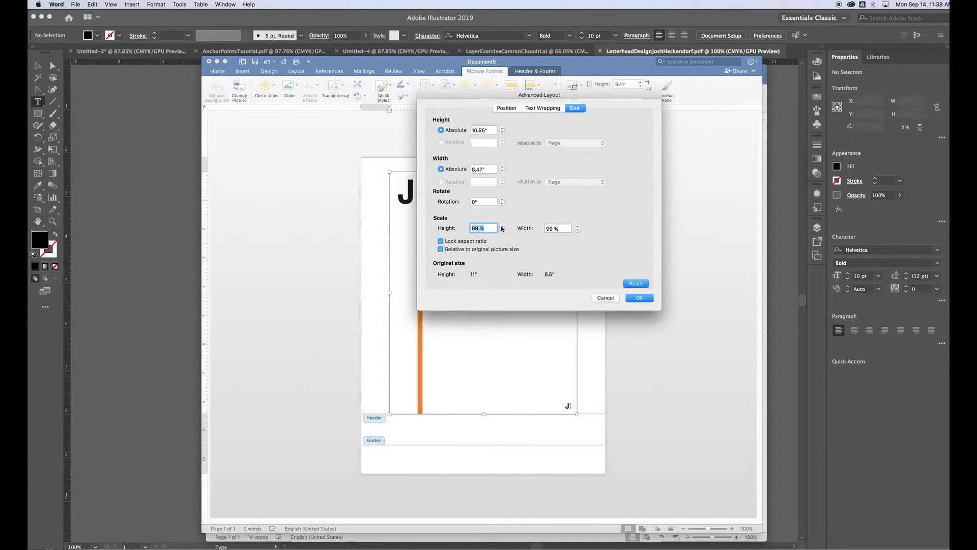
pyautogui.click(502, 225)
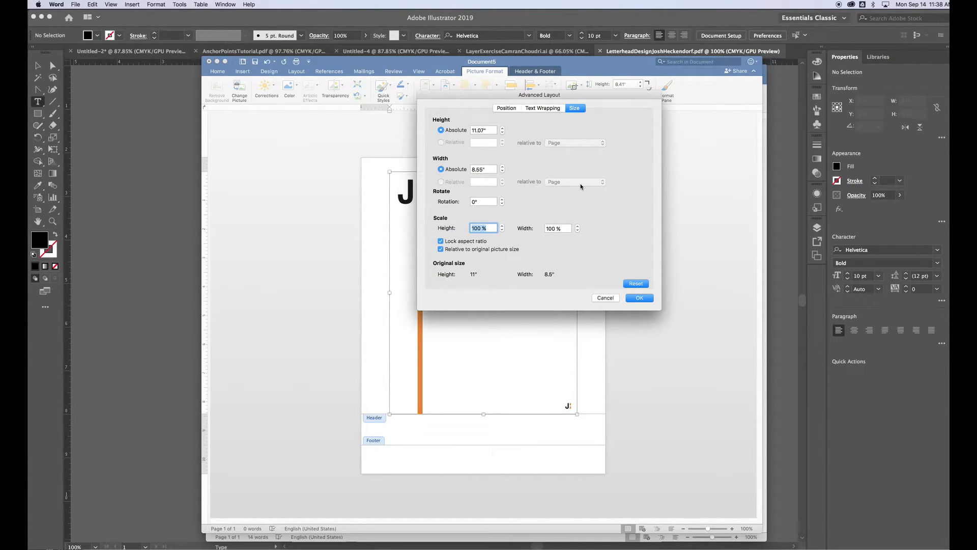
pyautogui.moveTo(633, 163)
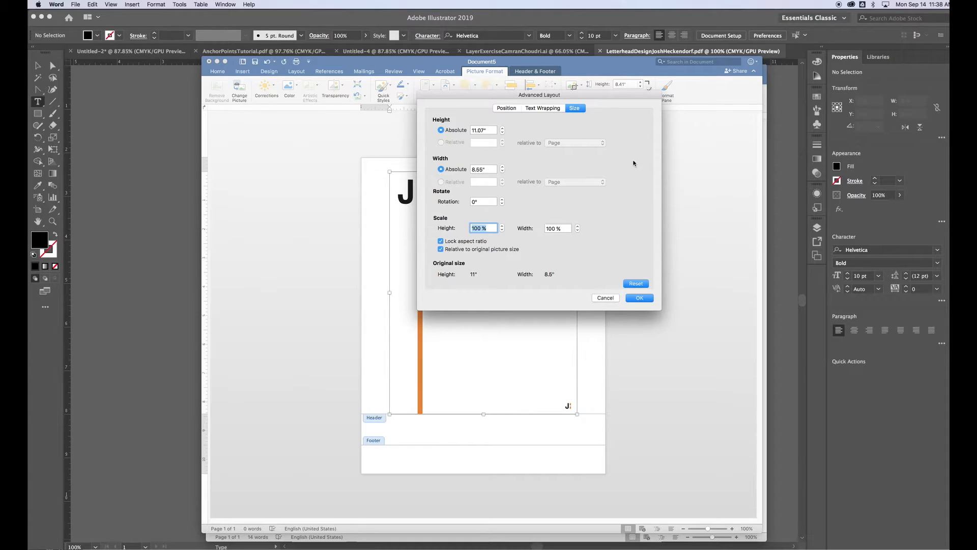
pyautogui.moveTo(470, 280)
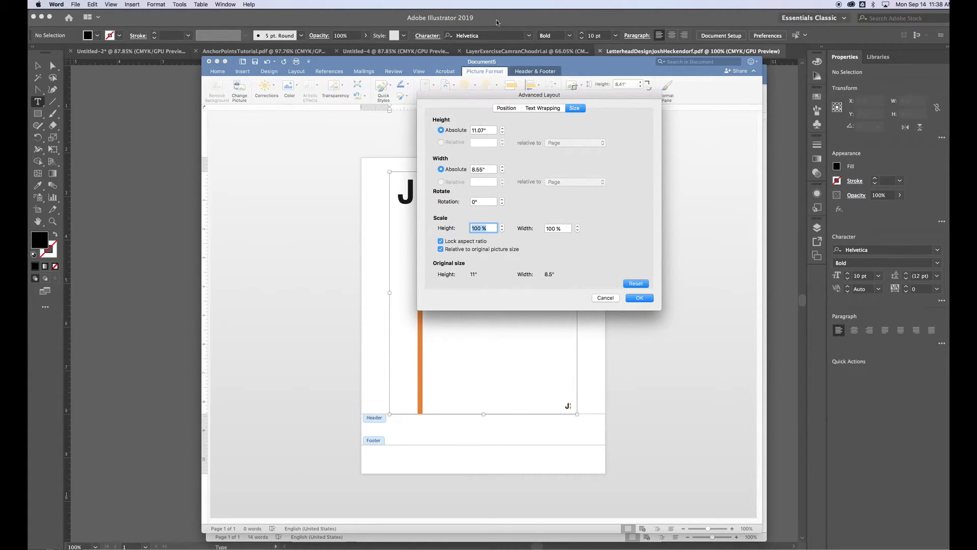
# Set the horizontal absolute position to 0" to the right of Page.
pyautogui.click(506, 108)
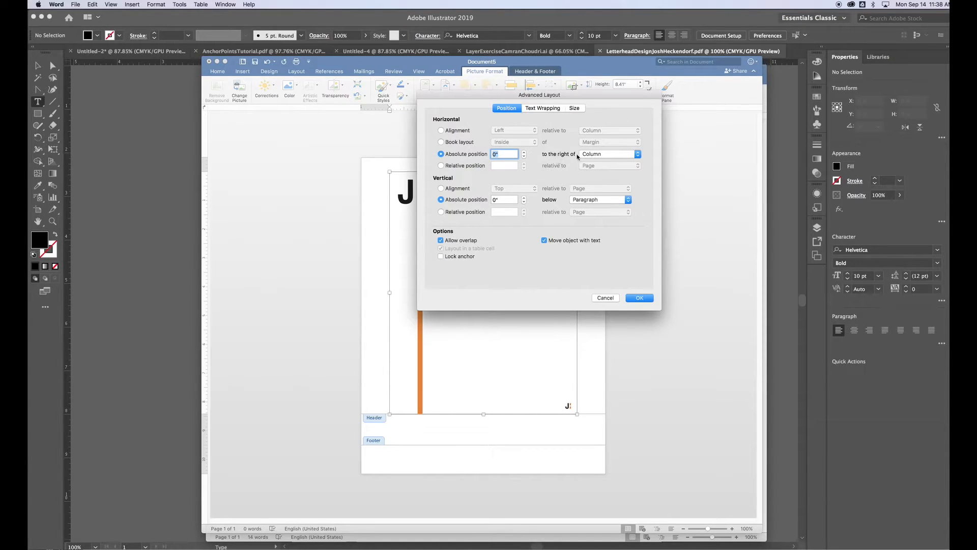
pyautogui.moveTo(629, 158)
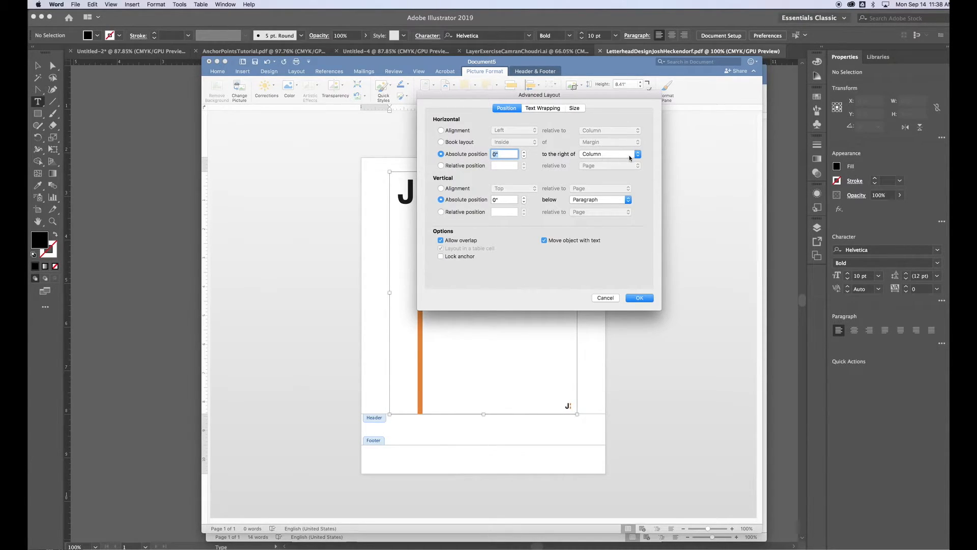
pyautogui.click(636, 154)
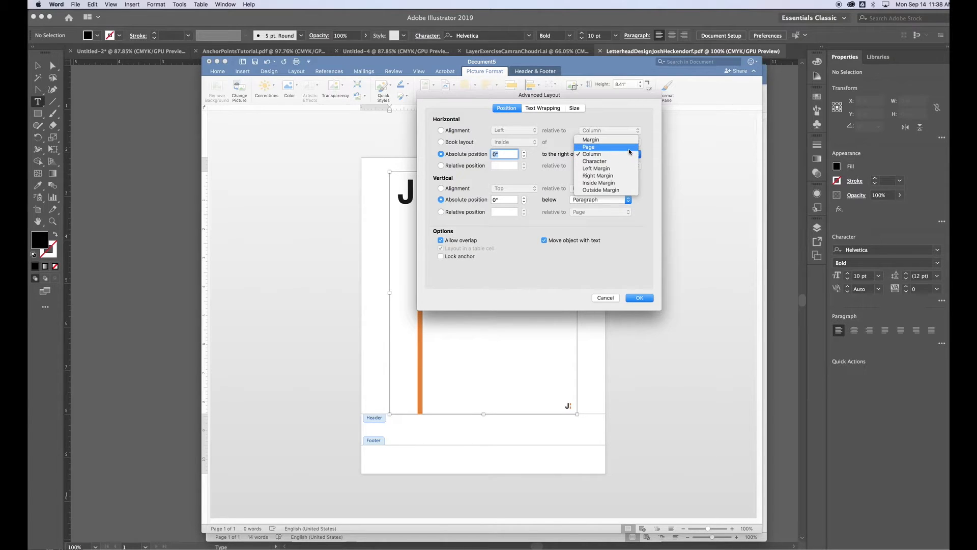
pyautogui.click(588, 146)
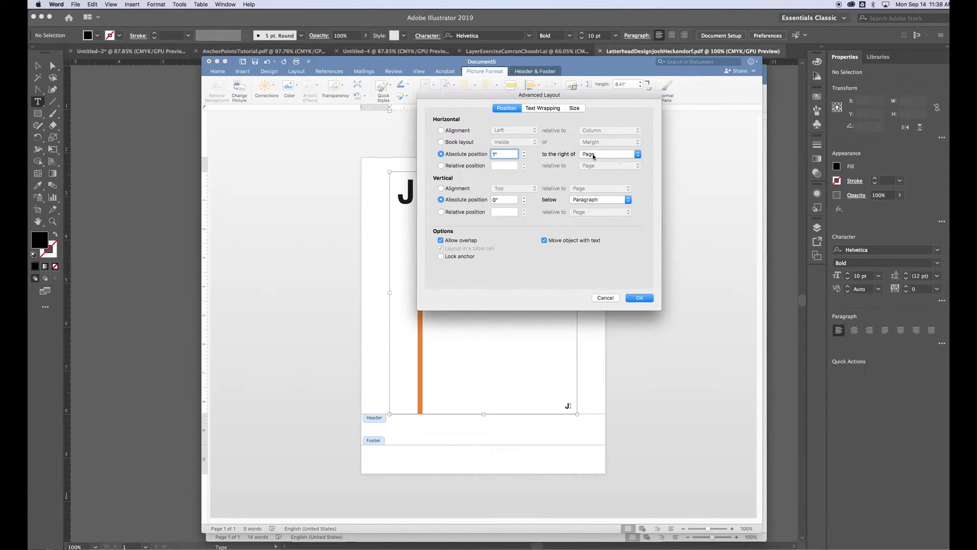
pyautogui.click(524, 156)
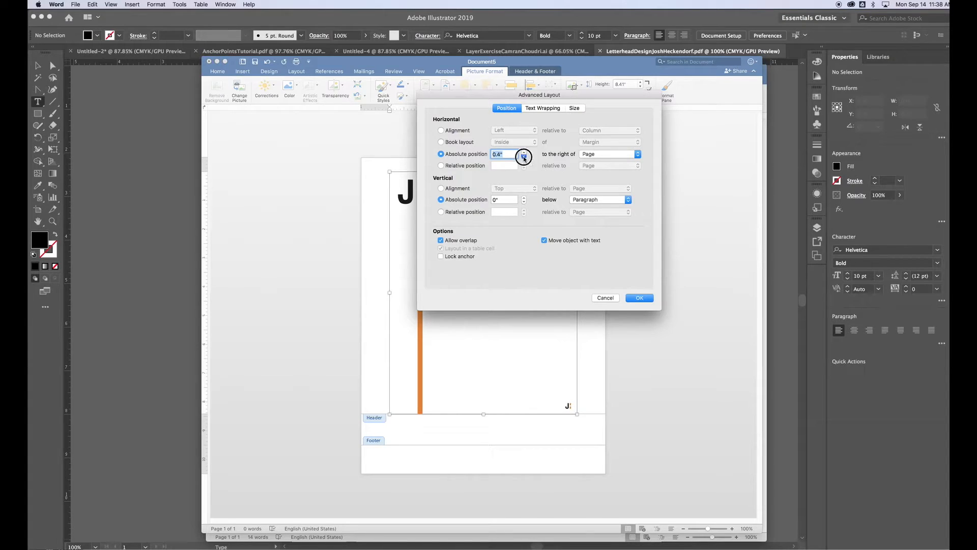
pyautogui.click(524, 156)
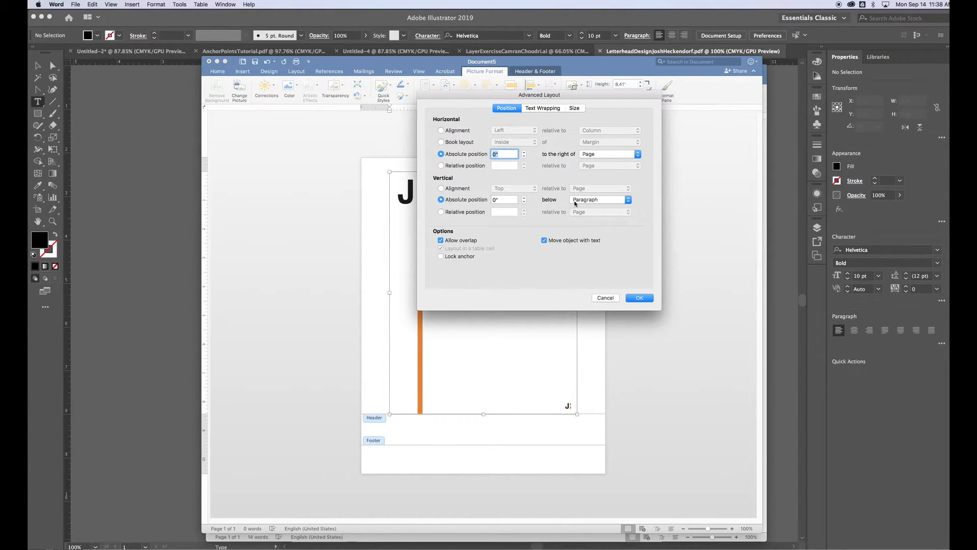
# Set vertical position to 0" below Page and review wrapping and size settings.
pyautogui.click(627, 199)
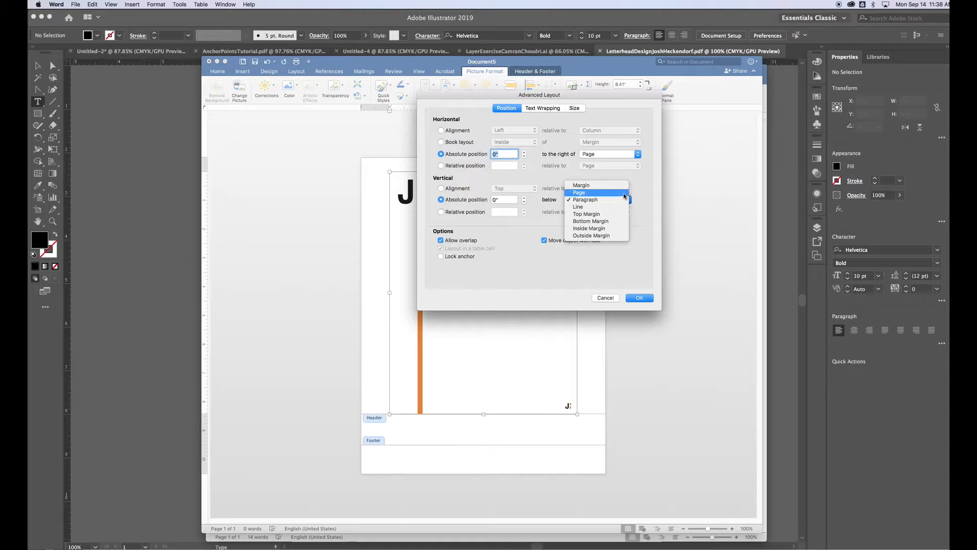
pyautogui.click(577, 192)
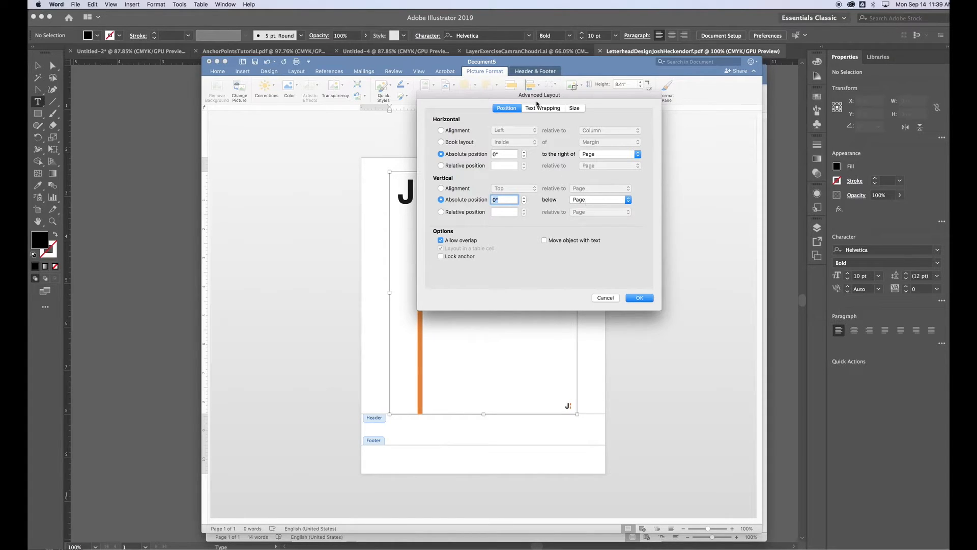
pyautogui.click(542, 108)
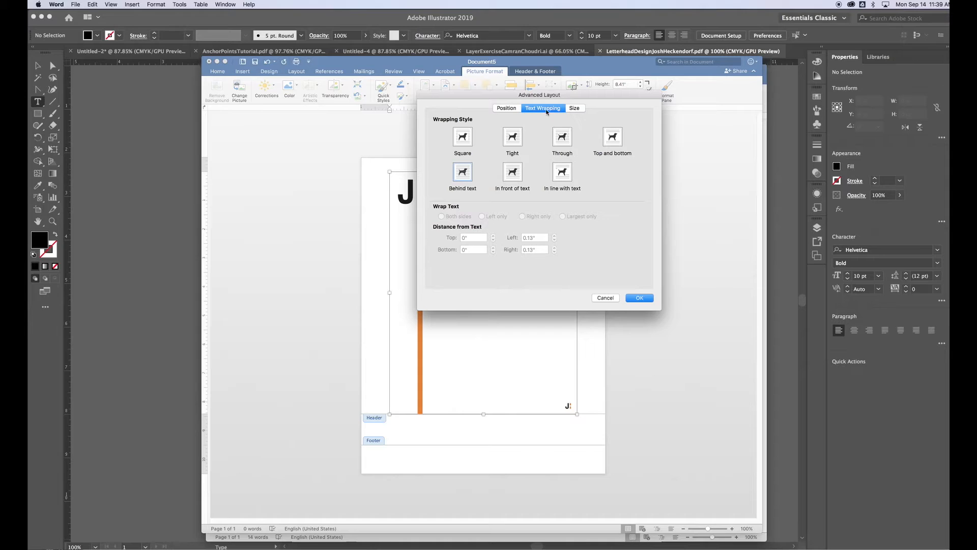
pyautogui.click(506, 108)
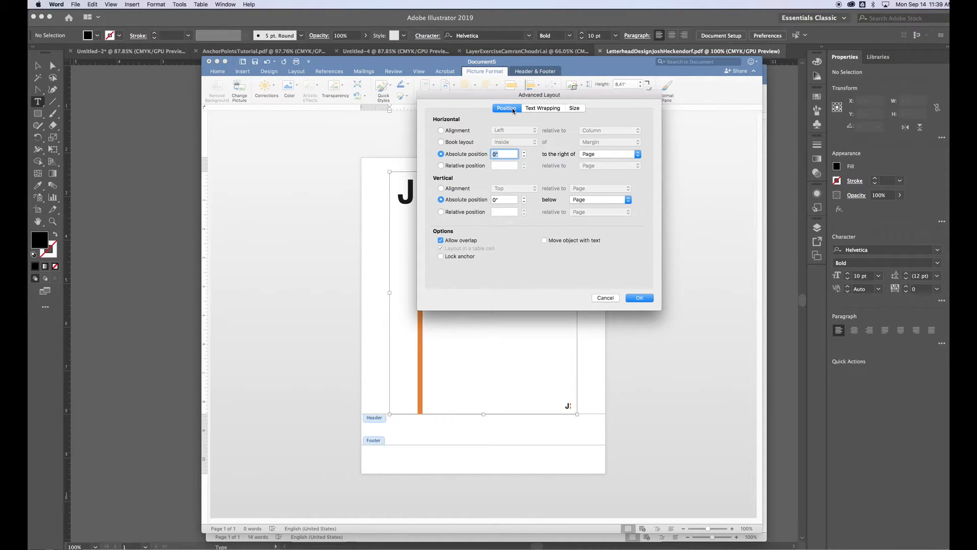
pyautogui.click(574, 108)
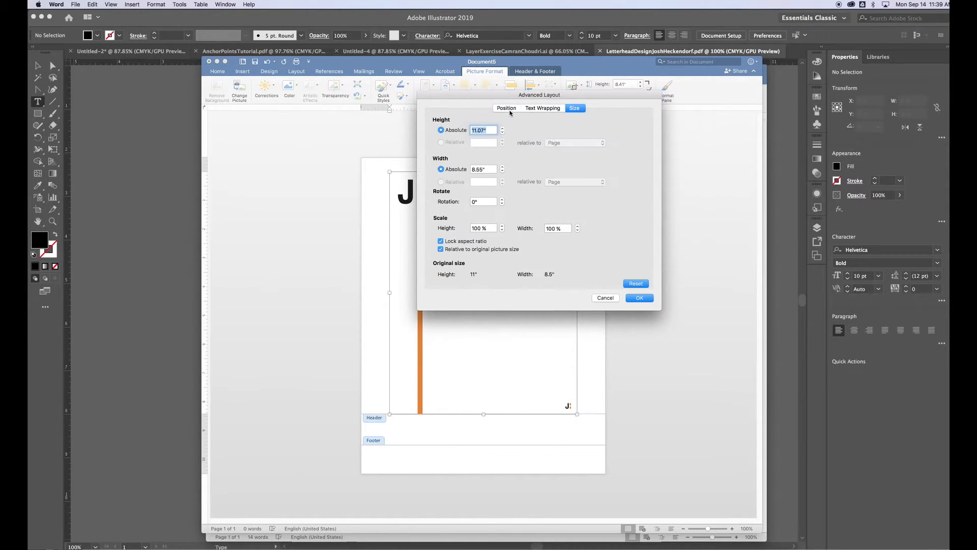
pyautogui.click(506, 108)
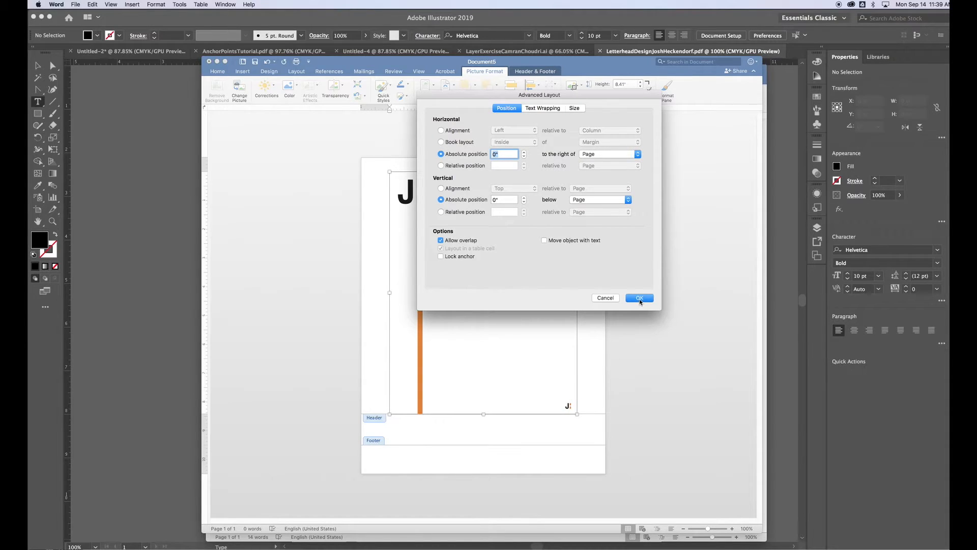
# Apply the layout so the letterhead fills the page edge to edge.
pyautogui.click(638, 298)
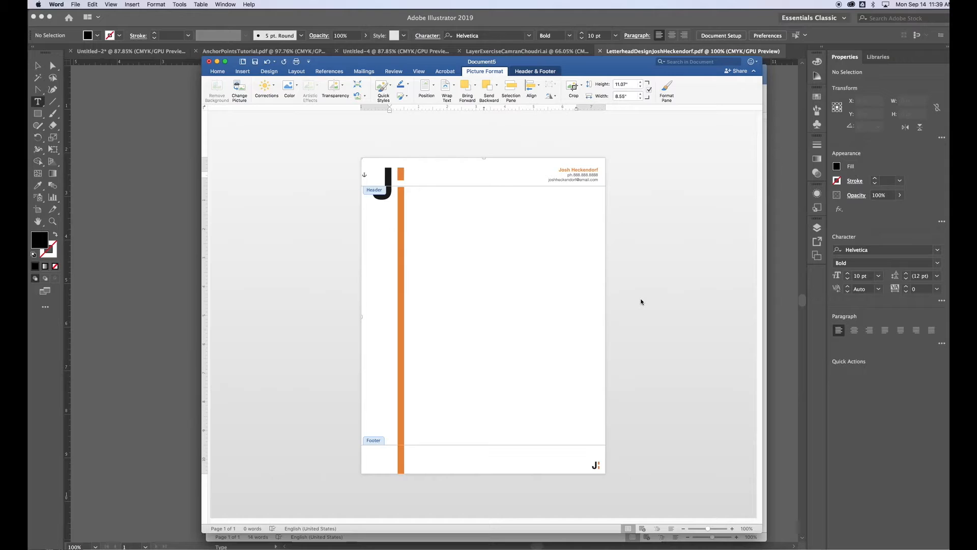
pyautogui.moveTo(515, 170)
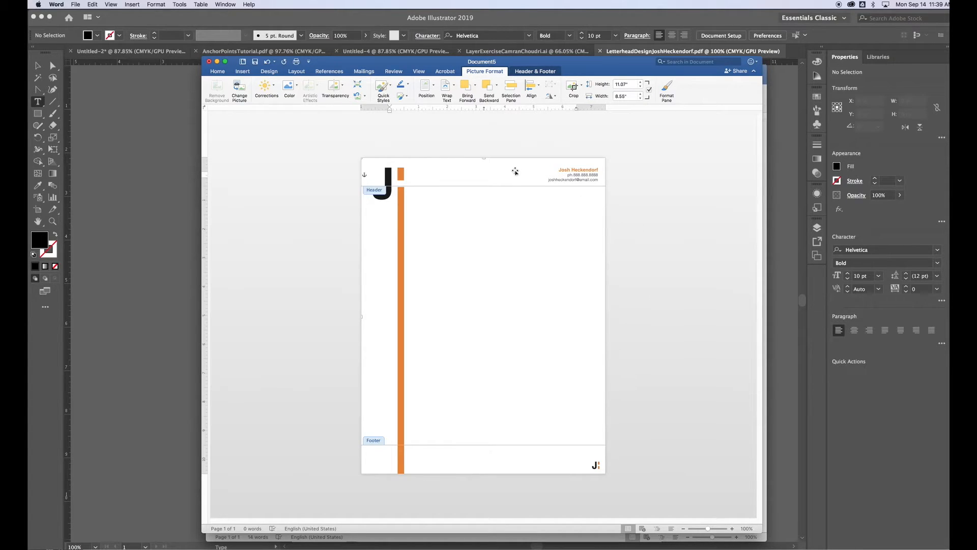
pyautogui.moveTo(556, 205)
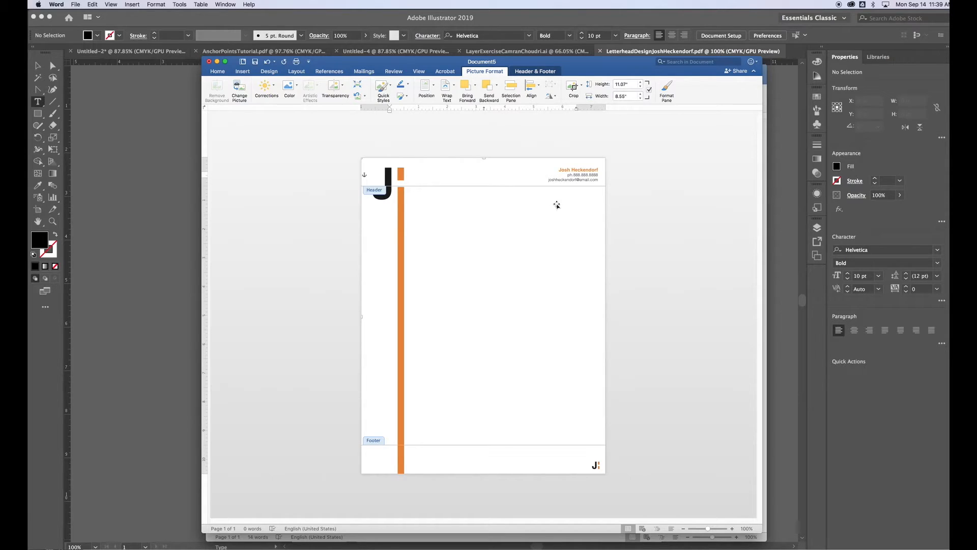
pyautogui.moveTo(572, 223)
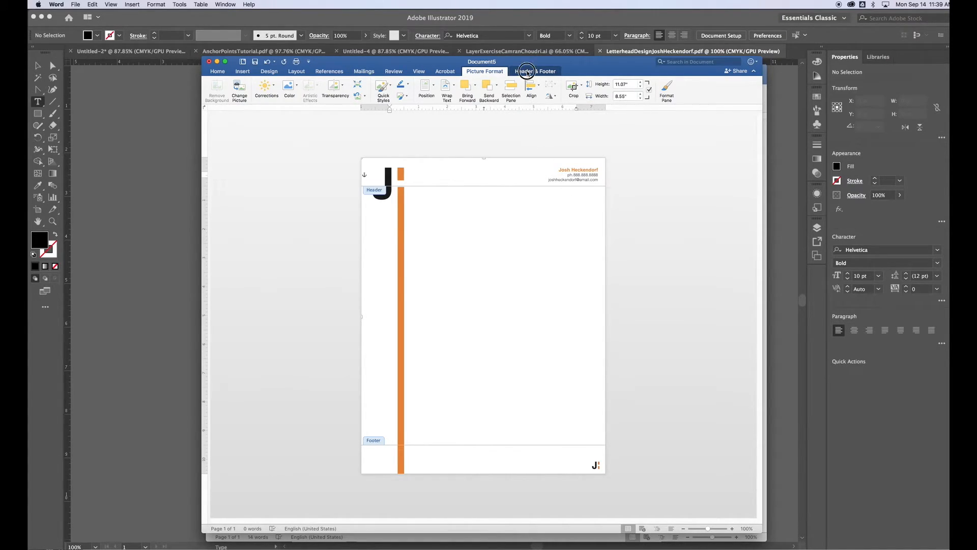
pyautogui.click(535, 70)
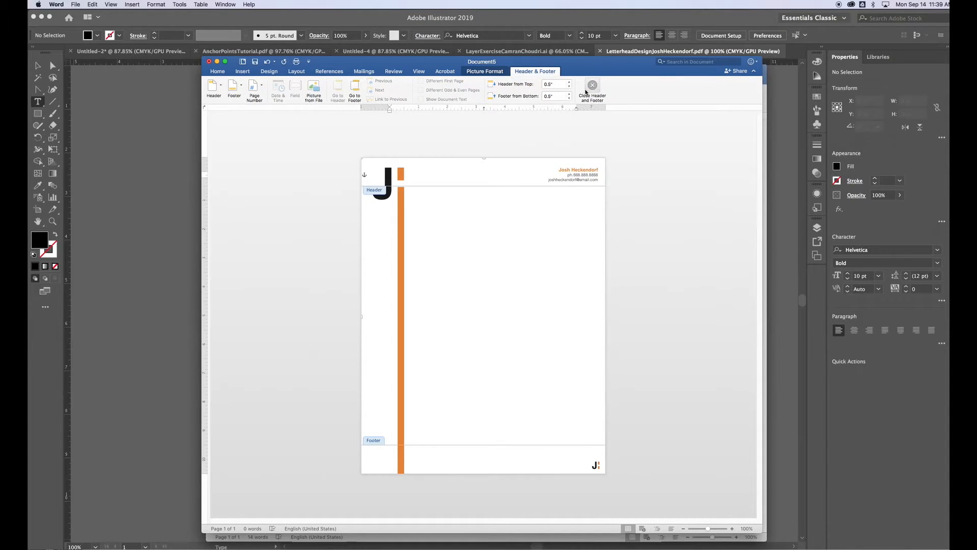
pyautogui.moveTo(593, 87)
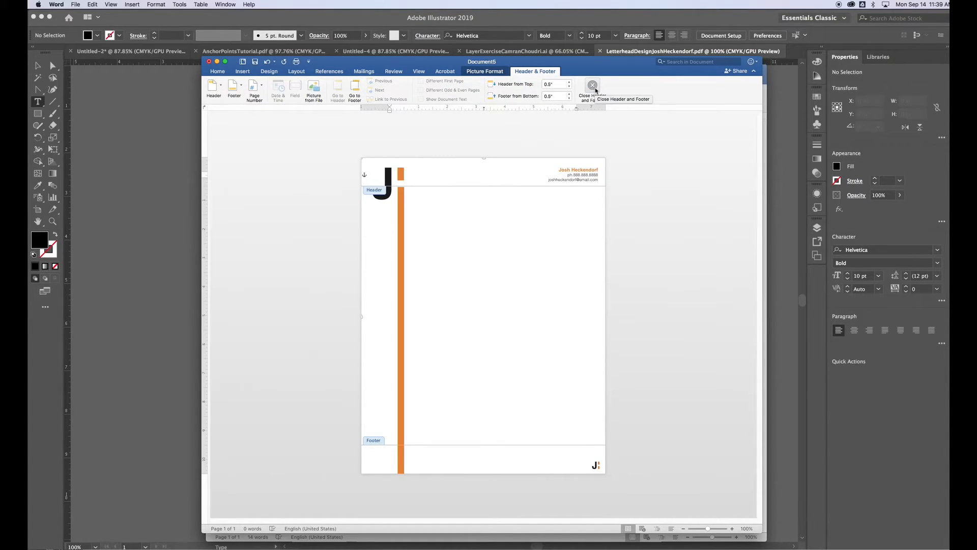
# Close header and footer editing, leaving the letterhead as page background.
pyautogui.click(592, 86)
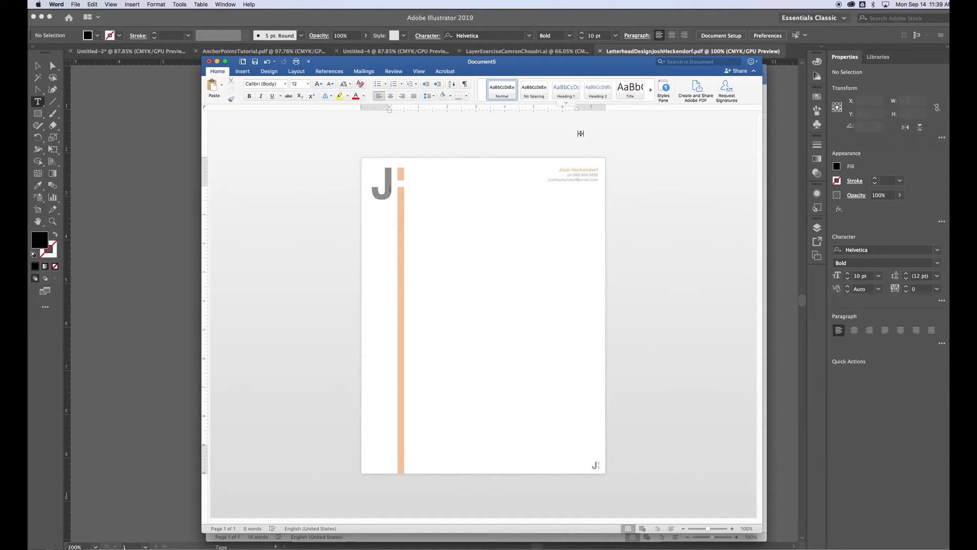
pyautogui.moveTo(410, 424)
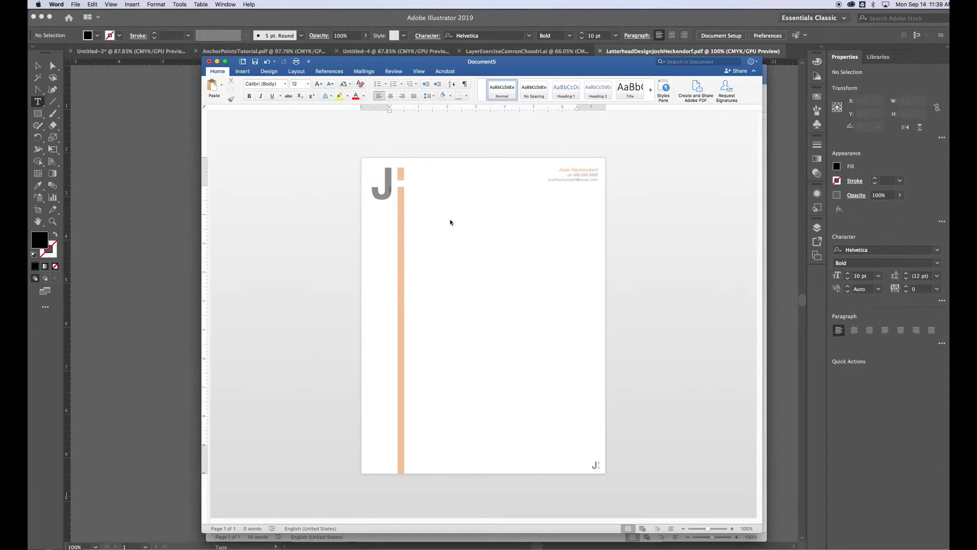
pyautogui.moveTo(399, 177)
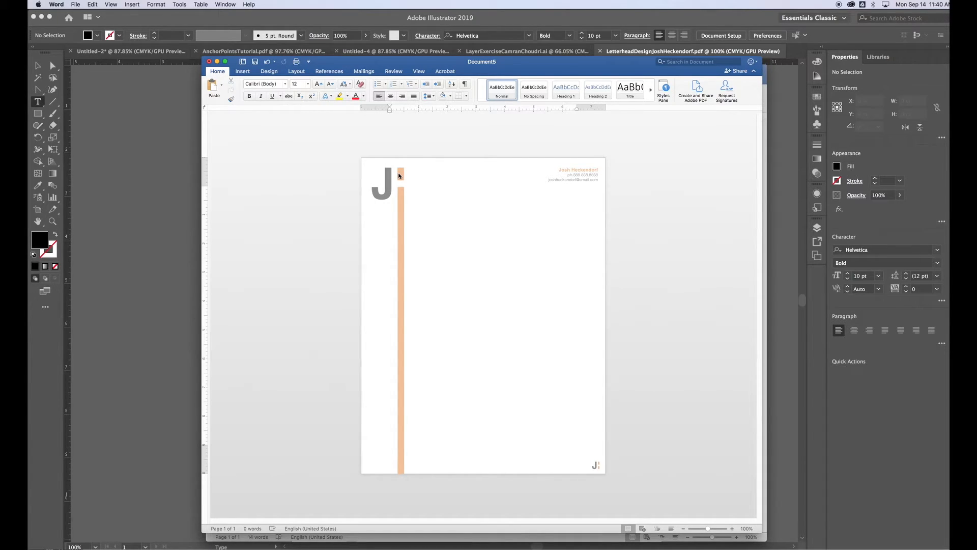
pyautogui.moveTo(392, 195)
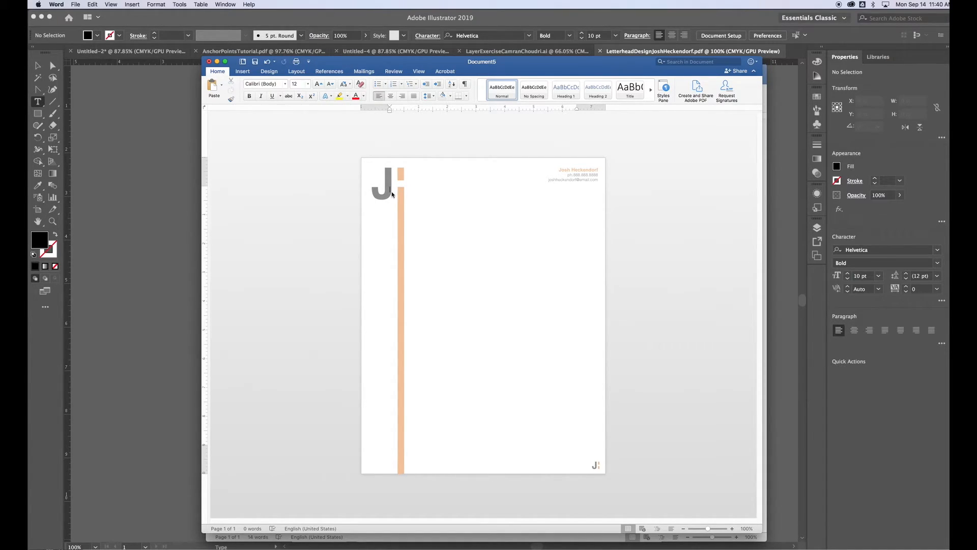
pyautogui.moveTo(394, 194)
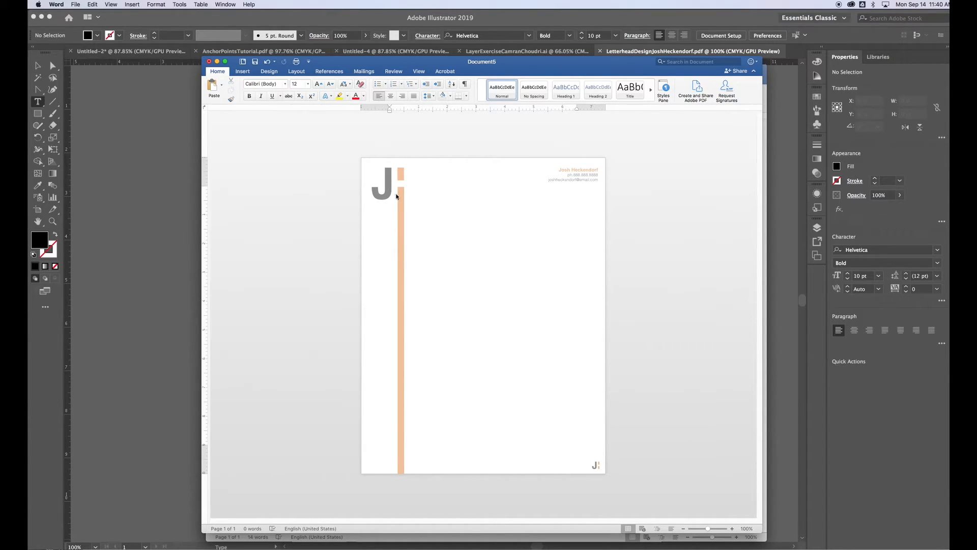
pyautogui.moveTo(391, 192)
pyautogui.write('lksjdf;alskdj;lasdkjg;lskdjg;laskdjg;laksdjg;lkasjdg;kasdg')
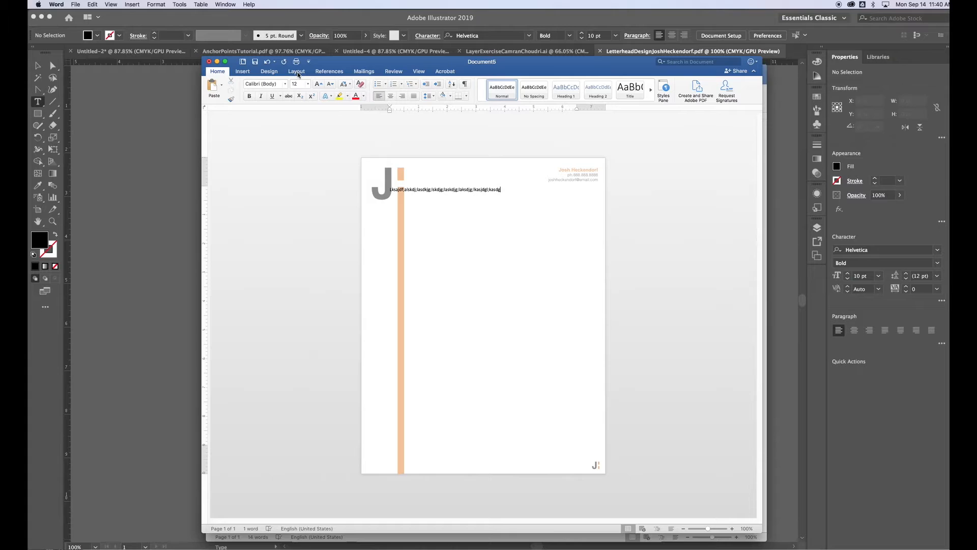
# Set custom margins to 1.3" top and bottom and 1.7" left.
pyautogui.click(297, 71)
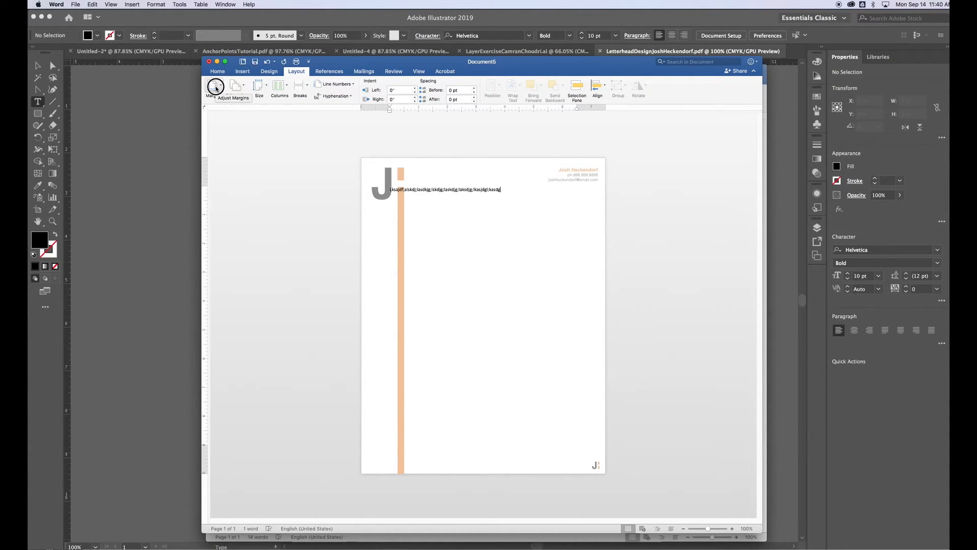
pyautogui.click(214, 87)
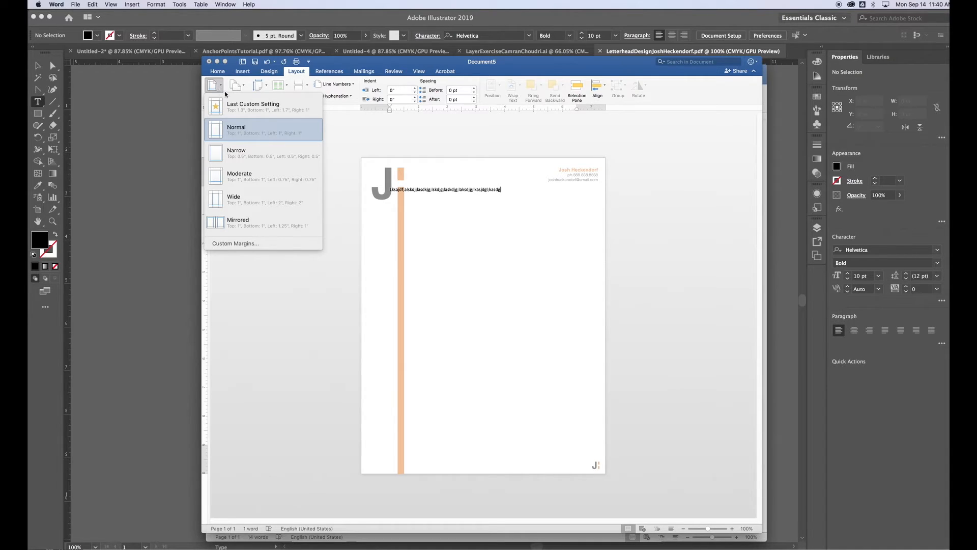
pyautogui.moveTo(240, 230)
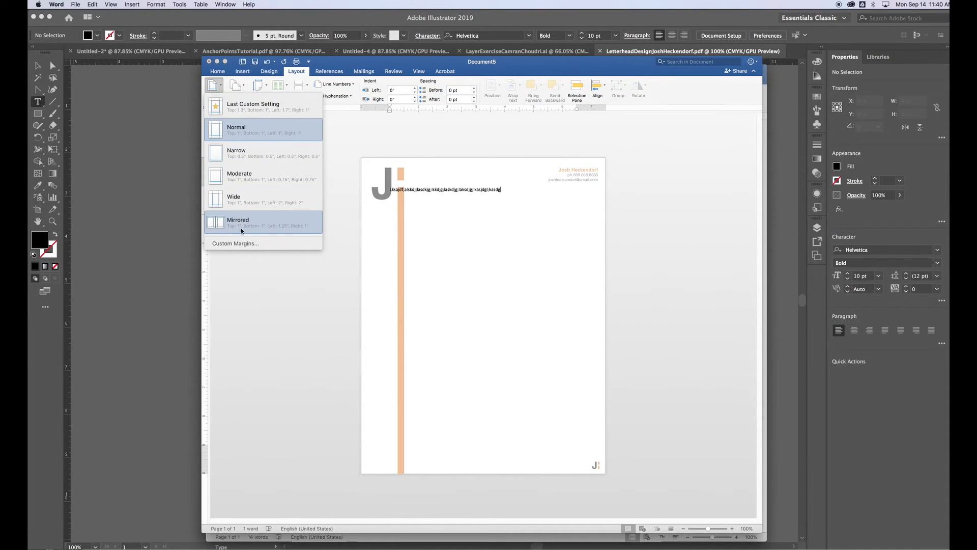
pyautogui.moveTo(236, 243)
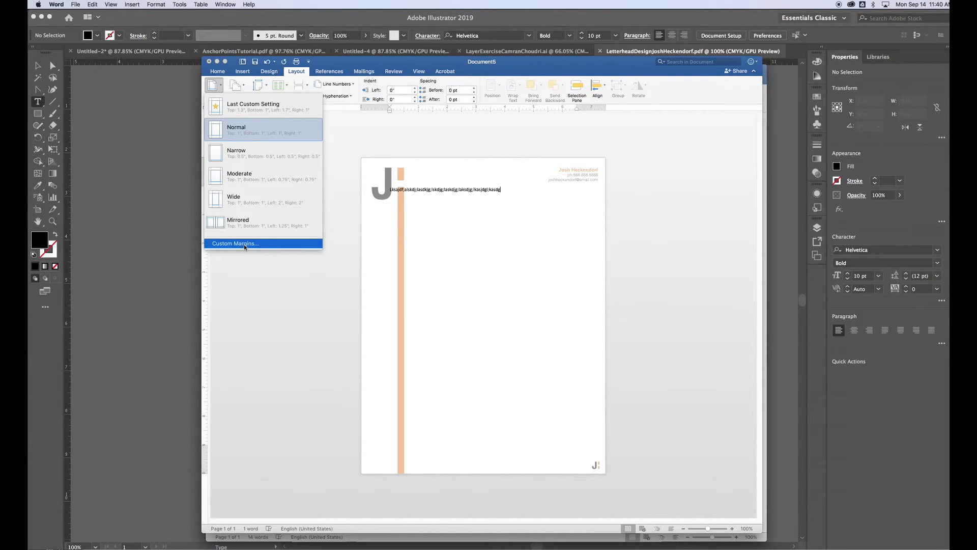
pyautogui.click(235, 243)
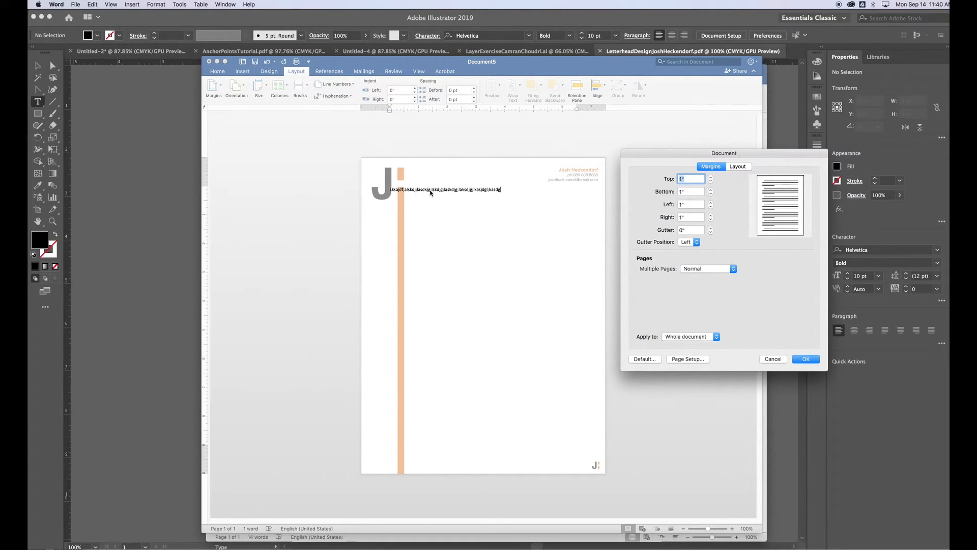
pyautogui.moveTo(668, 183)
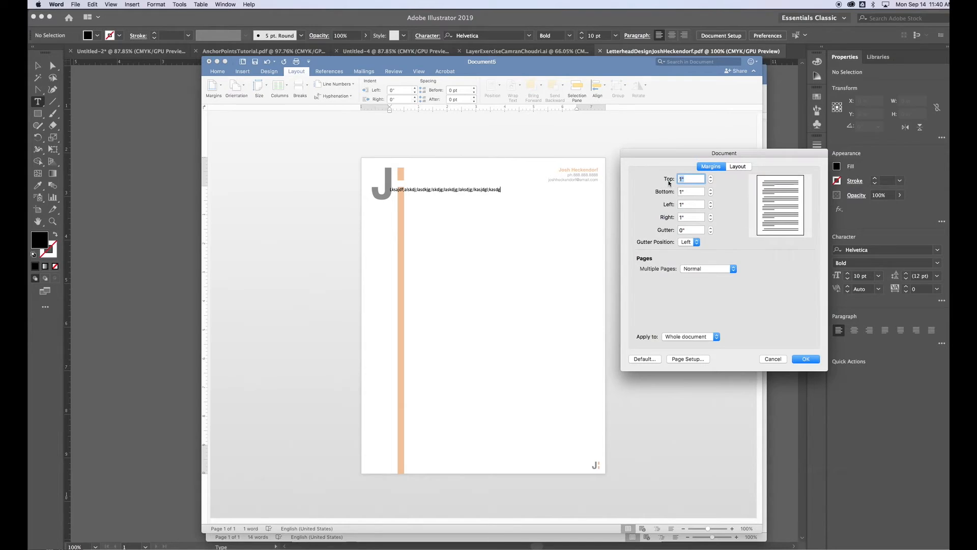
pyautogui.moveTo(723, 183)
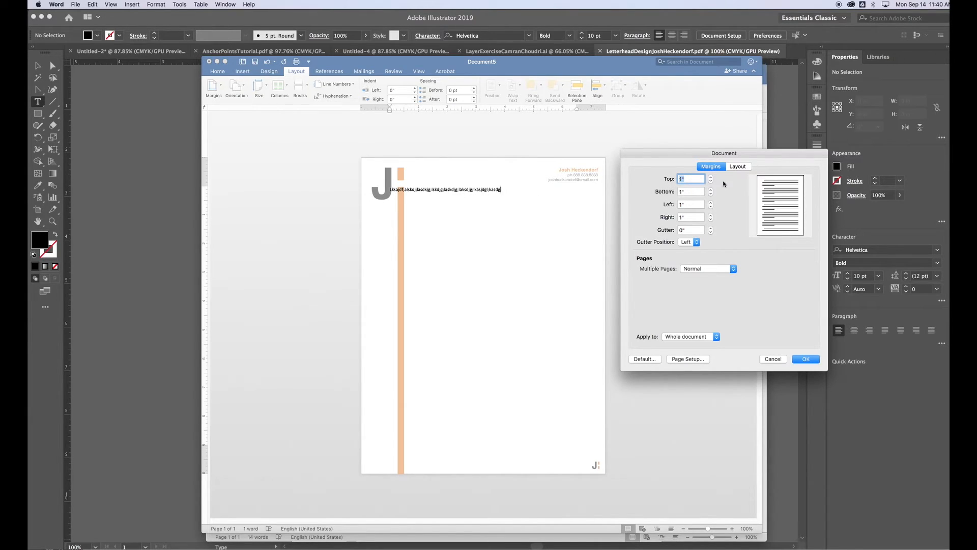
pyautogui.click(709, 177)
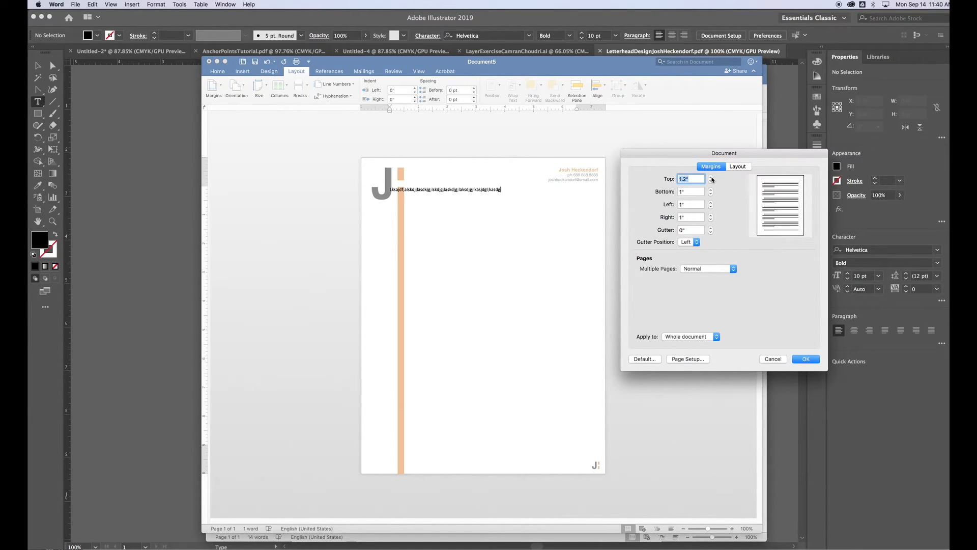
pyautogui.click(710, 177)
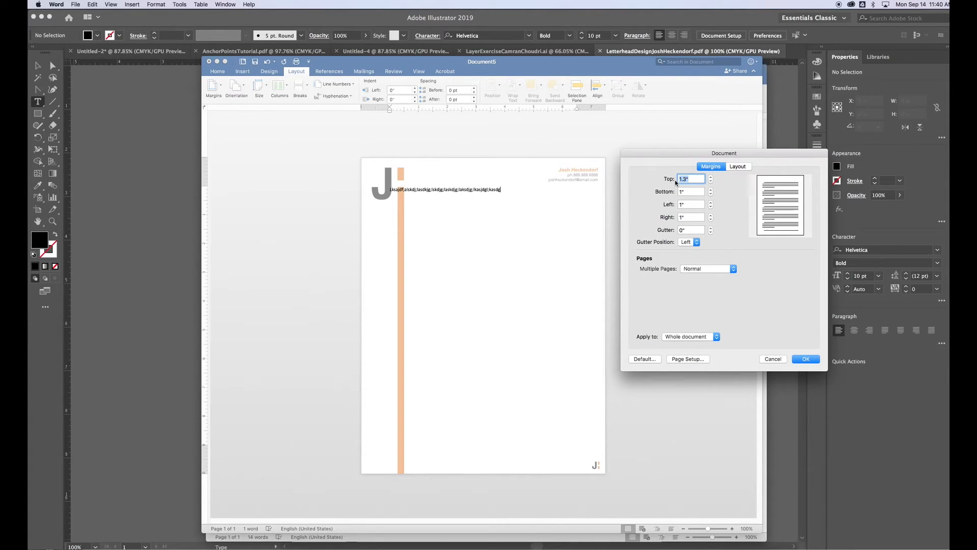
pyautogui.moveTo(424, 185)
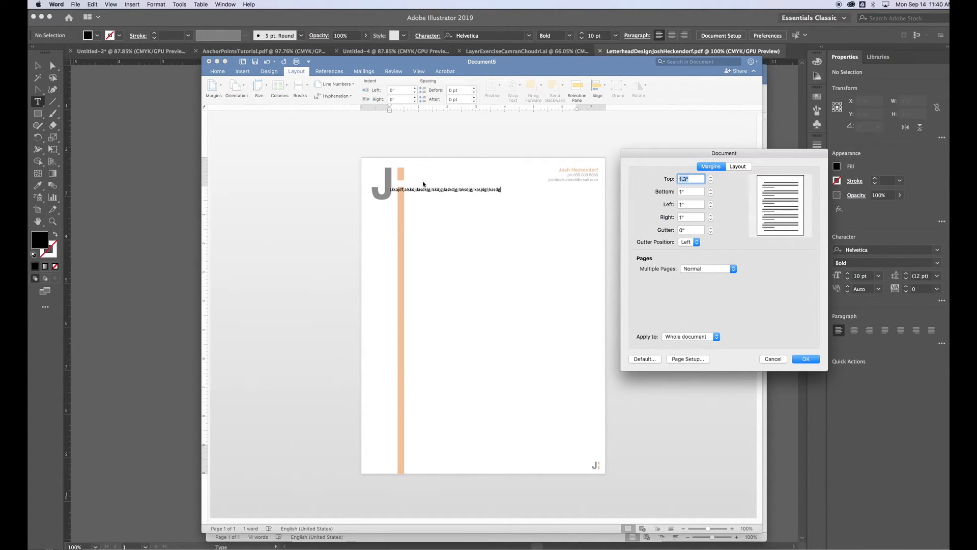
pyautogui.moveTo(420, 204)
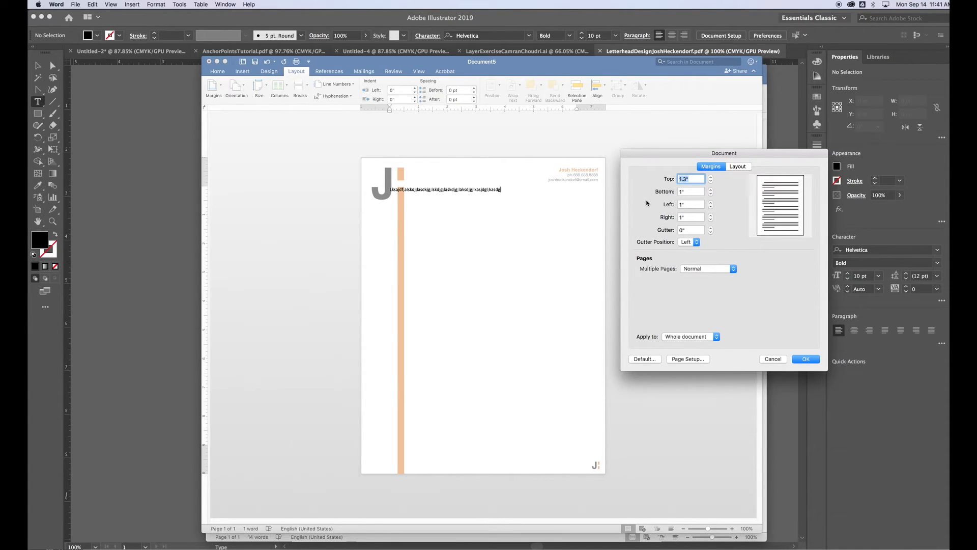
pyautogui.moveTo(605, 472)
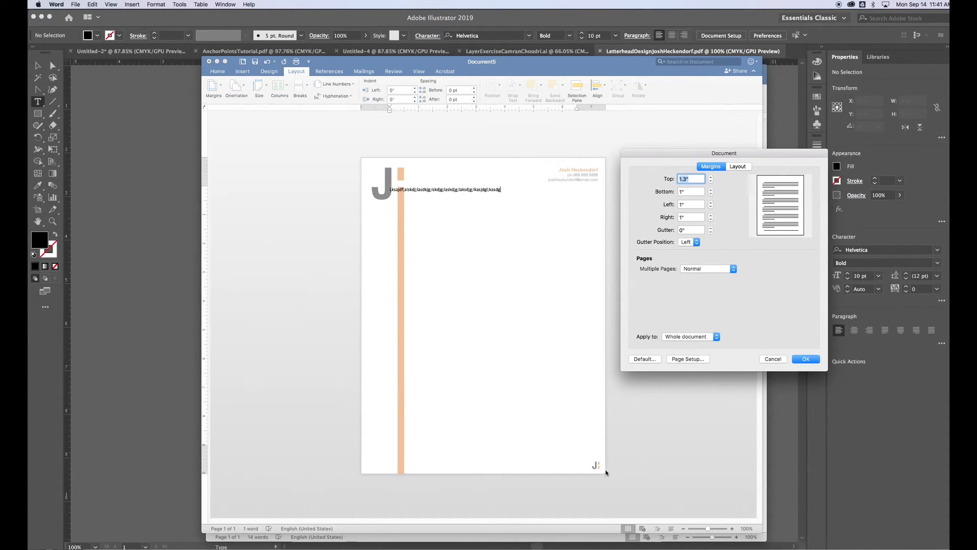
pyautogui.moveTo(598, 461)
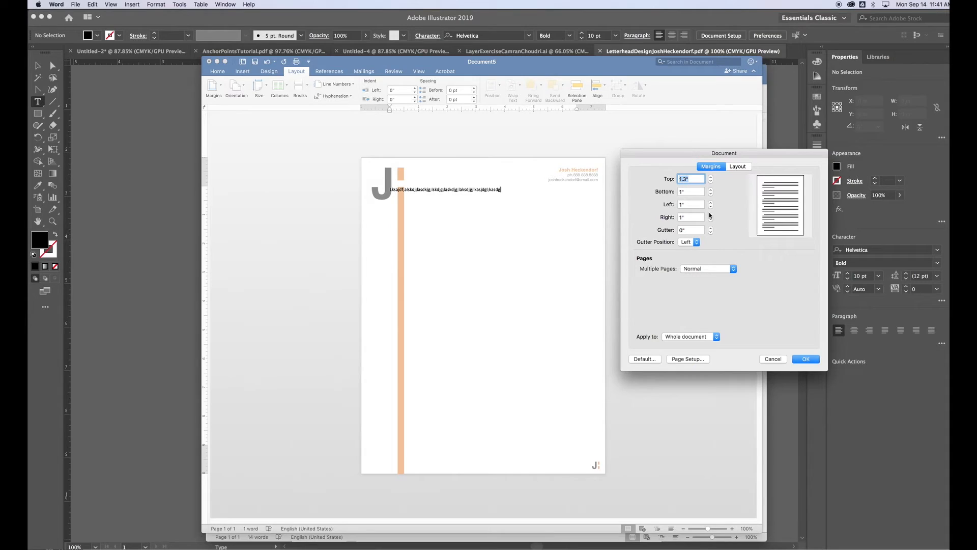
pyautogui.click(710, 202)
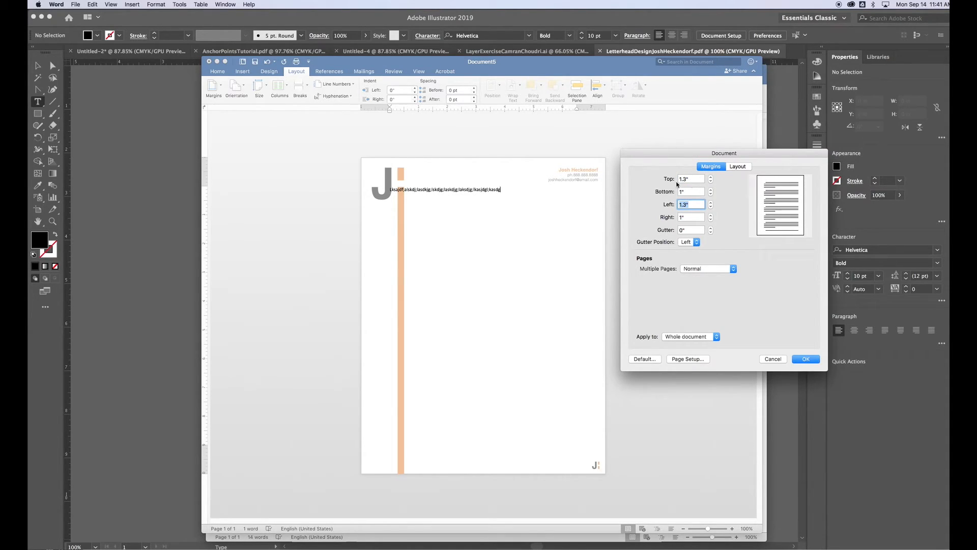
pyautogui.click(710, 190)
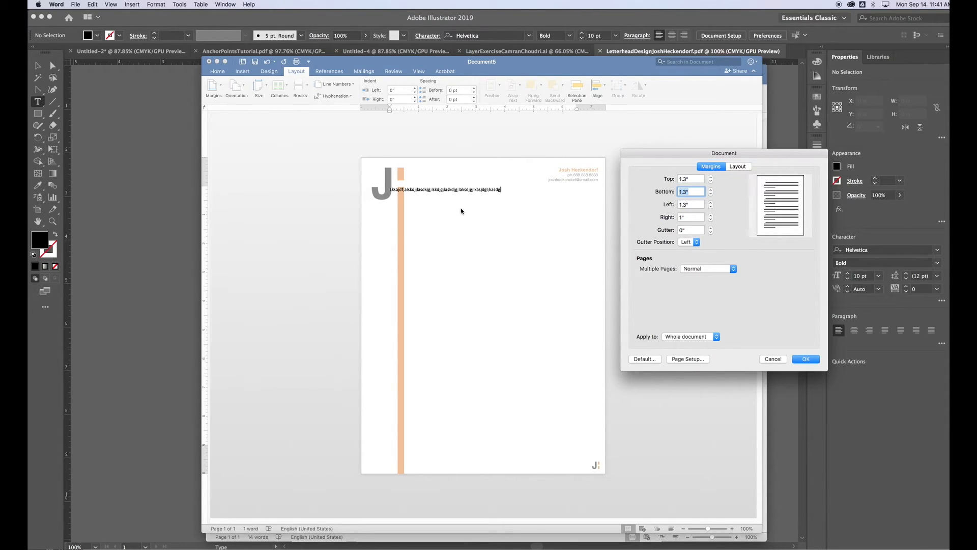
pyautogui.moveTo(410, 189)
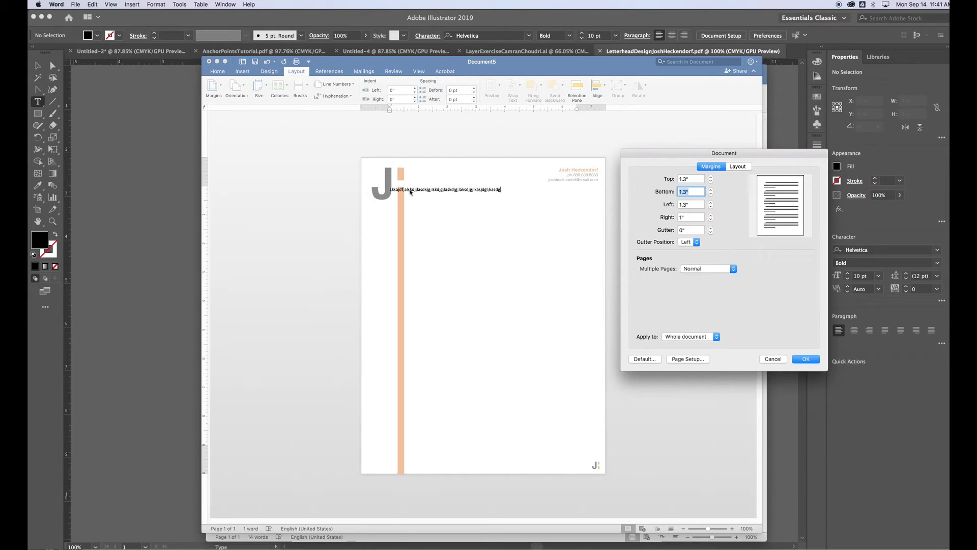
pyautogui.click(709, 202)
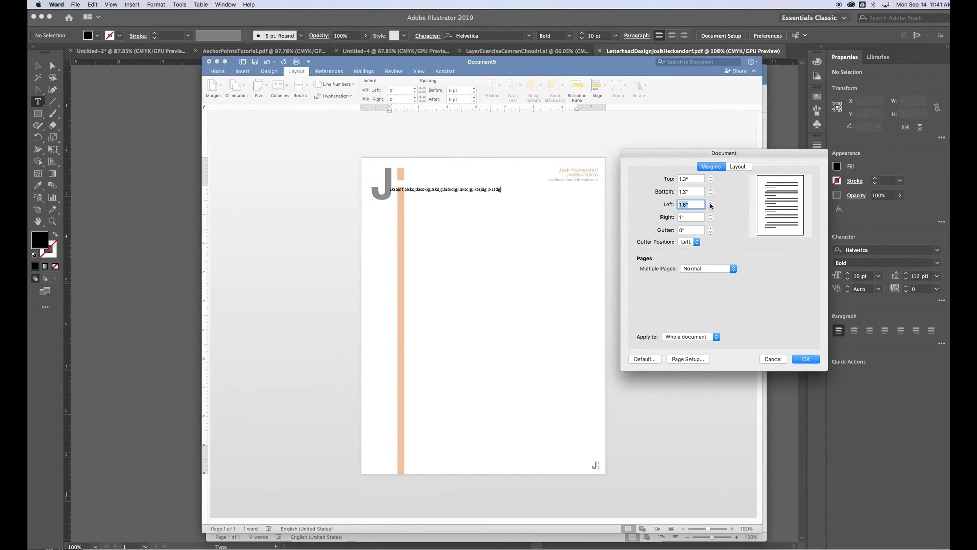
pyautogui.click(711, 202)
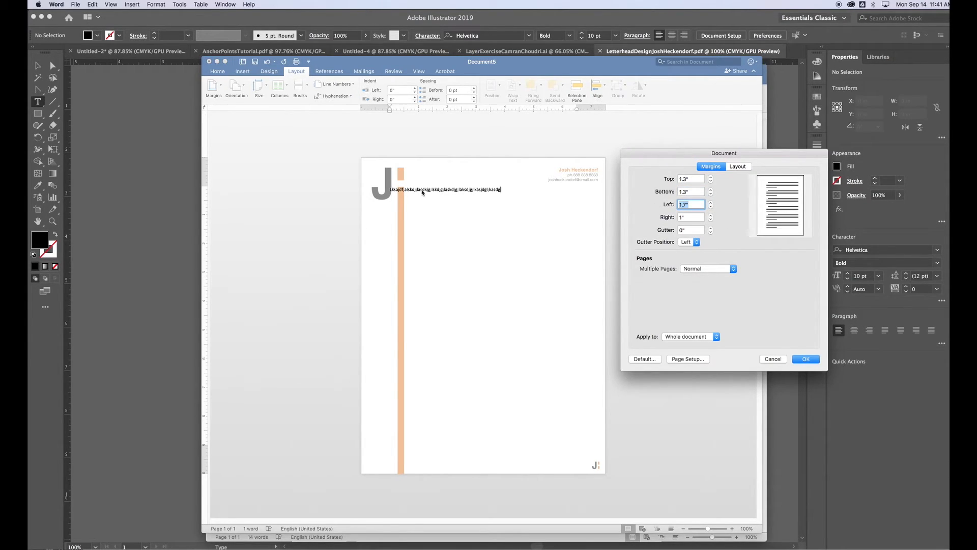
pyautogui.moveTo(596, 209)
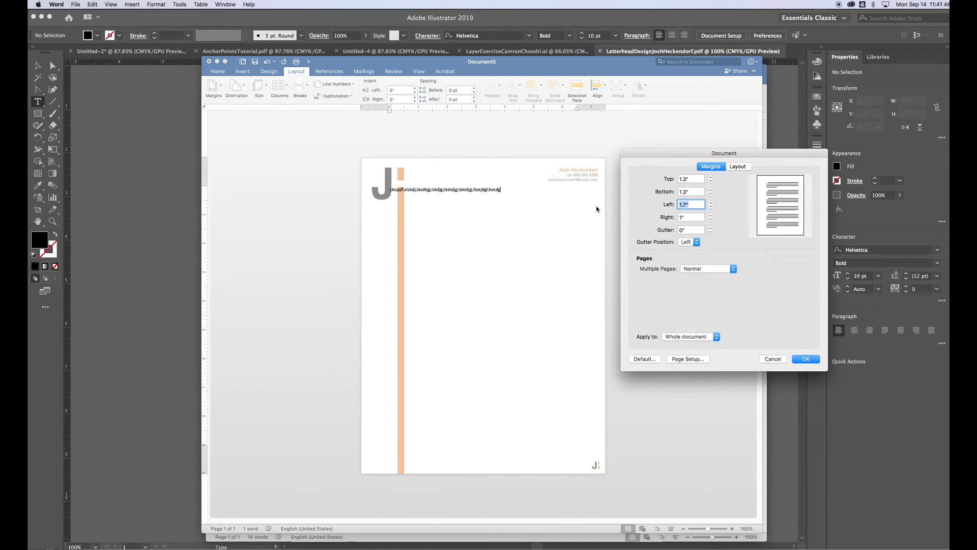
pyautogui.moveTo(563, 293)
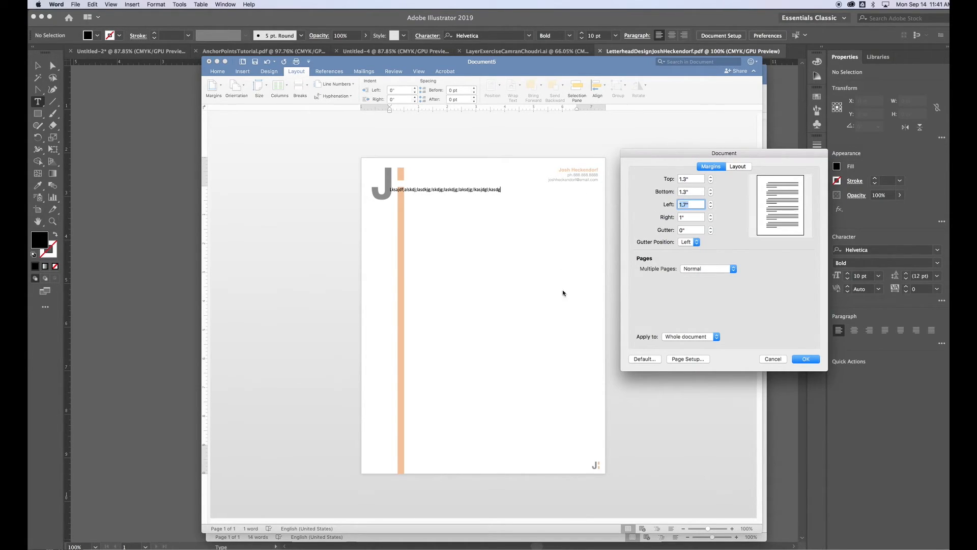
pyautogui.moveTo(566, 383)
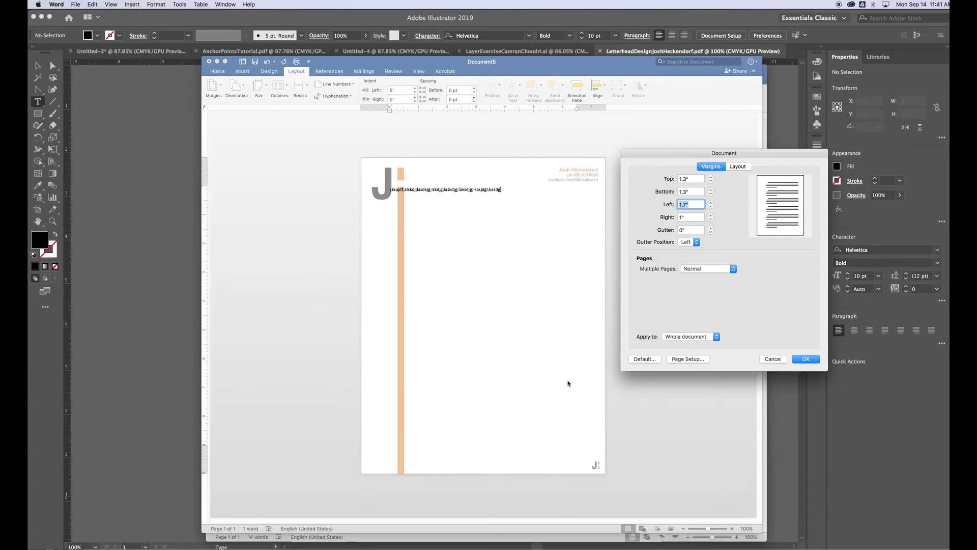
pyautogui.moveTo(592, 212)
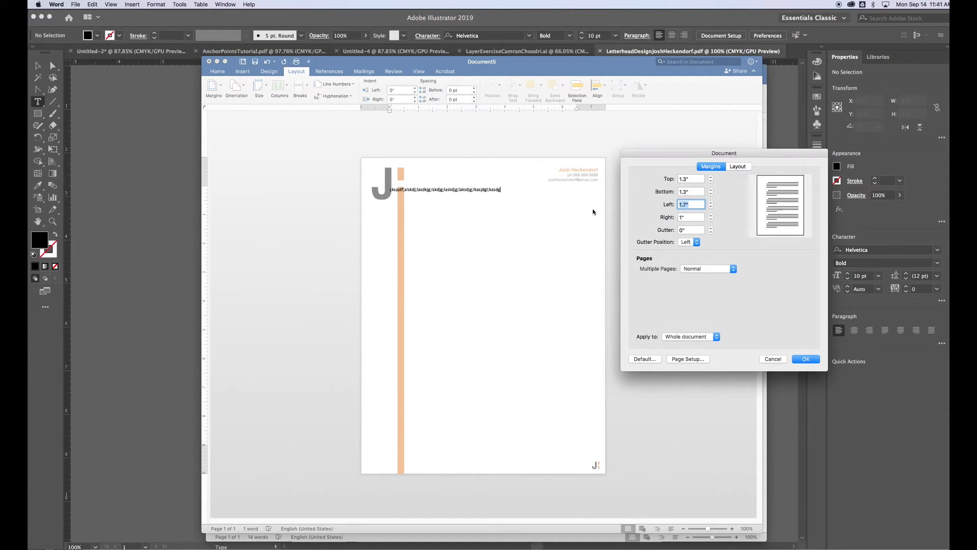
pyautogui.moveTo(712, 222)
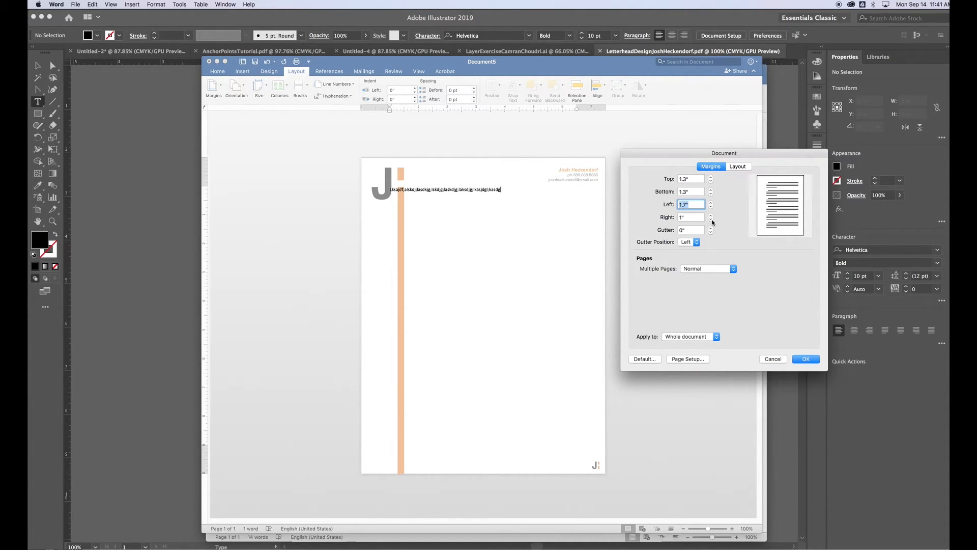
pyautogui.click(805, 359)
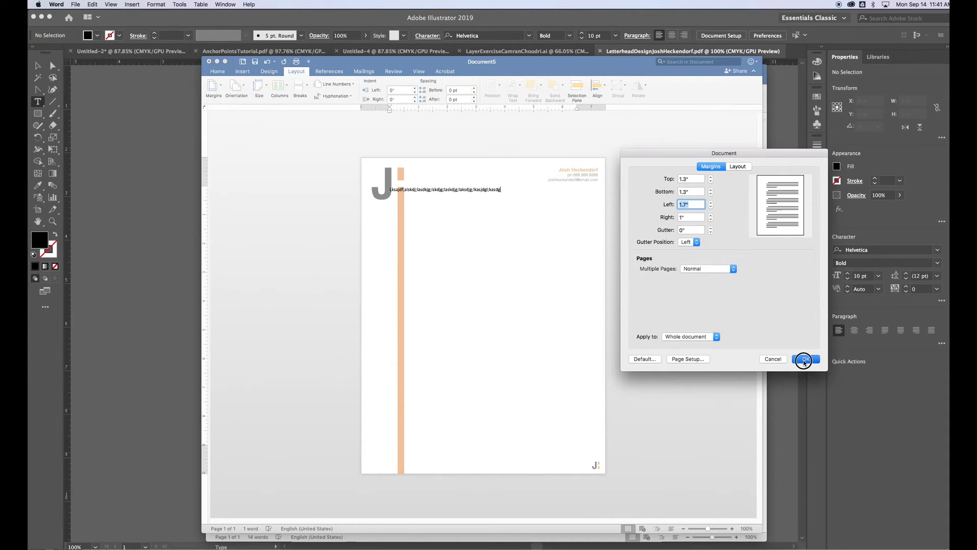
pyautogui.click(804, 359)
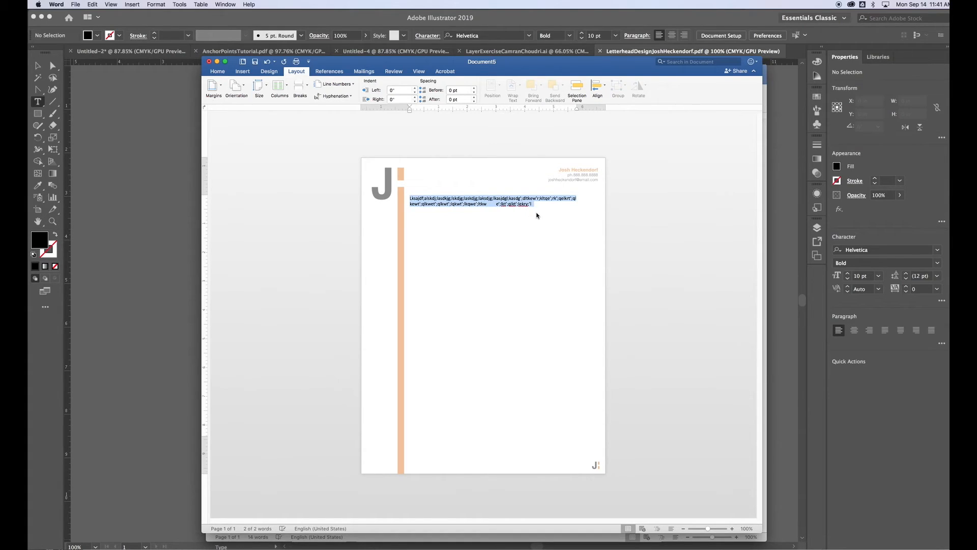
pyautogui.press('delete')
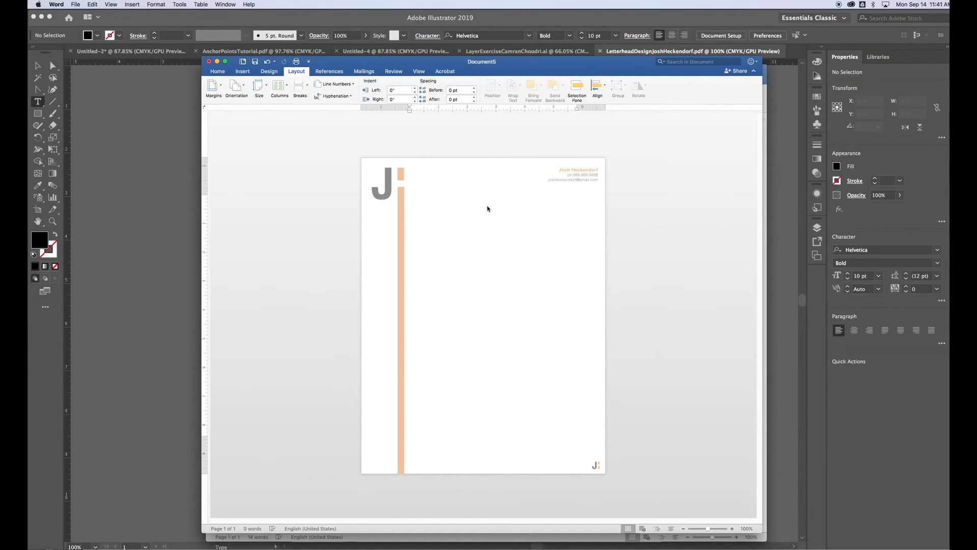
pyautogui.moveTo(488, 200)
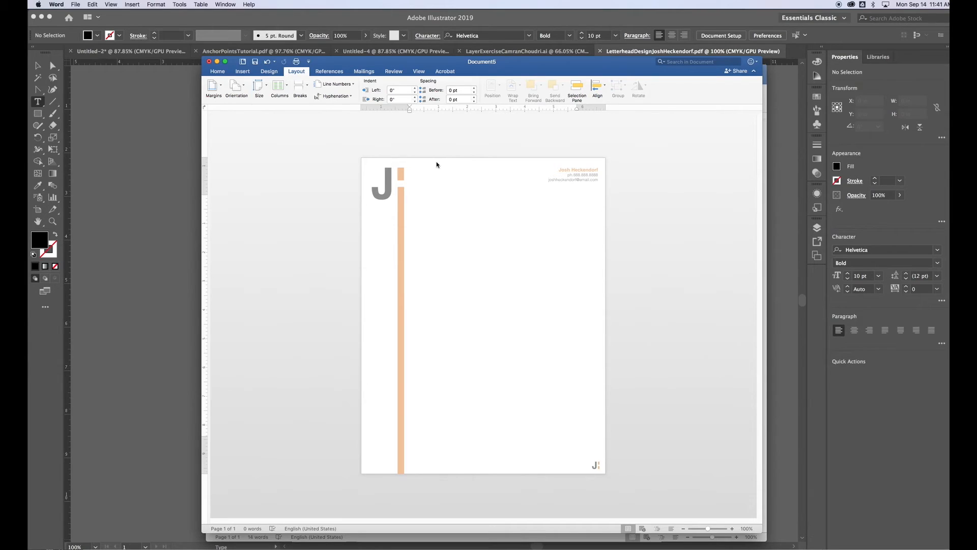
pyautogui.click(409, 197)
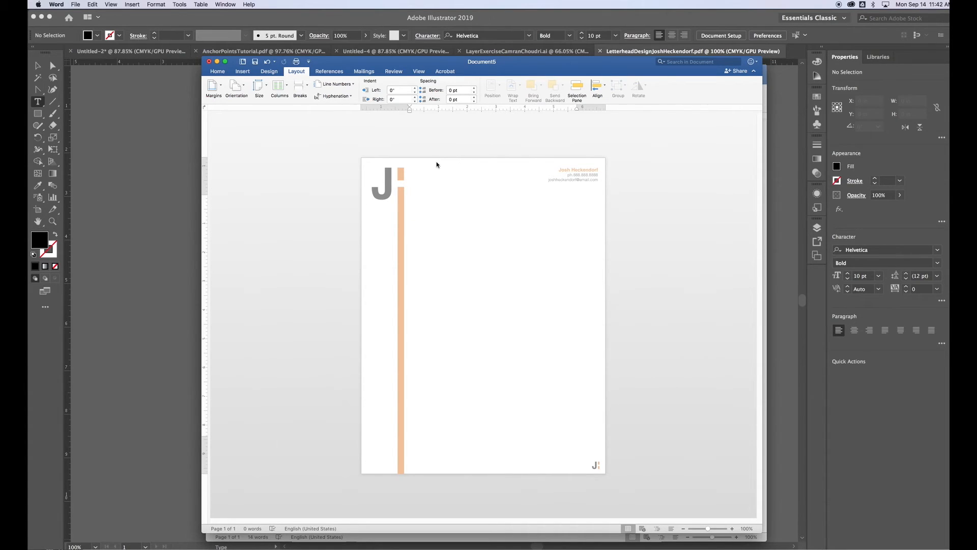
pyautogui.click(409, 198)
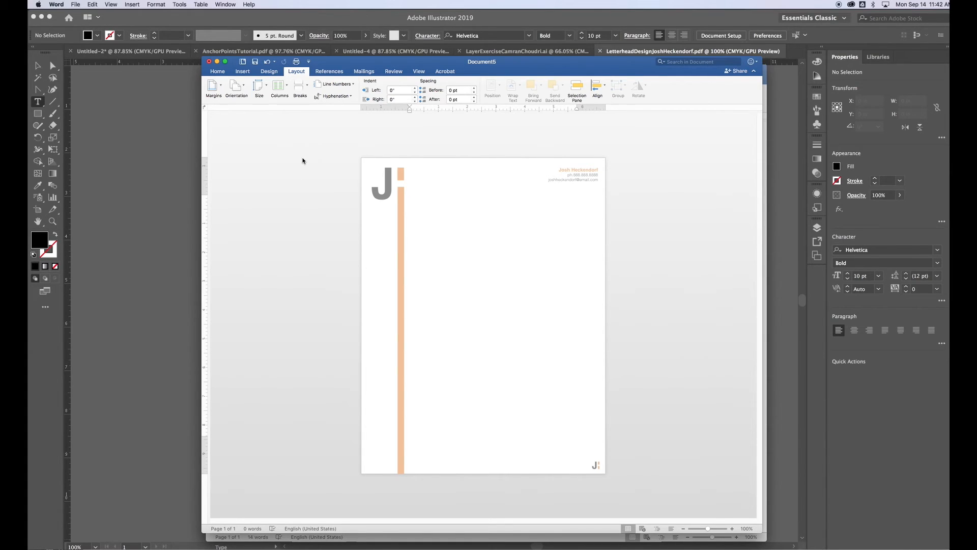
# Save the letterhead as Word Template (.dotx) named LetterheadDesignJoshHeckendorf in Creative Cloud Files.
pyautogui.click(76, 5)
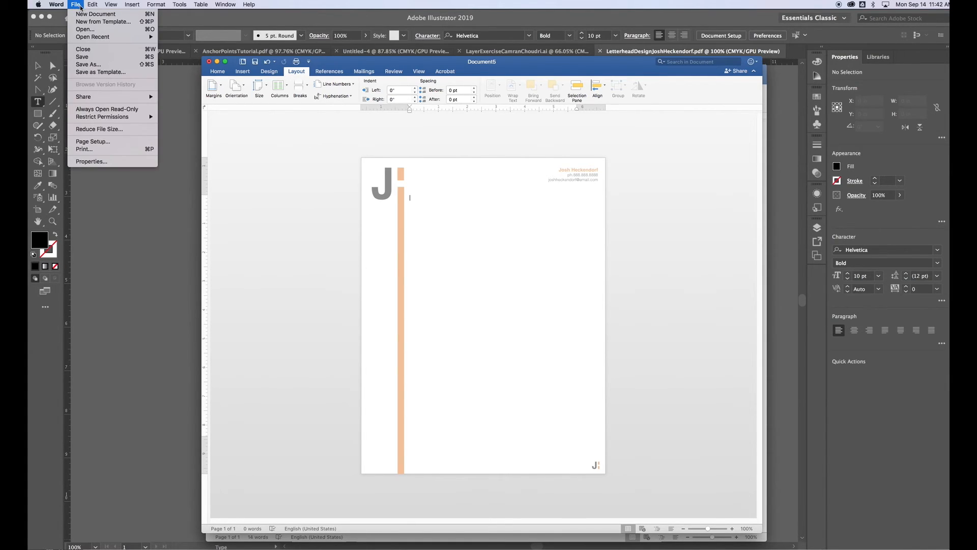
pyautogui.moveTo(88, 64)
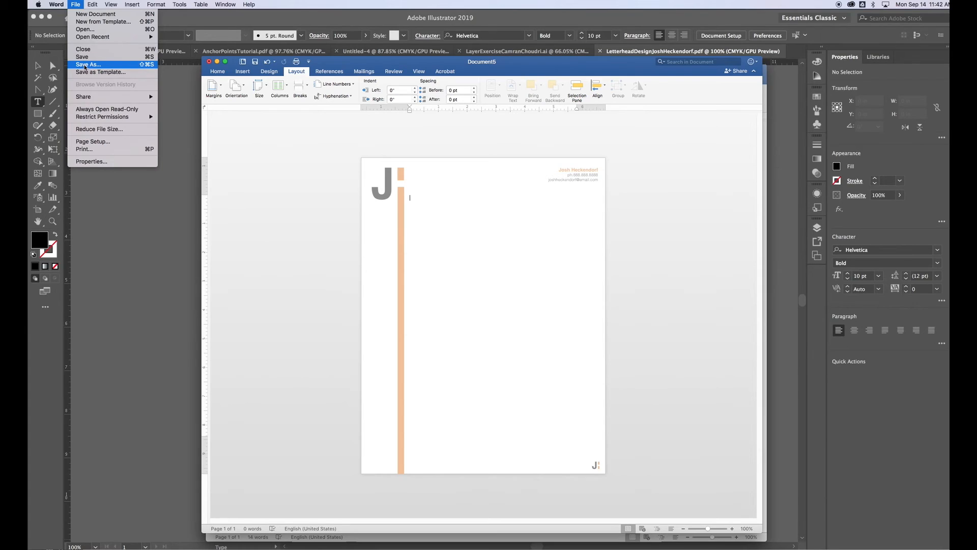
pyautogui.moveTo(99, 72)
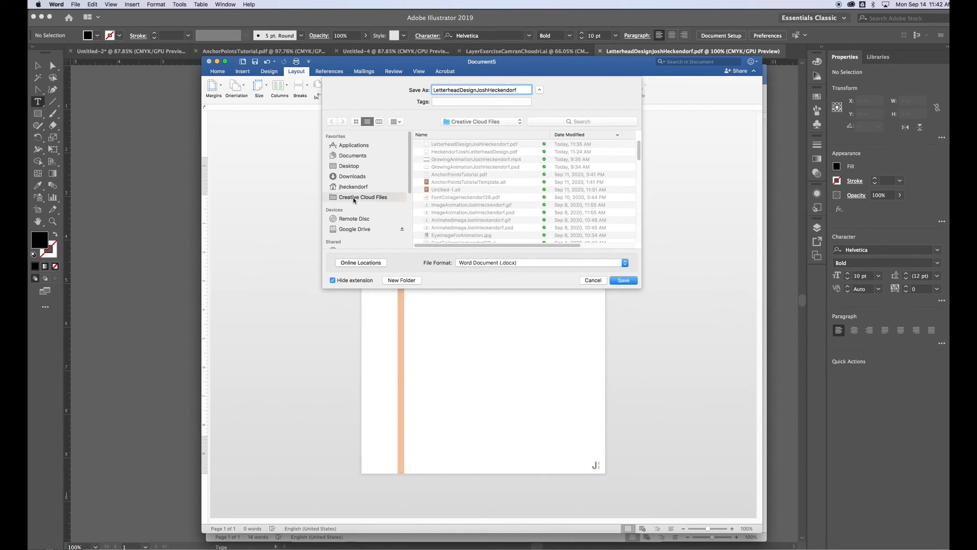
pyautogui.moveTo(471, 268)
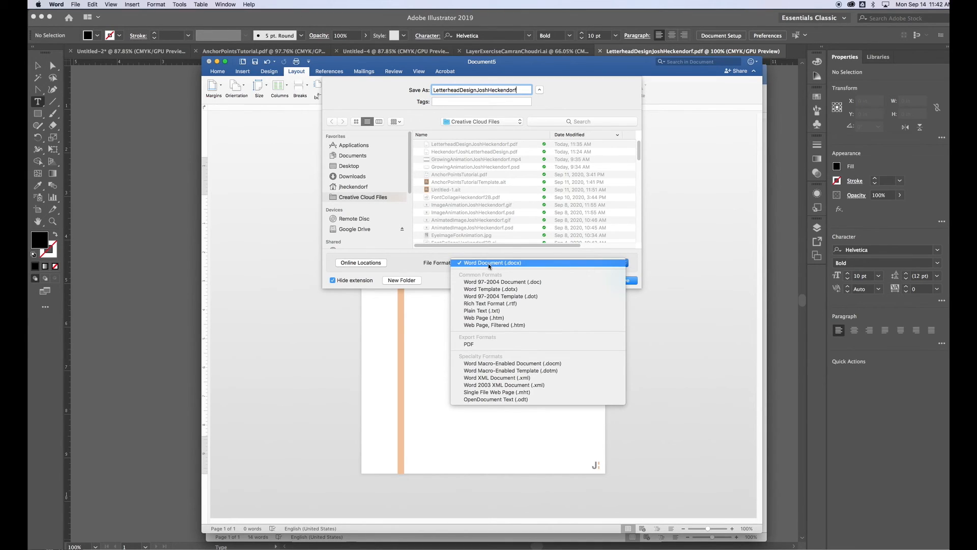
pyautogui.moveTo(490, 288)
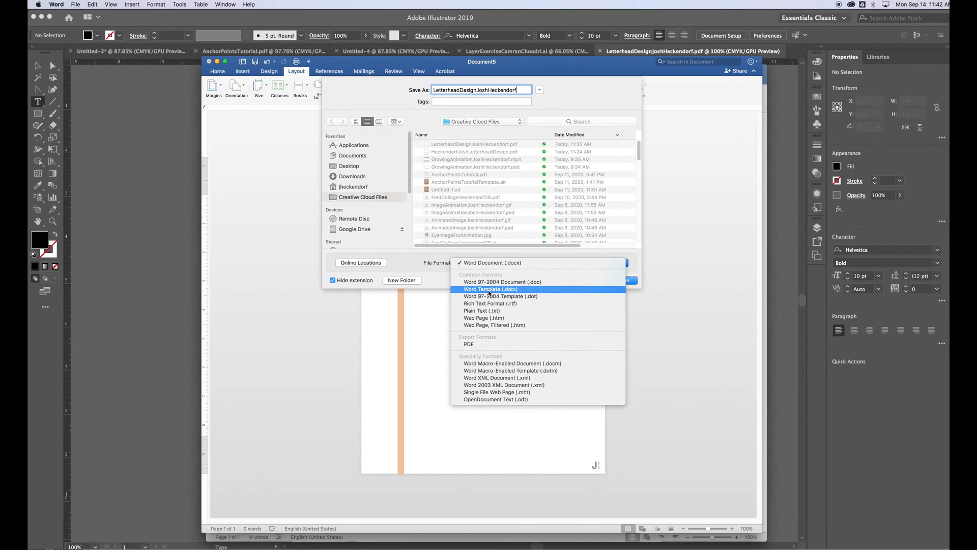
pyautogui.click(490, 288)
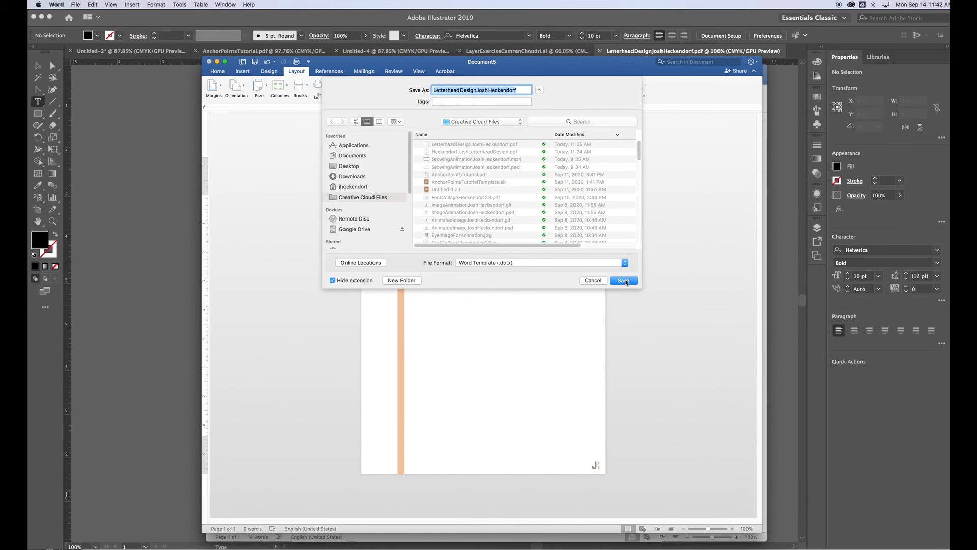
pyautogui.click(622, 280)
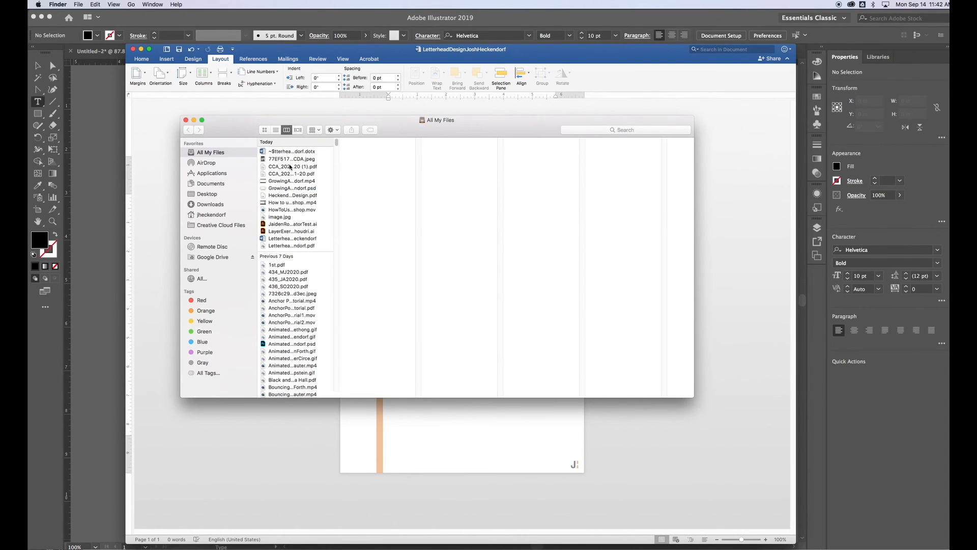
pyautogui.click(293, 152)
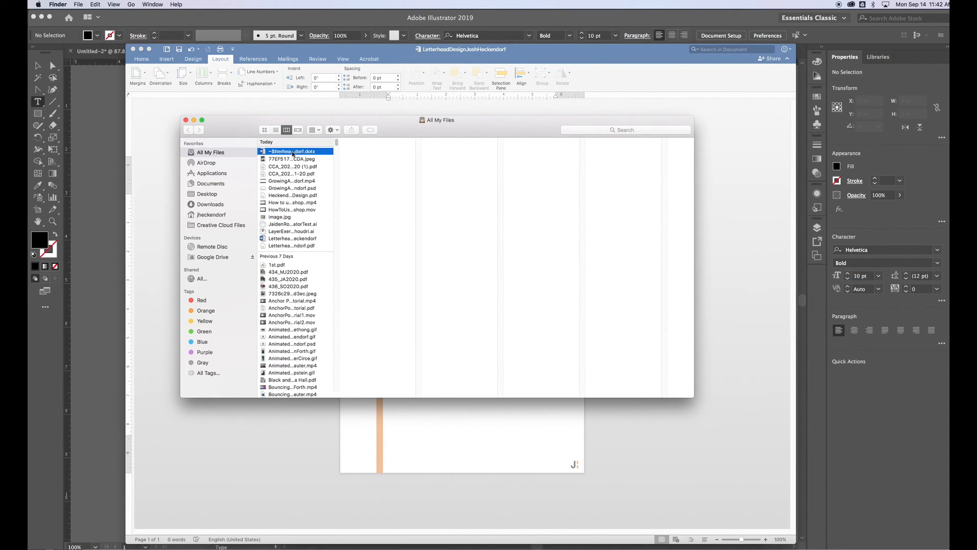
pyautogui.click(220, 225)
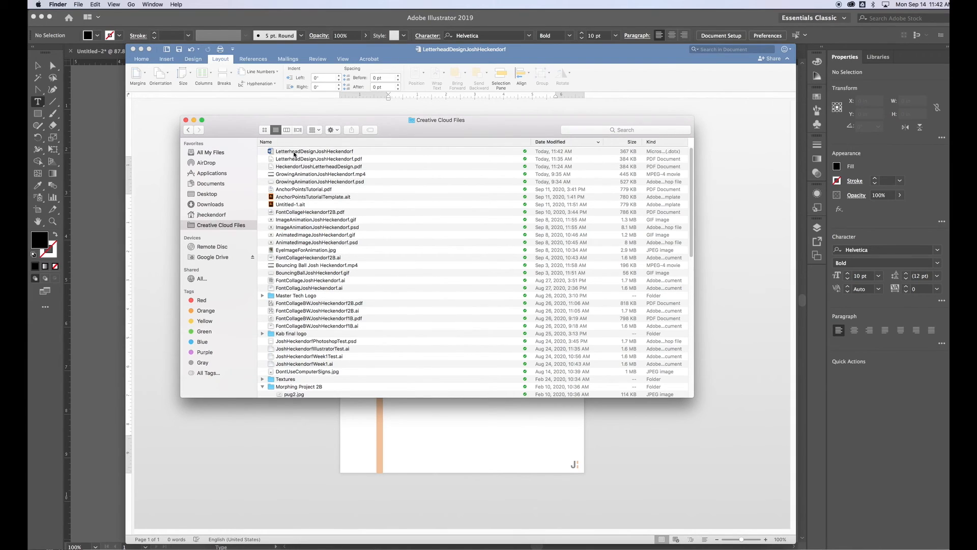
pyautogui.click(186, 119)
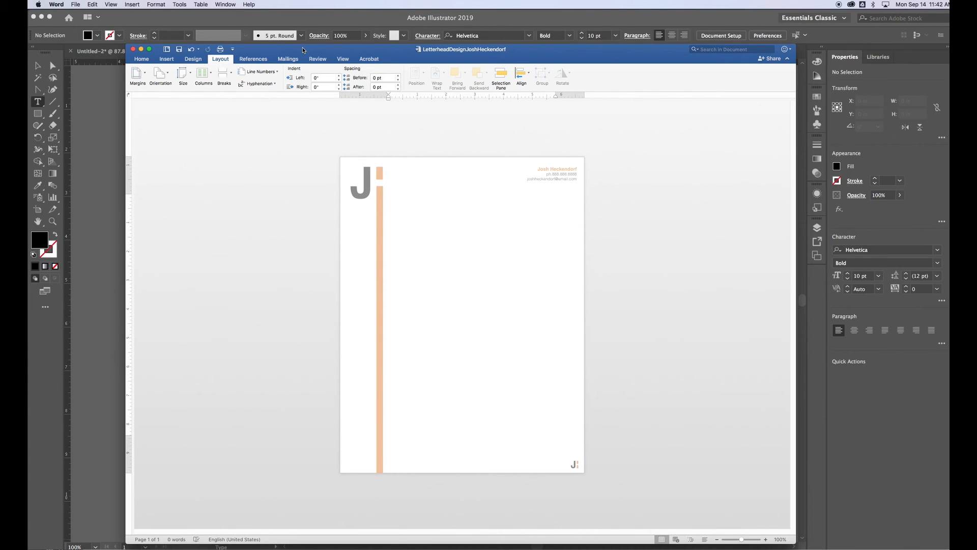
pyautogui.click(389, 196)
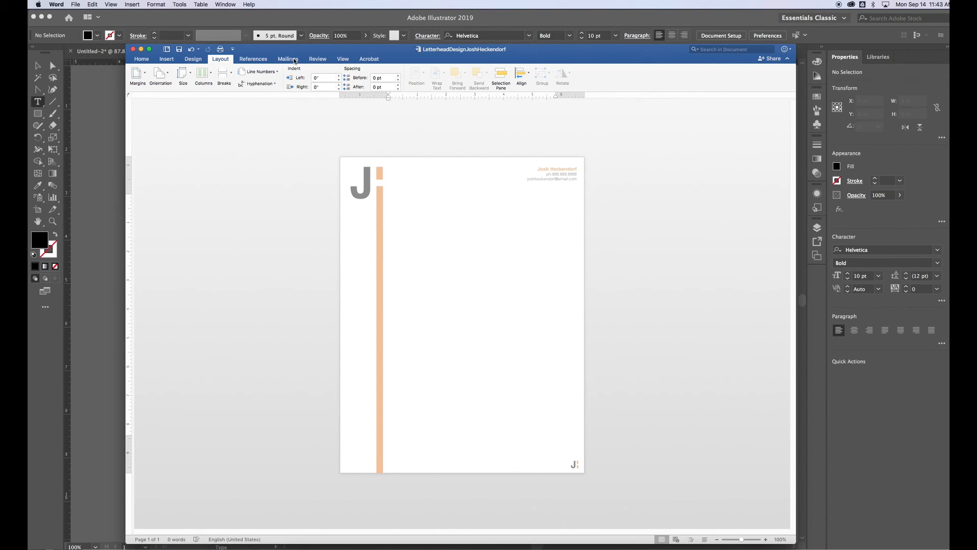
pyautogui.click(75, 5)
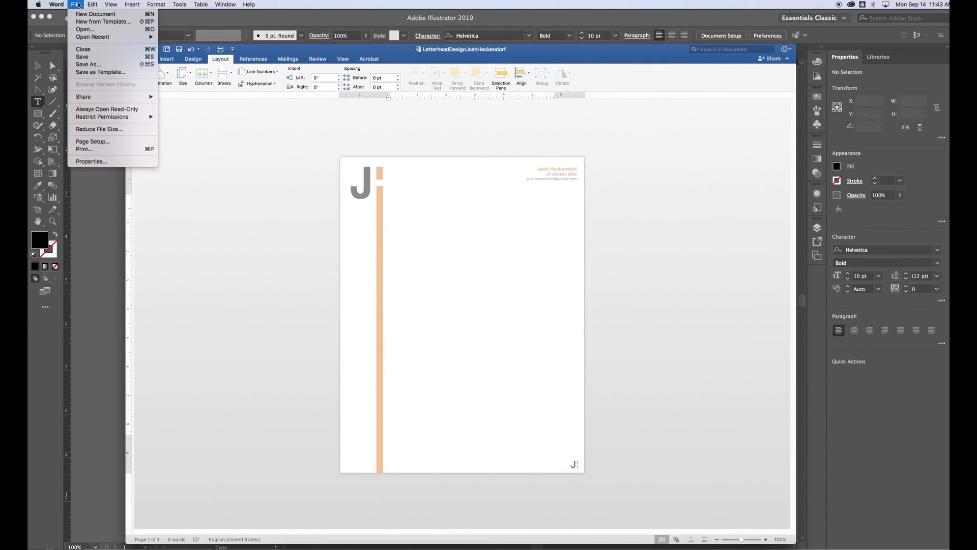
pyautogui.moveTo(89, 64)
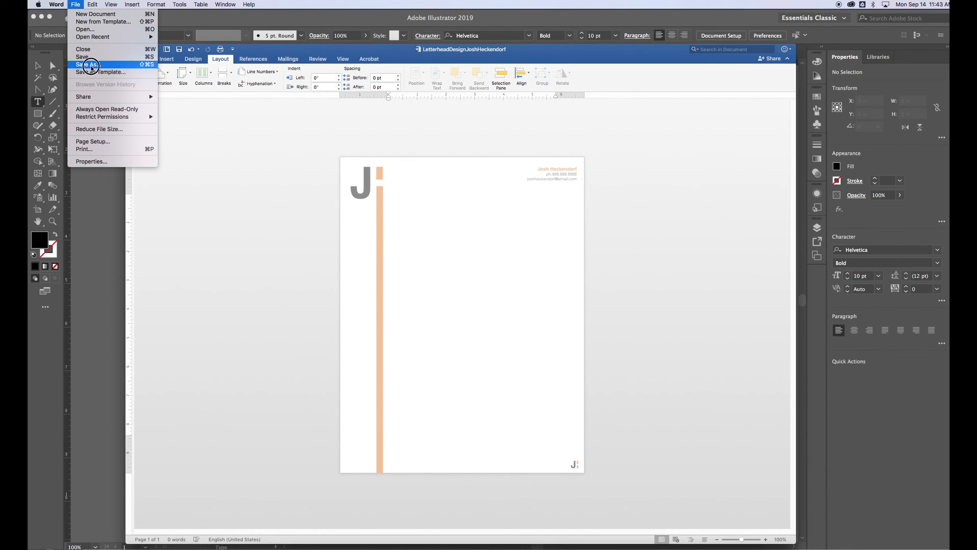
pyautogui.click(91, 64)
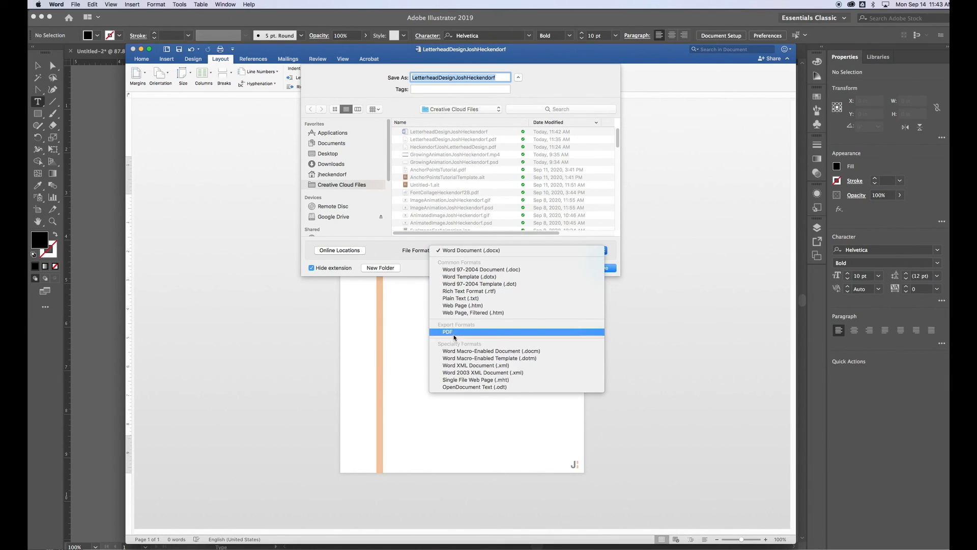
pyautogui.click(447, 331)
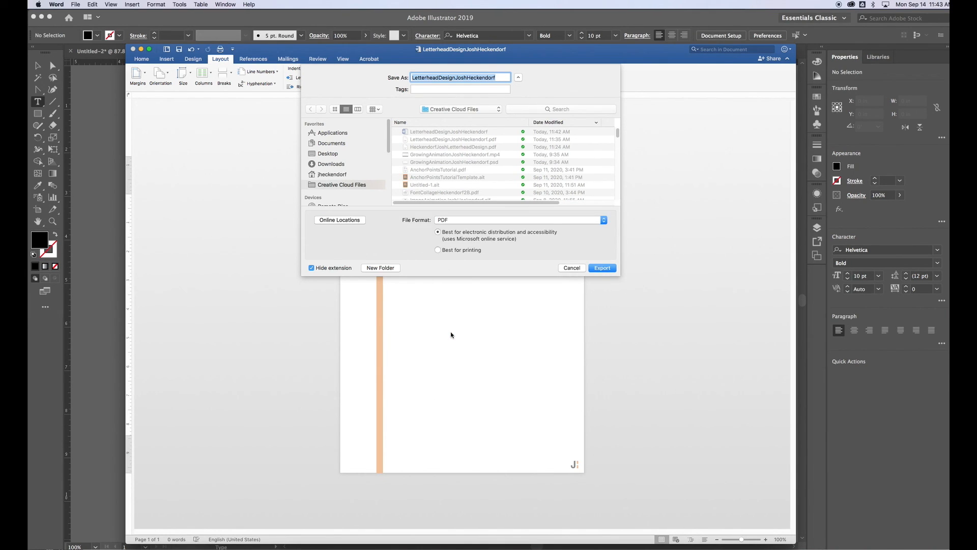
pyautogui.moveTo(545, 289)
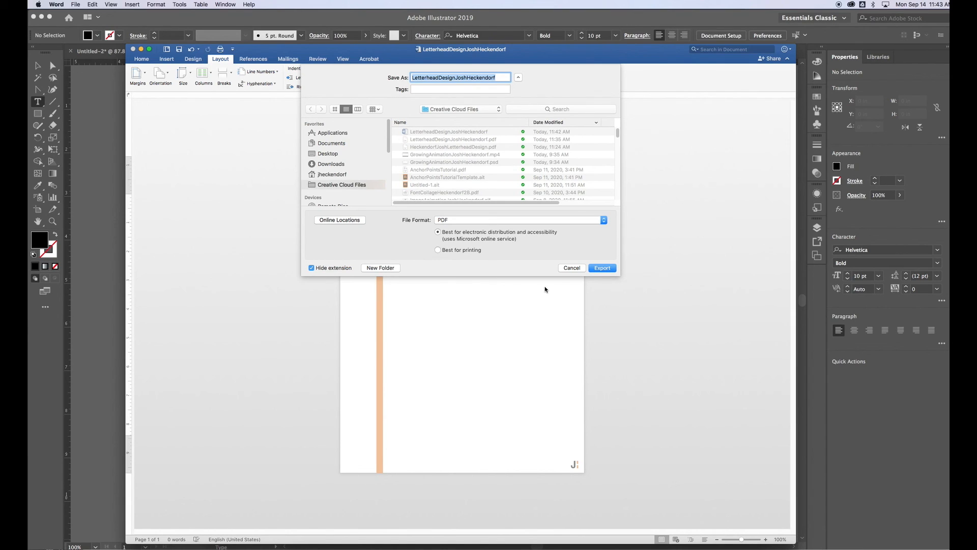
pyautogui.click(602, 267)
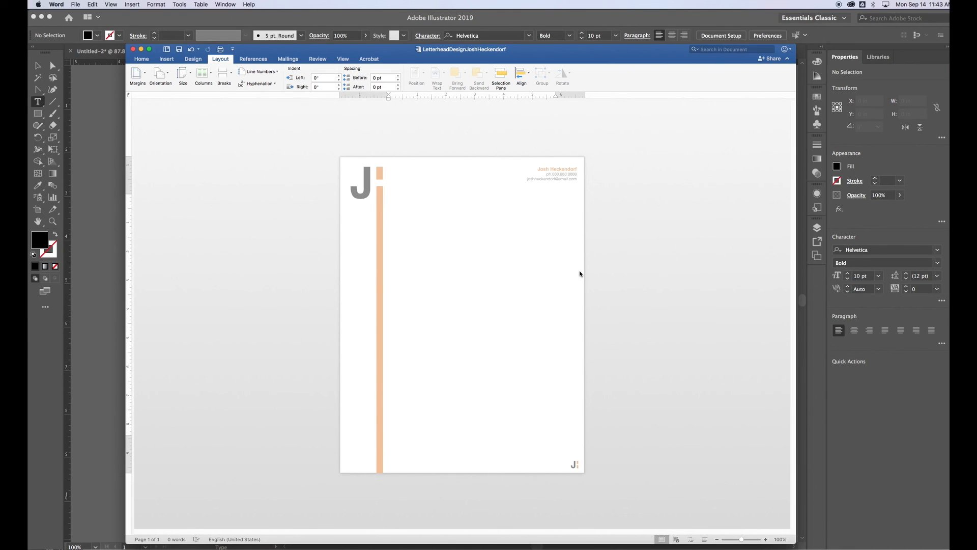
pyautogui.click(389, 196)
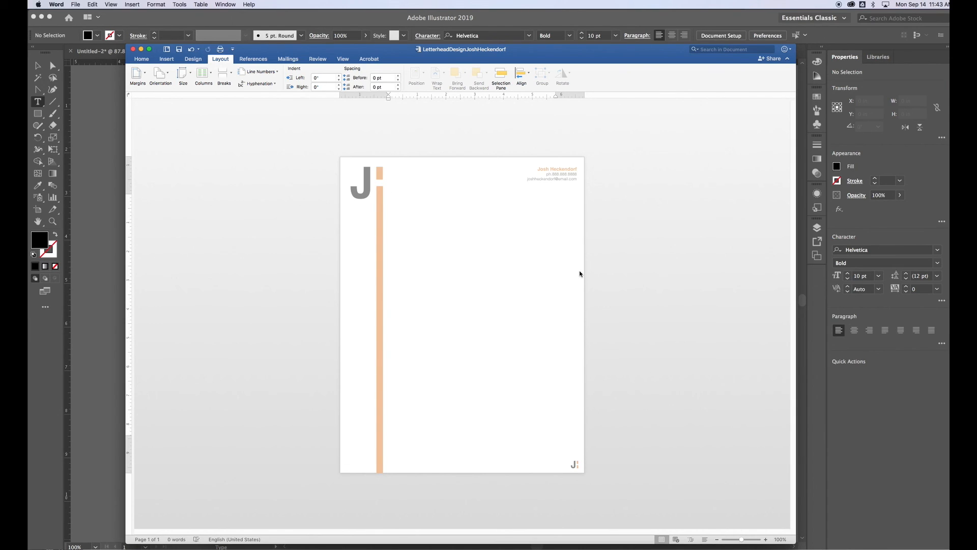
pyautogui.click(388, 196)
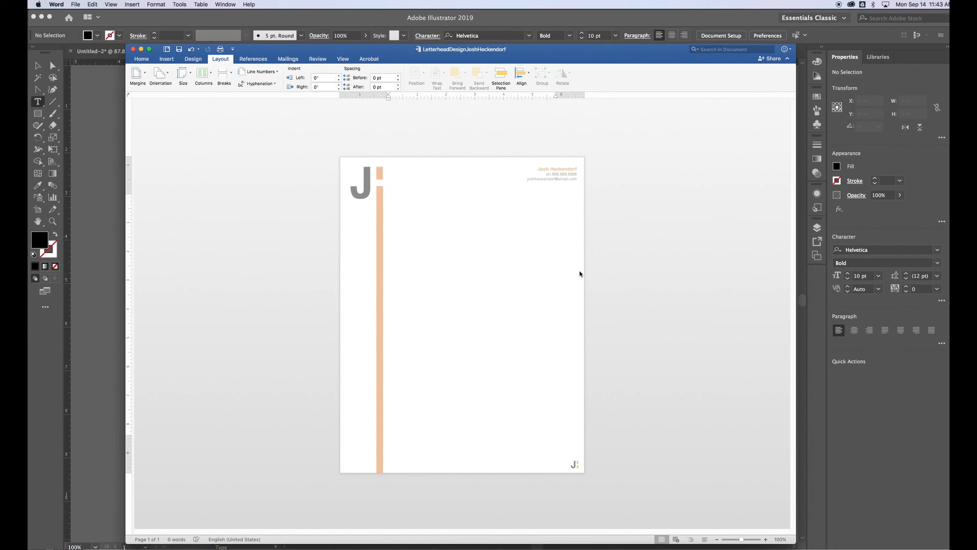
pyautogui.click(389, 197)
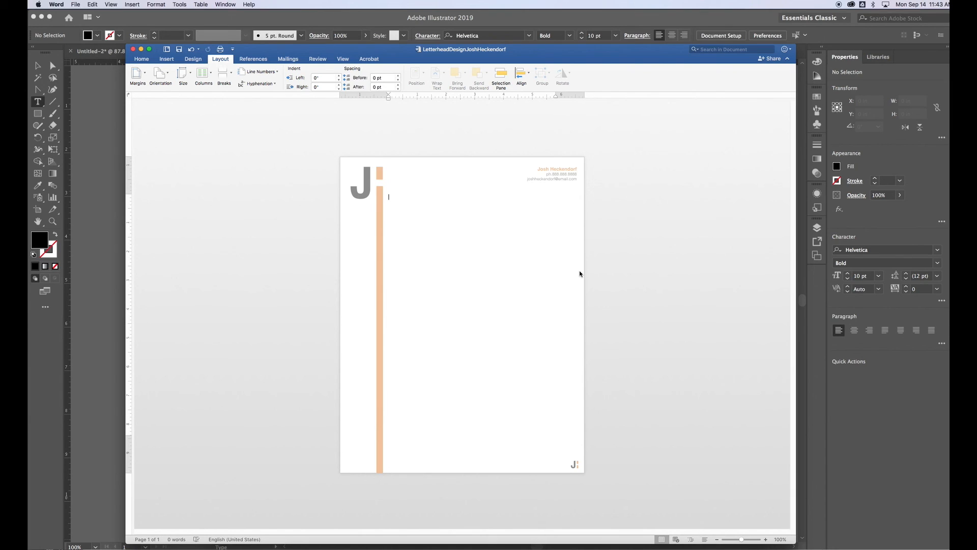
pyautogui.moveTo(839, 8)
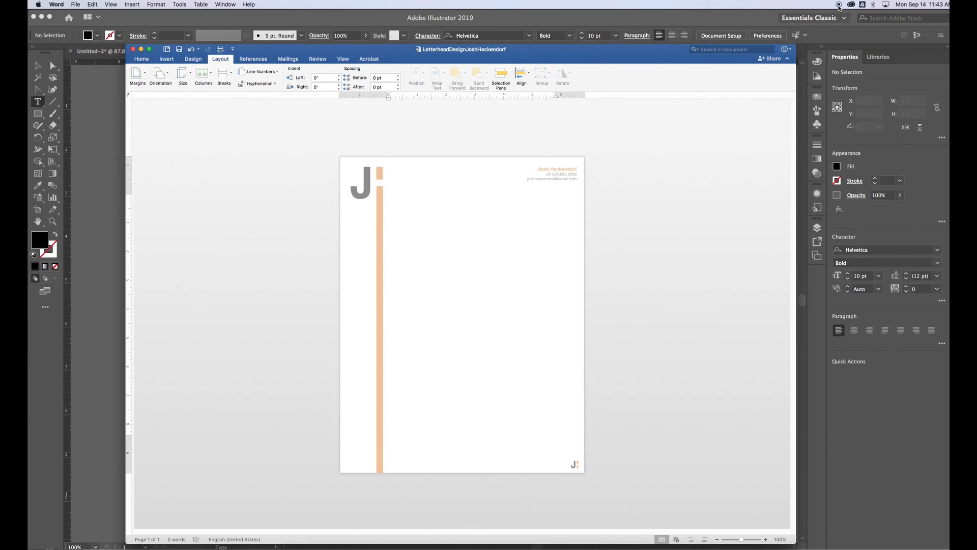